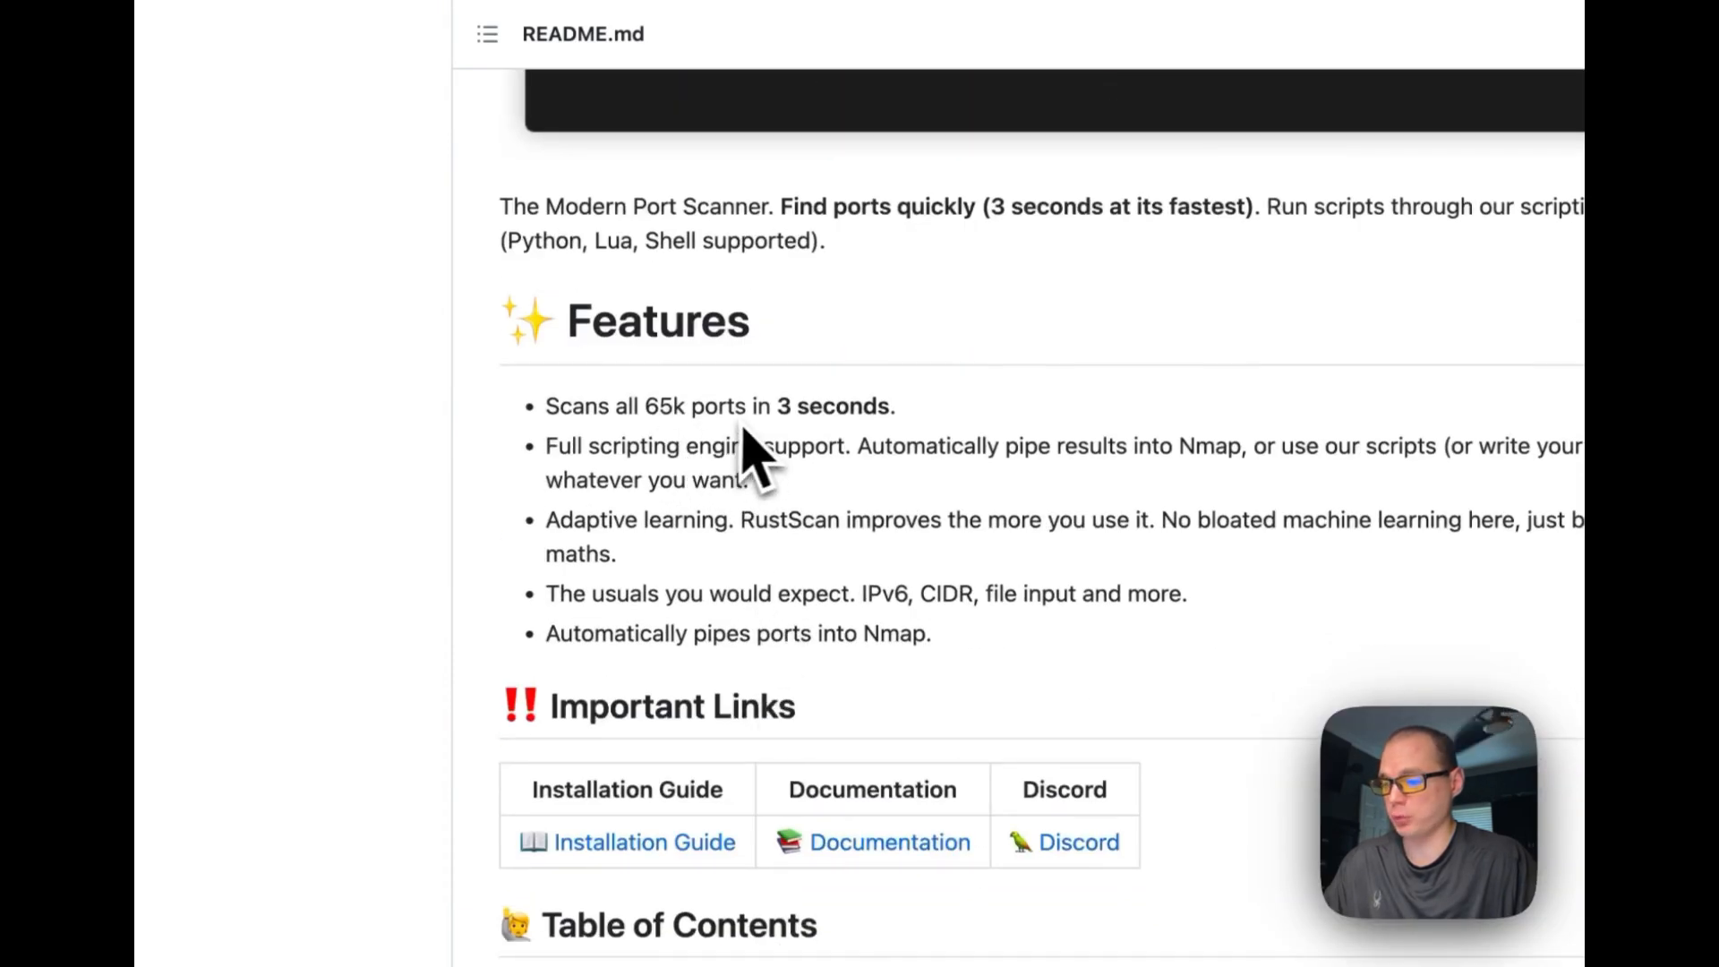
{"action": "mouse_move", "coordinate": [569, 505]}
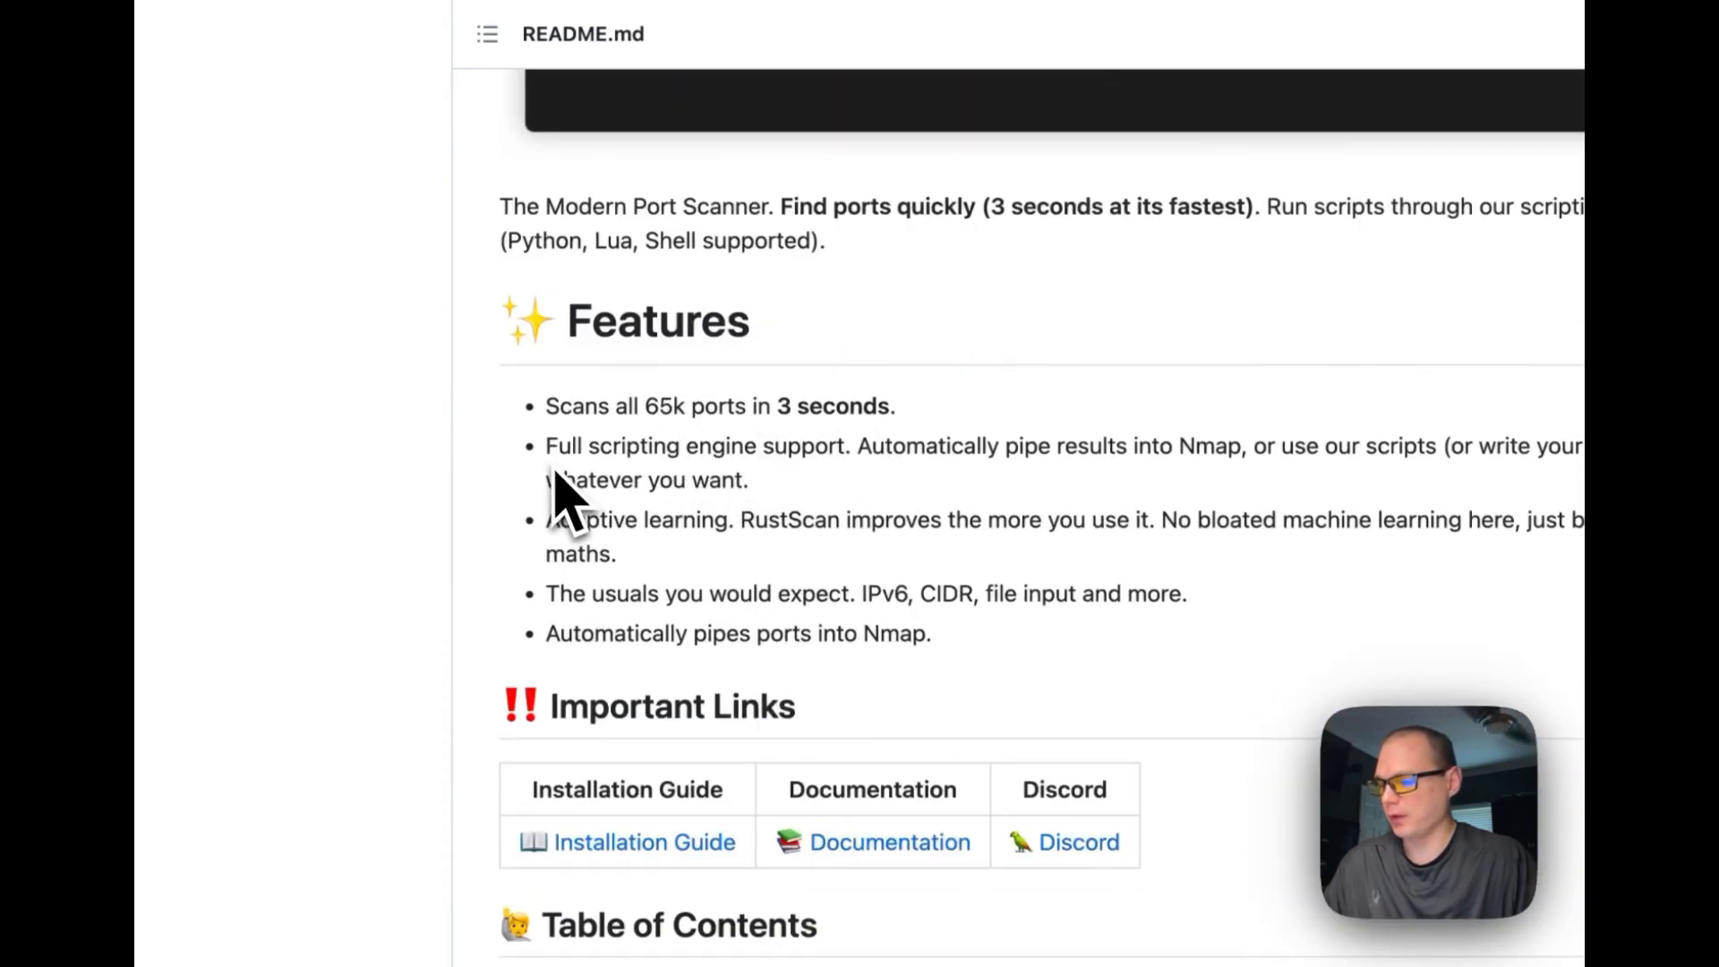
{"action": "mouse_move", "coordinate": [779, 505]}
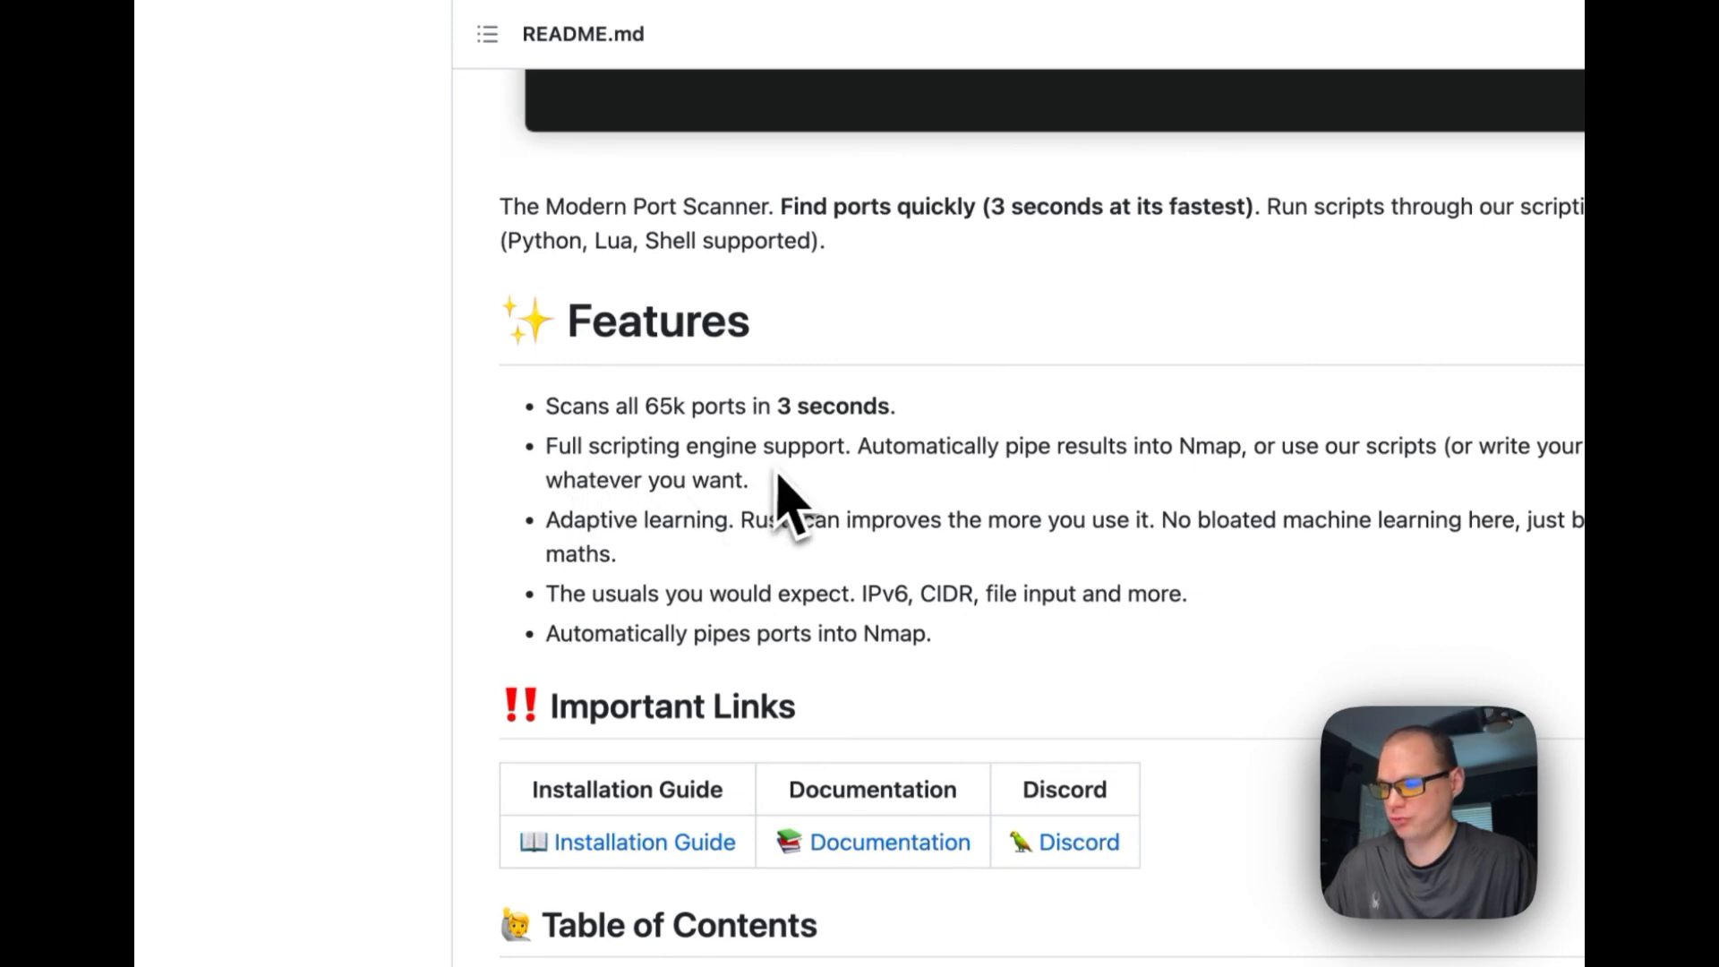
{"action": "mouse_move", "coordinate": [1101, 511]}
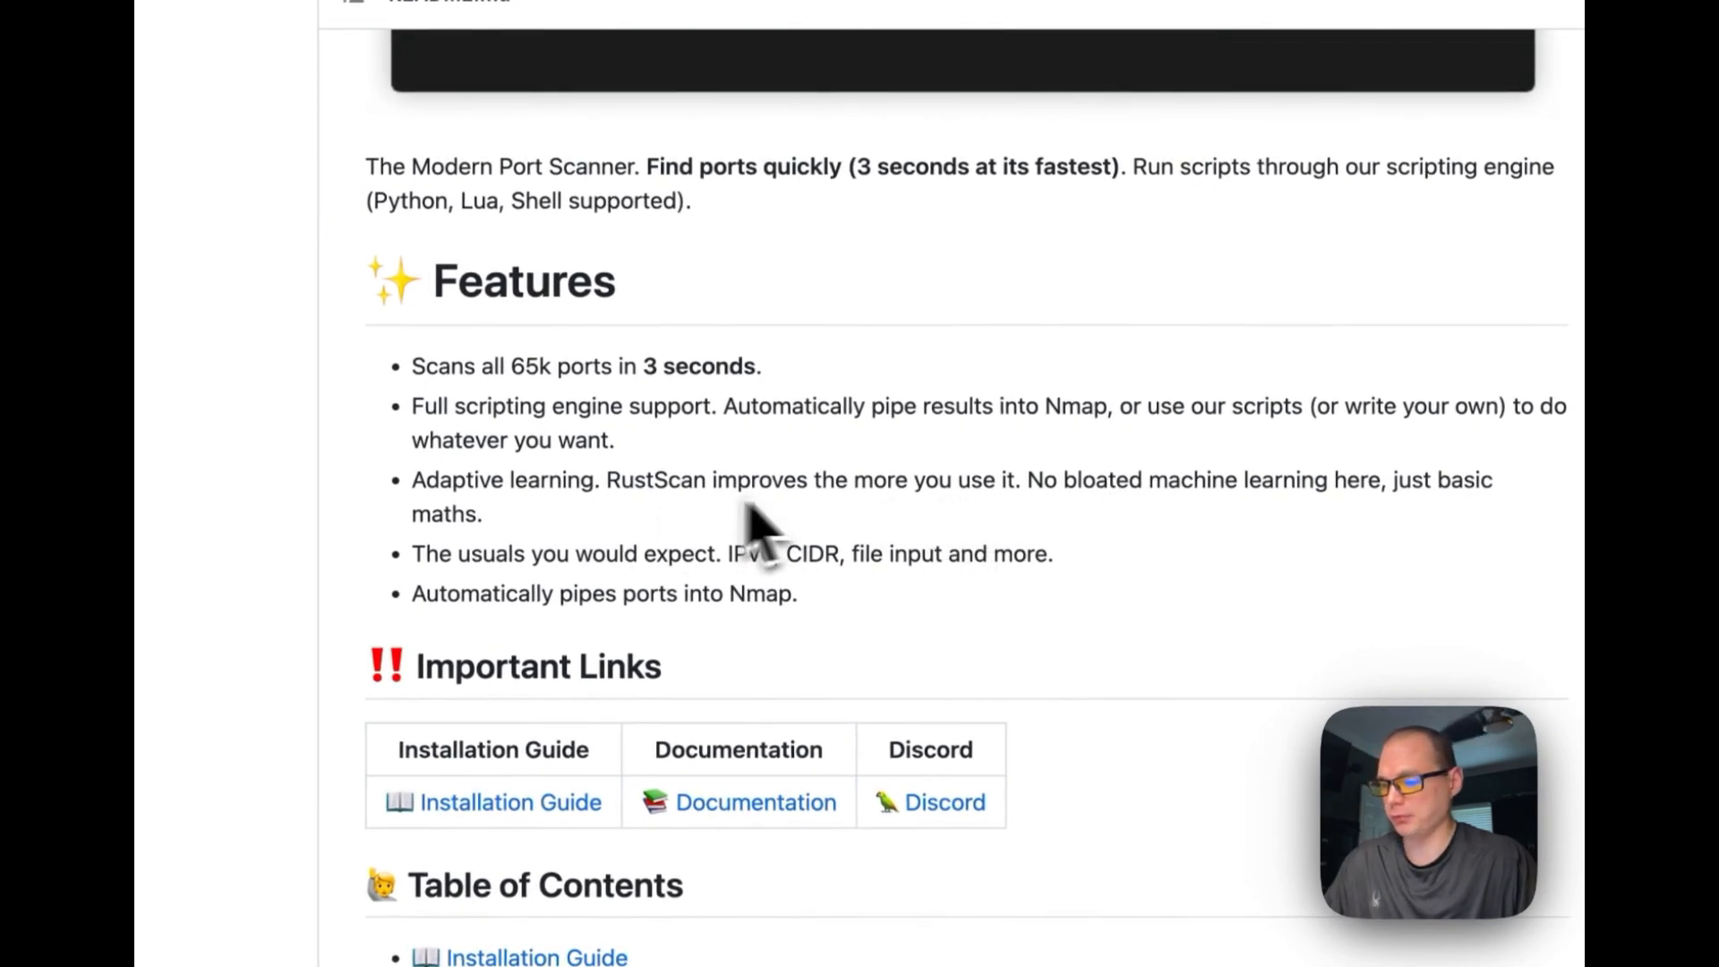
{"action": "mouse_move", "coordinate": [1058, 553]}
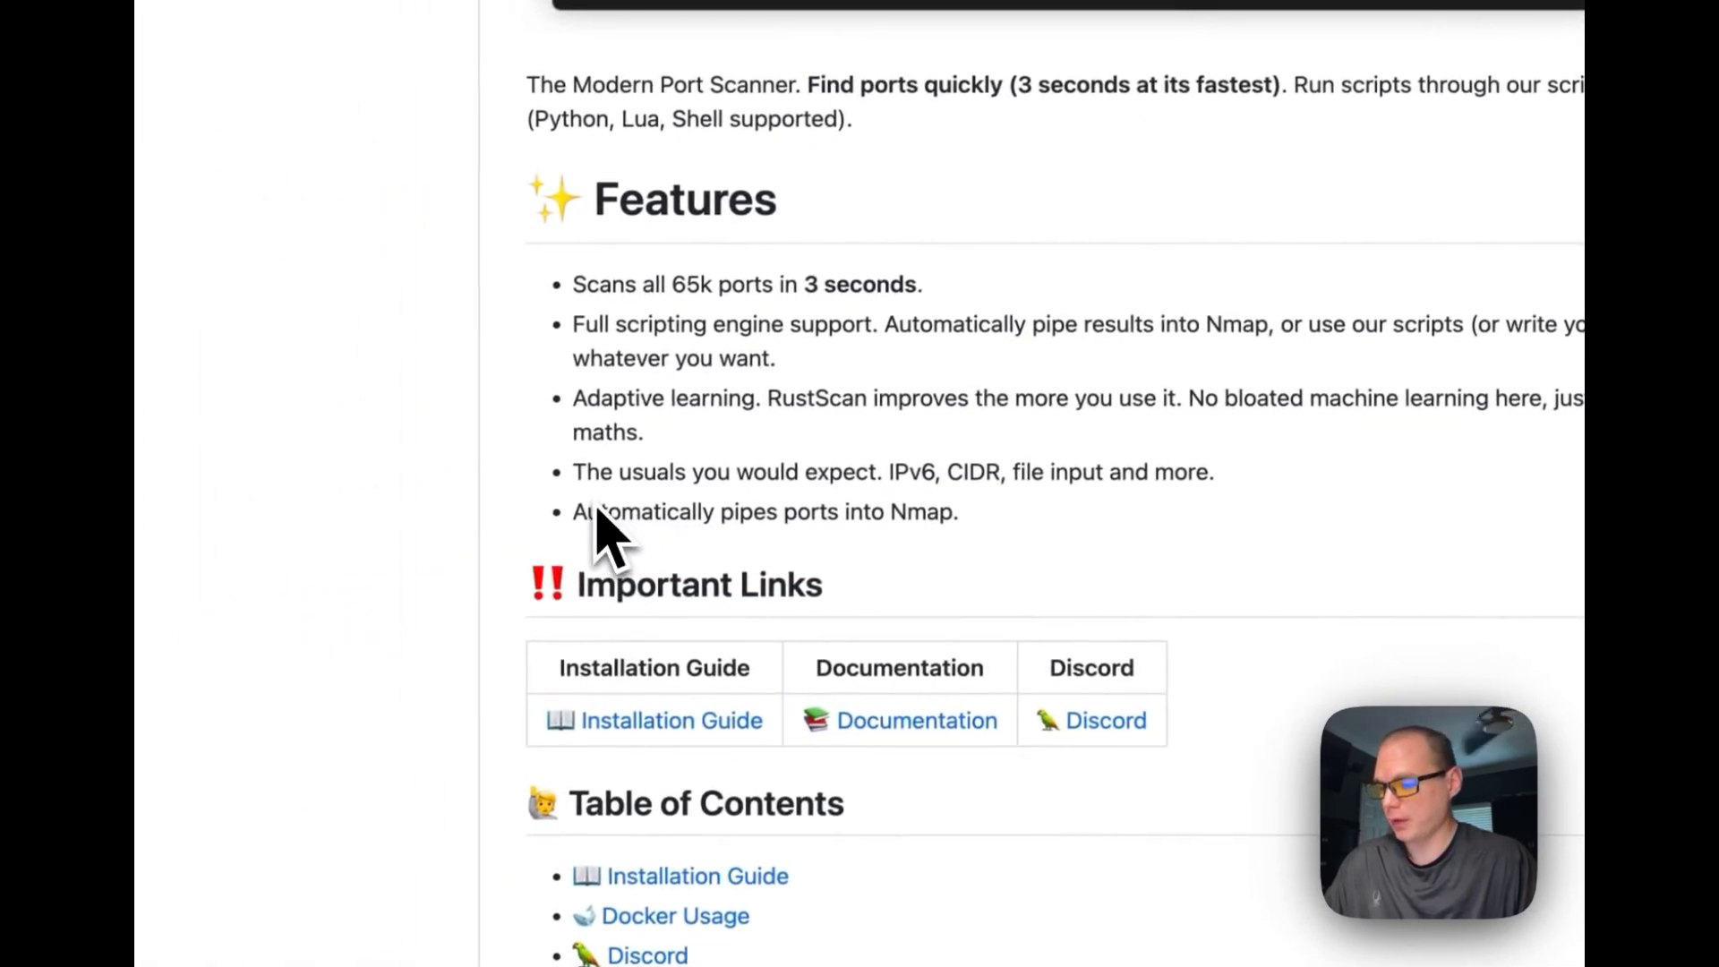
{"action": "mouse_move", "coordinate": [838, 537]}
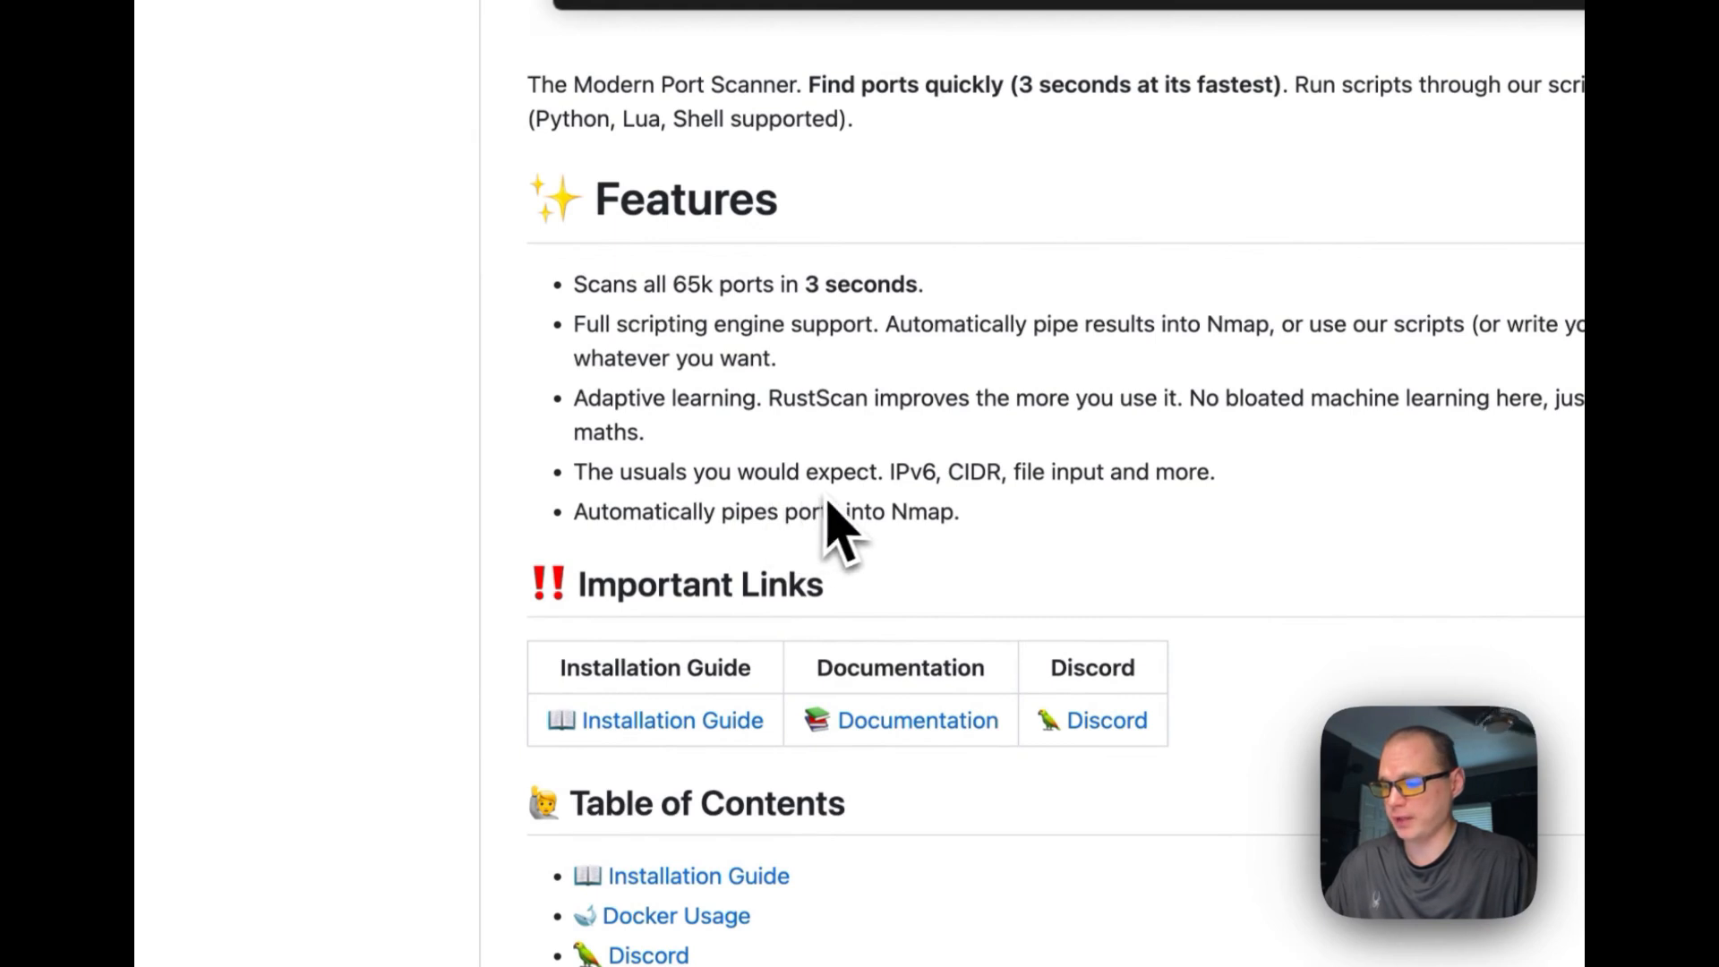
{"action": "mouse_move", "coordinate": [976, 538]}
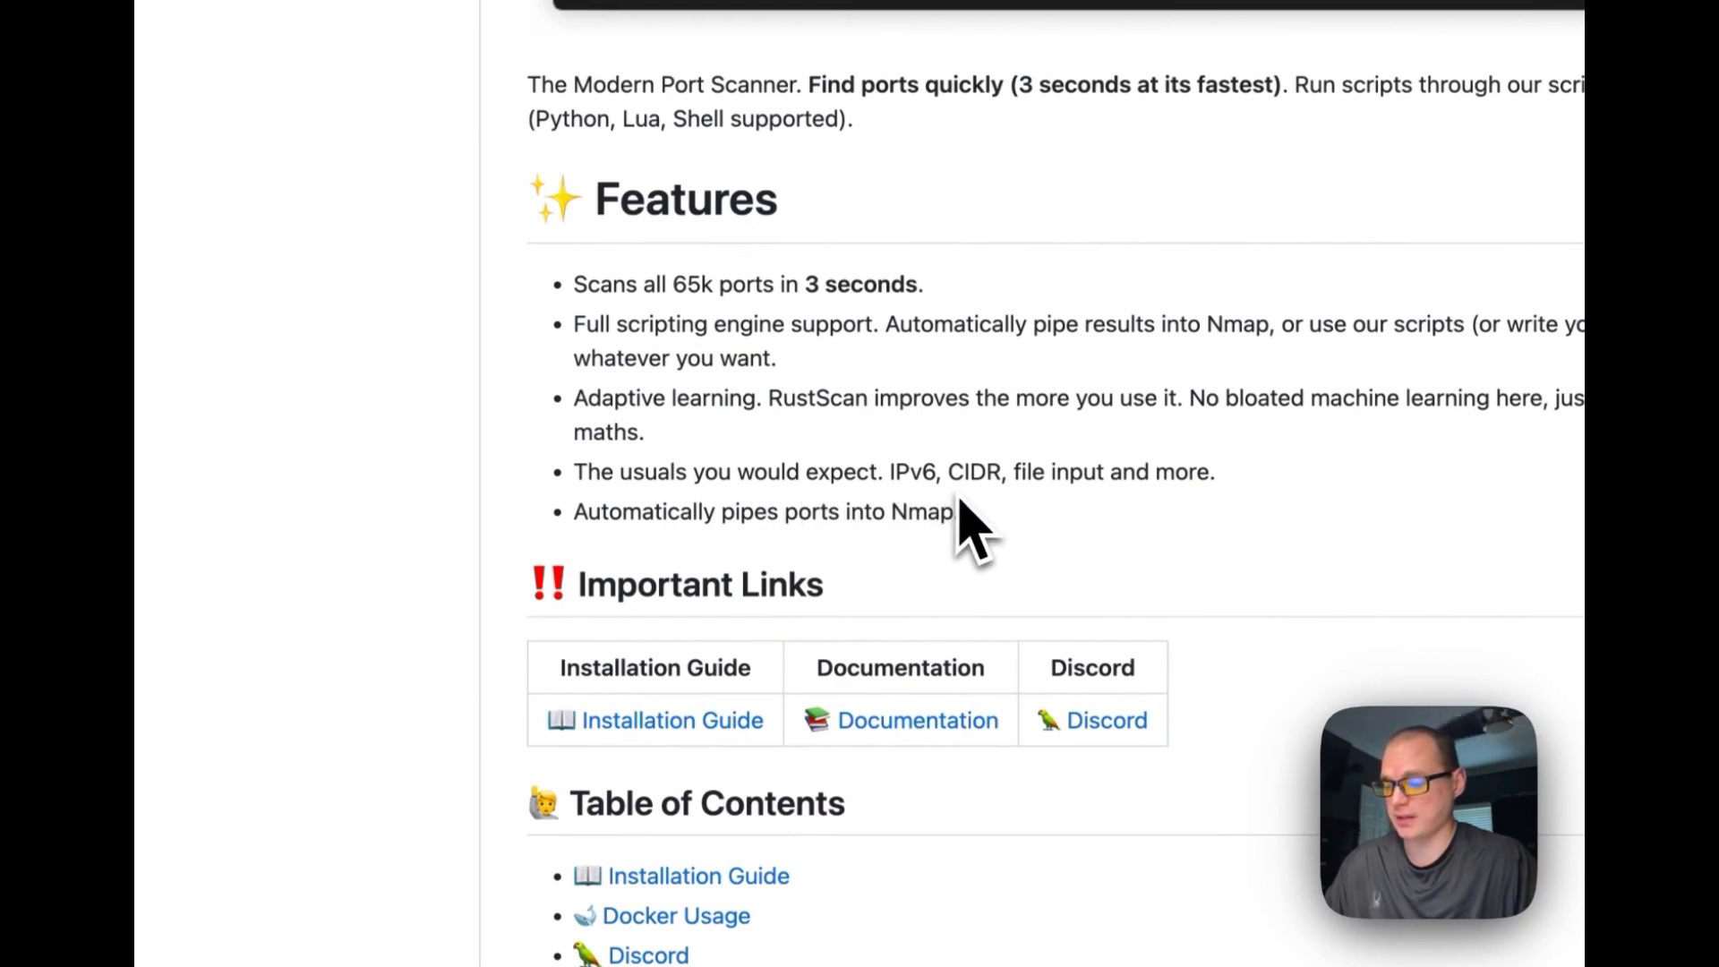
{"action": "mouse_move", "coordinate": [1173, 538]}
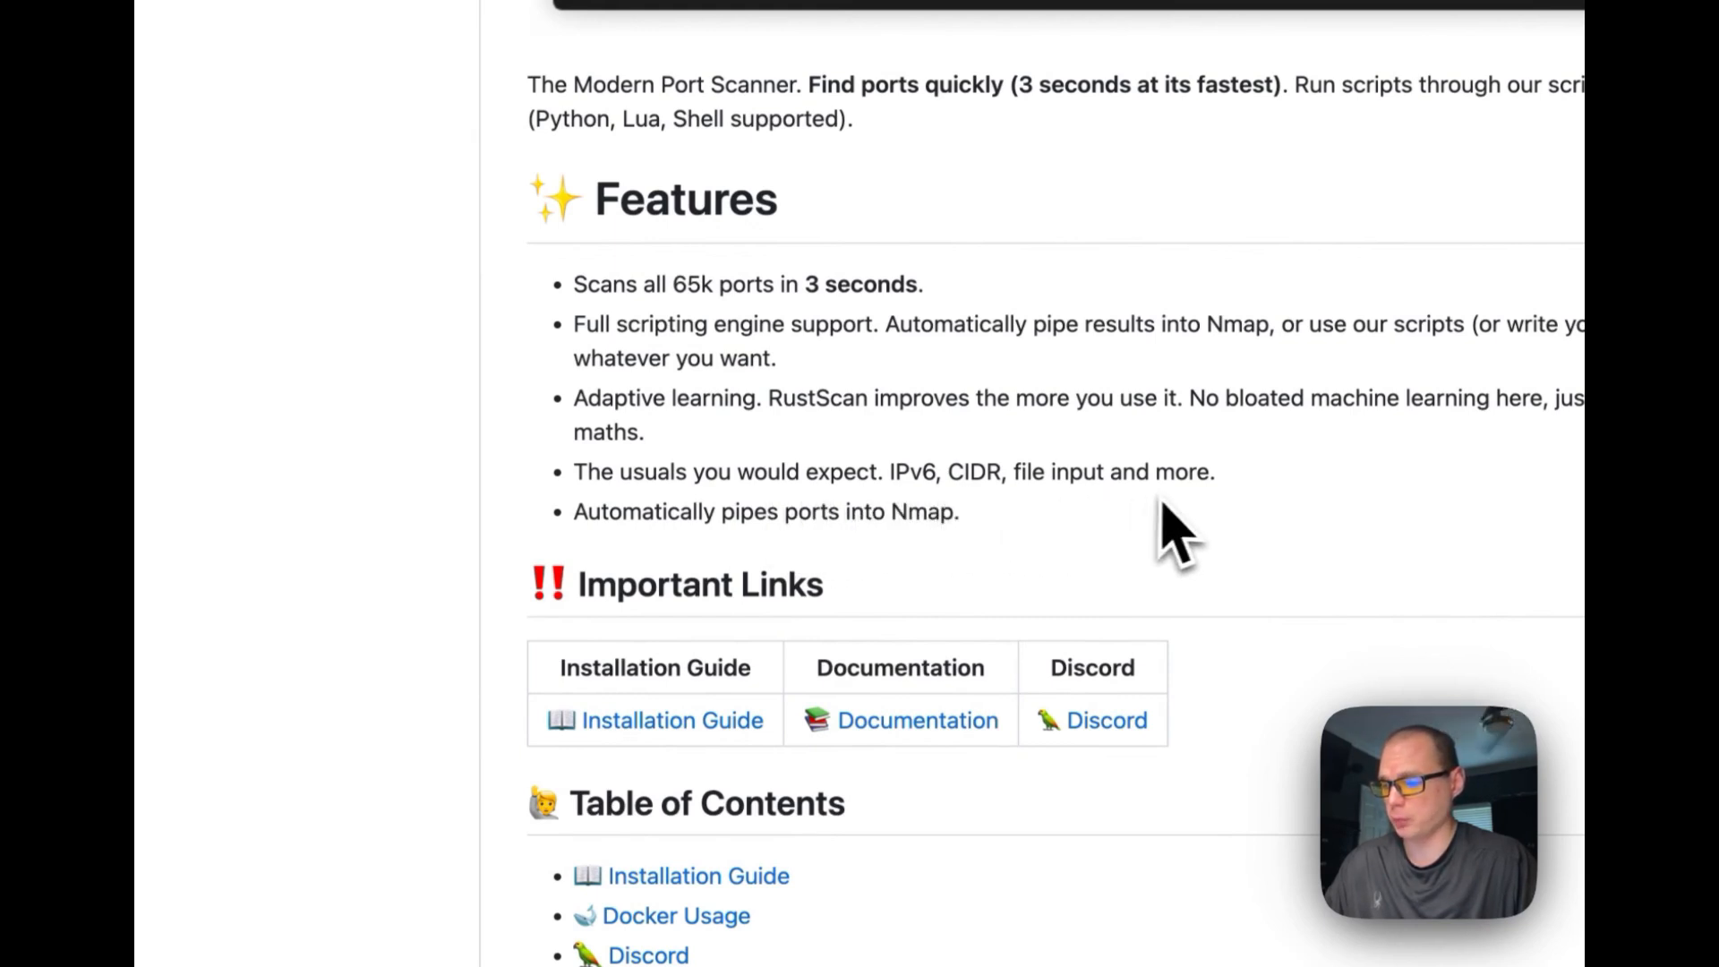
{"action": "mouse_move", "coordinate": [821, 569]}
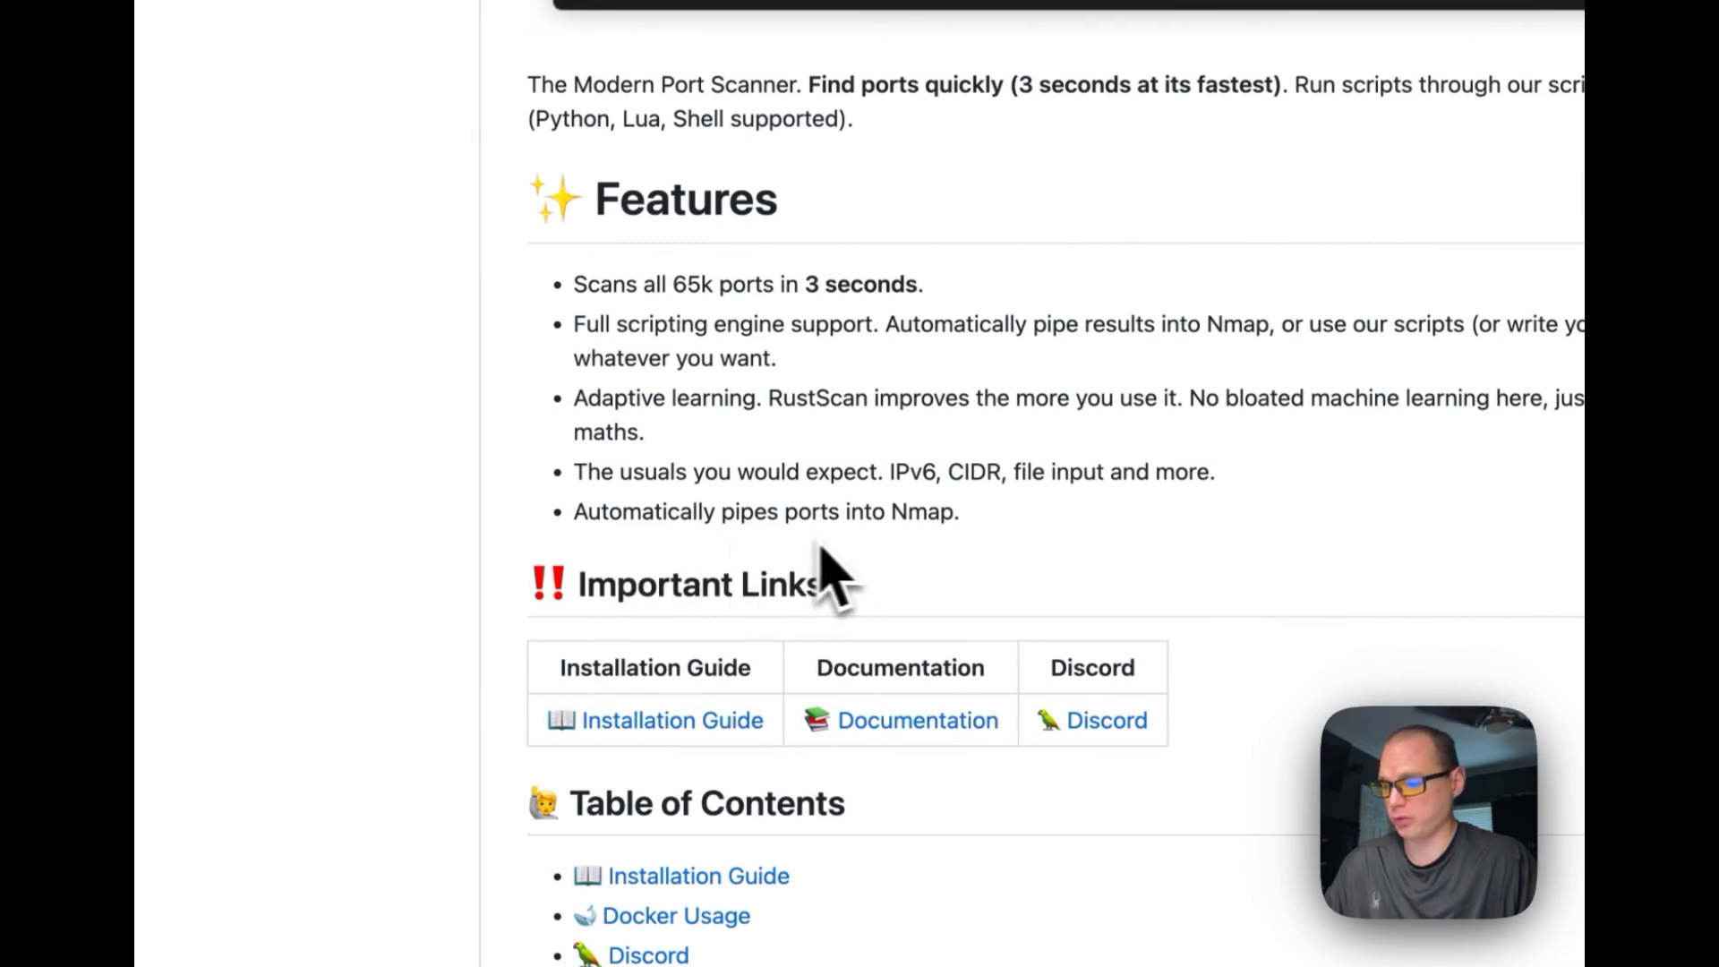
Step: Scroll the RustScan README past the Table of Contents through Why RustScan, Speed and Adaptive
{"action": "scroll", "scroll_direction": "down", "scroll_amount": 3}
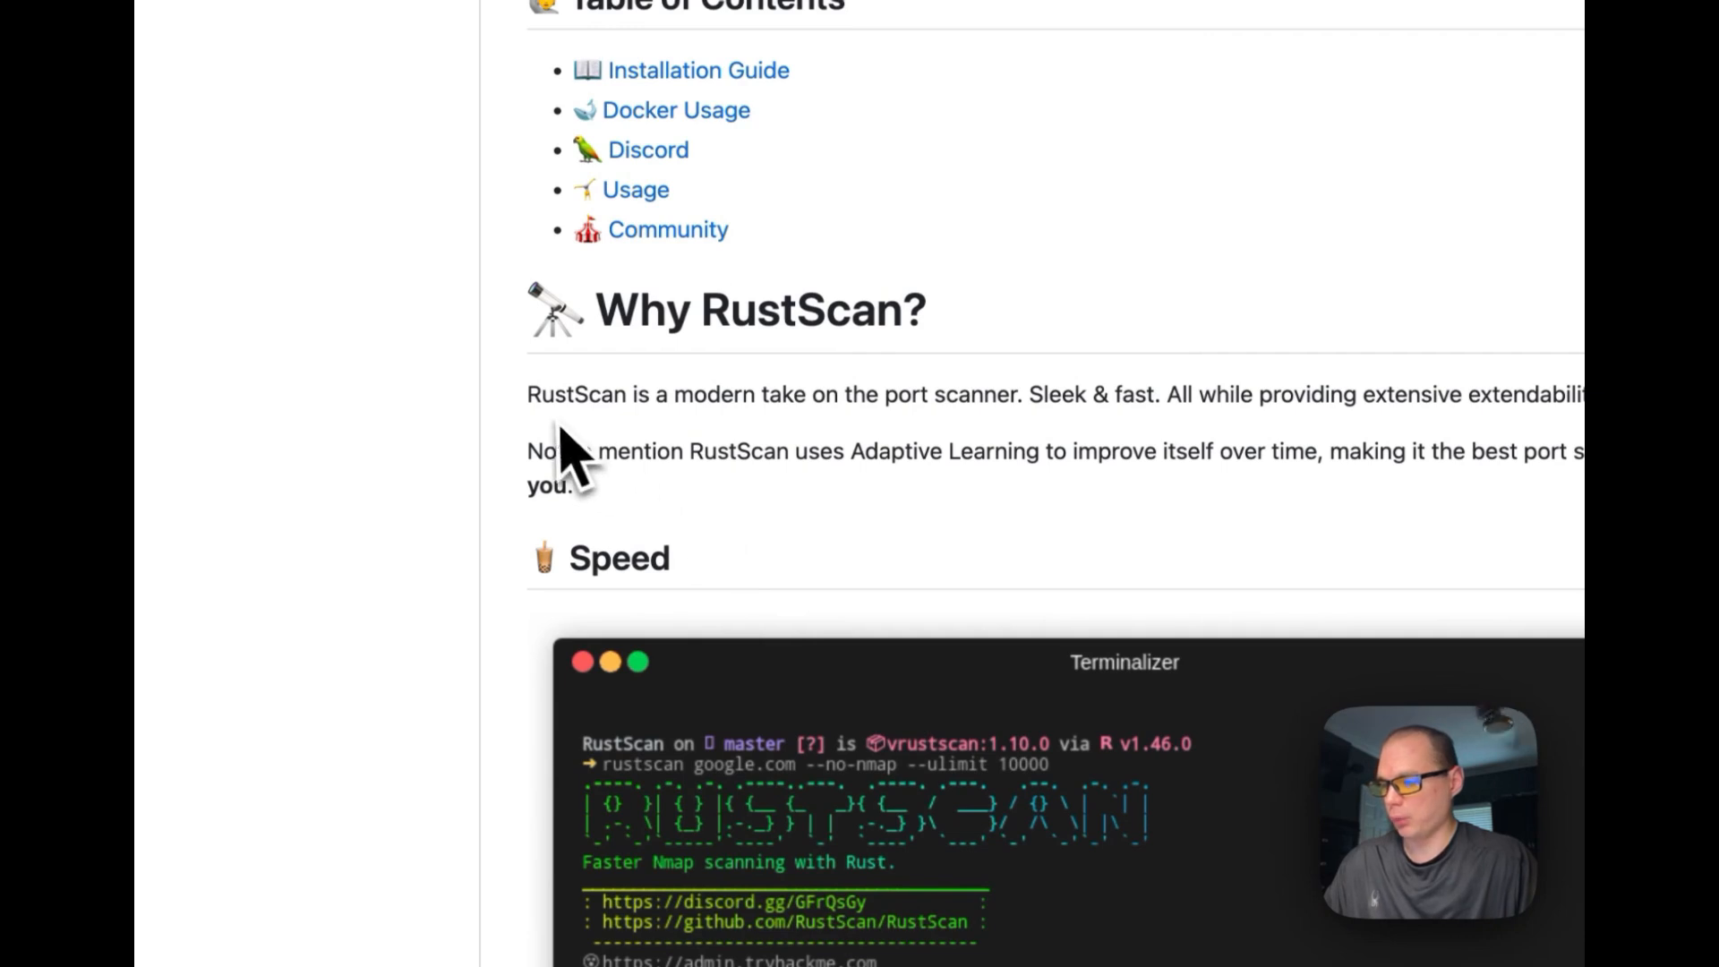
{"action": "mouse_move", "coordinate": [915, 471]}
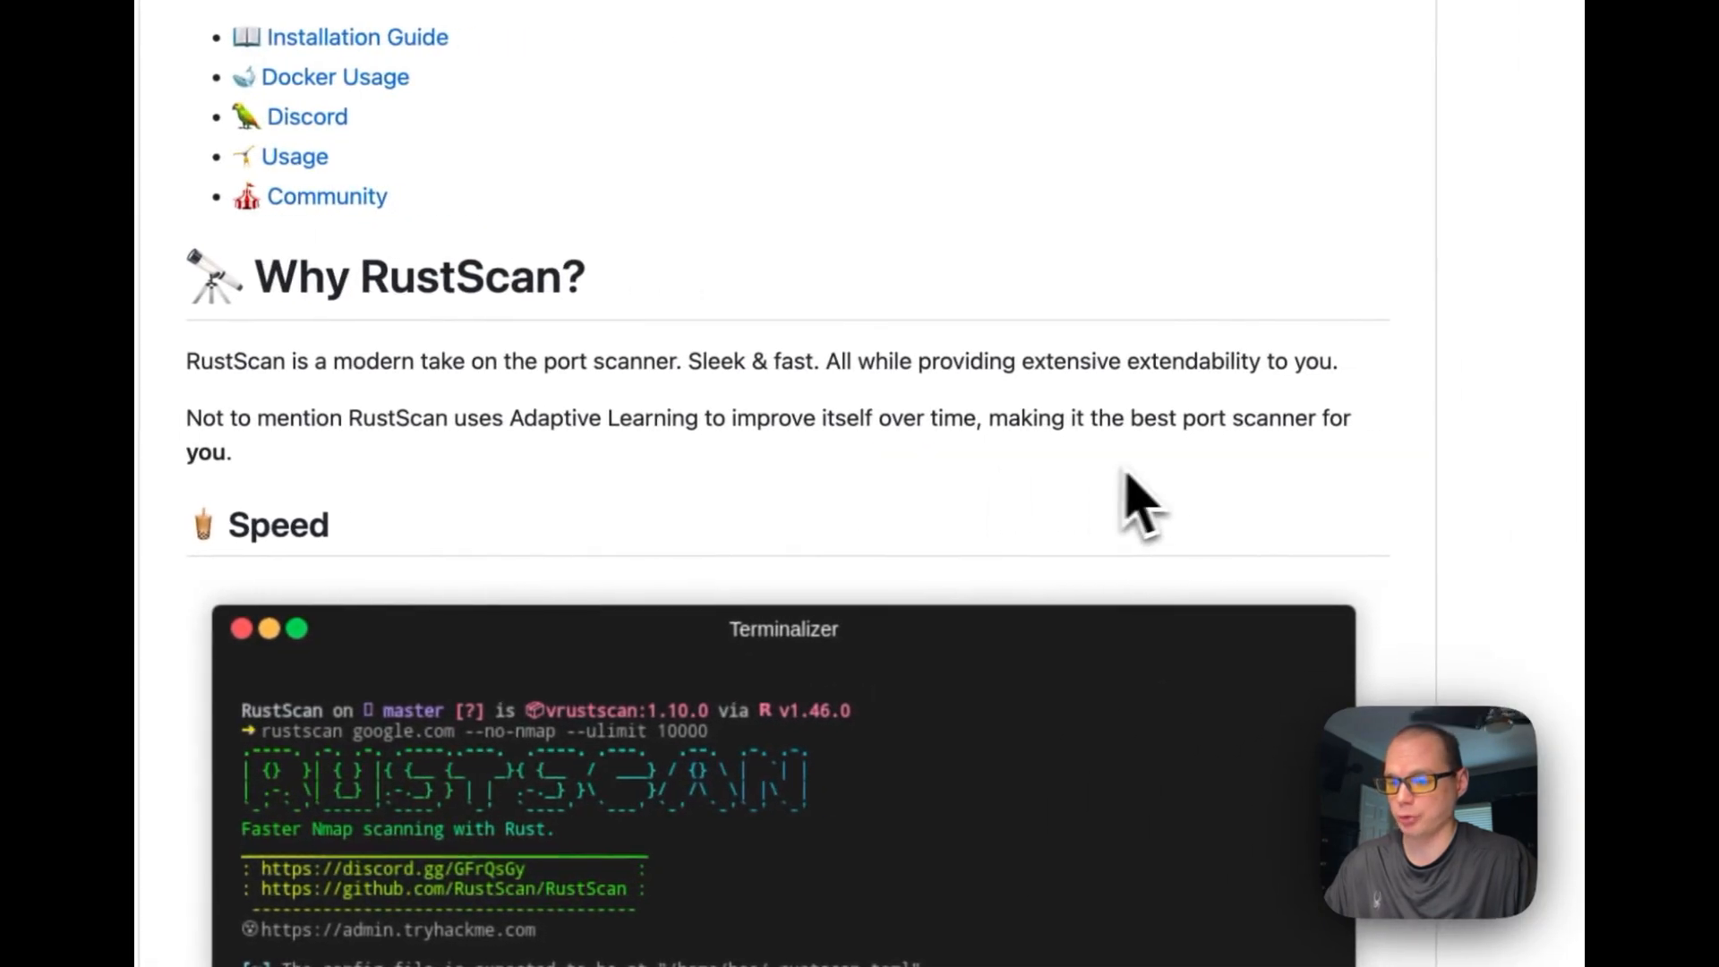
{"action": "scroll", "scroll_direction": "down", "scroll_amount": 3}
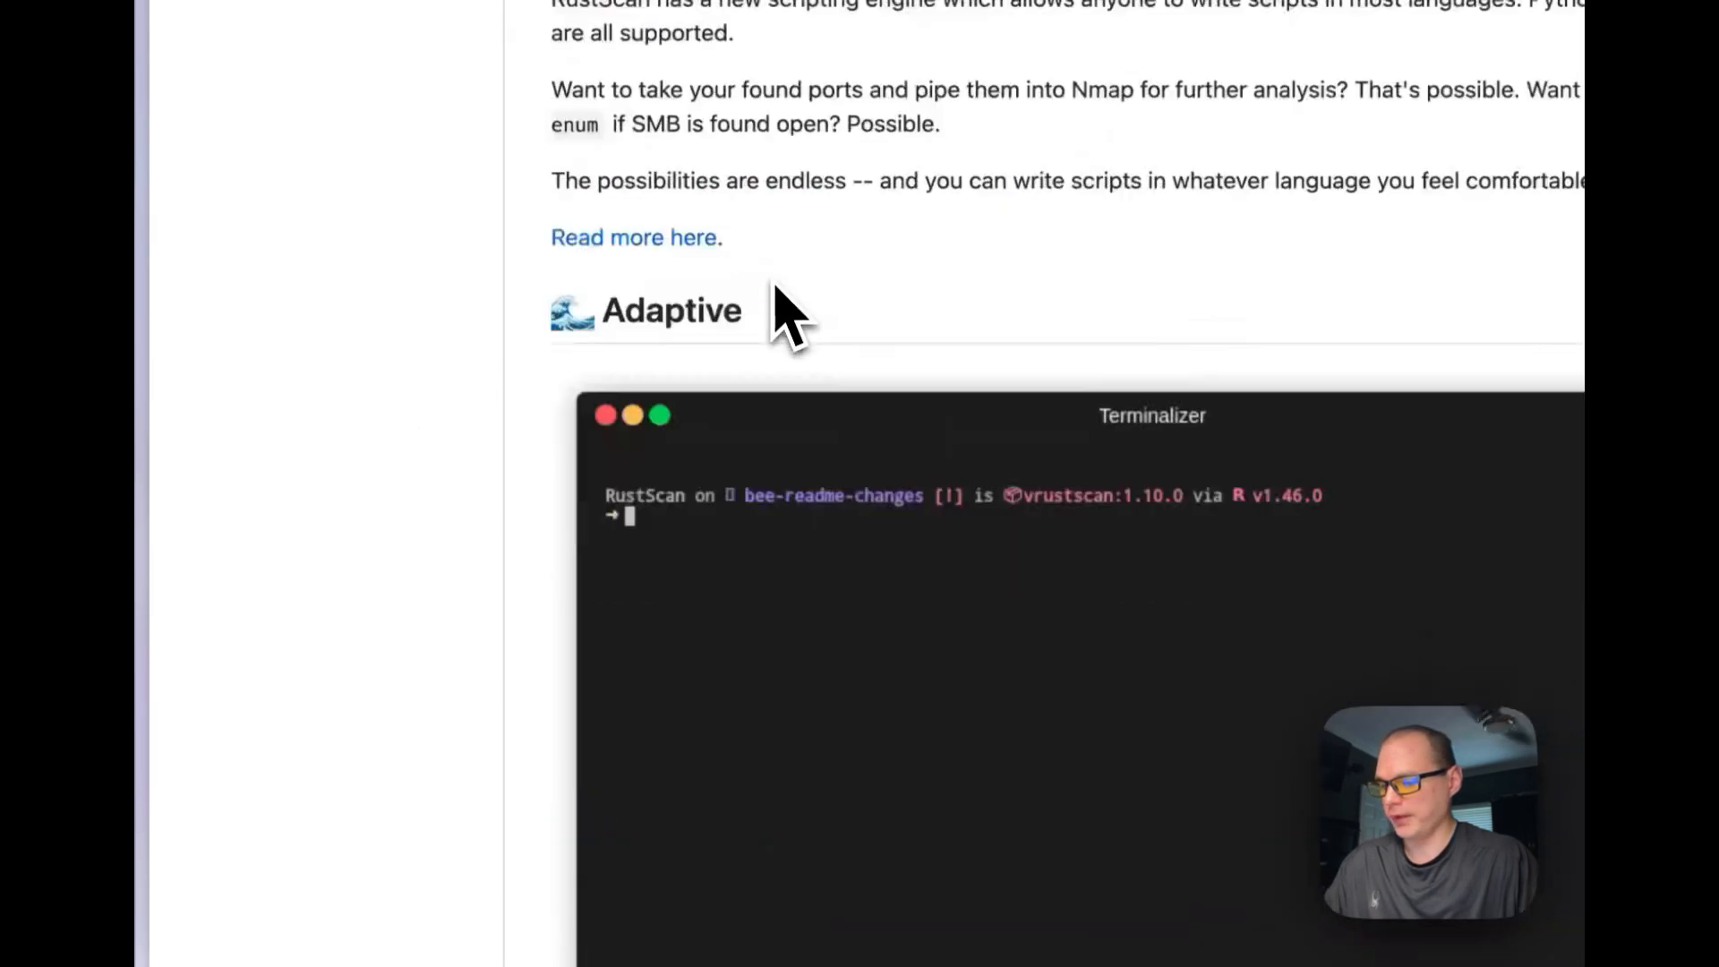
{"action": "scroll", "scroll_direction": "down", "scroll_amount": 3}
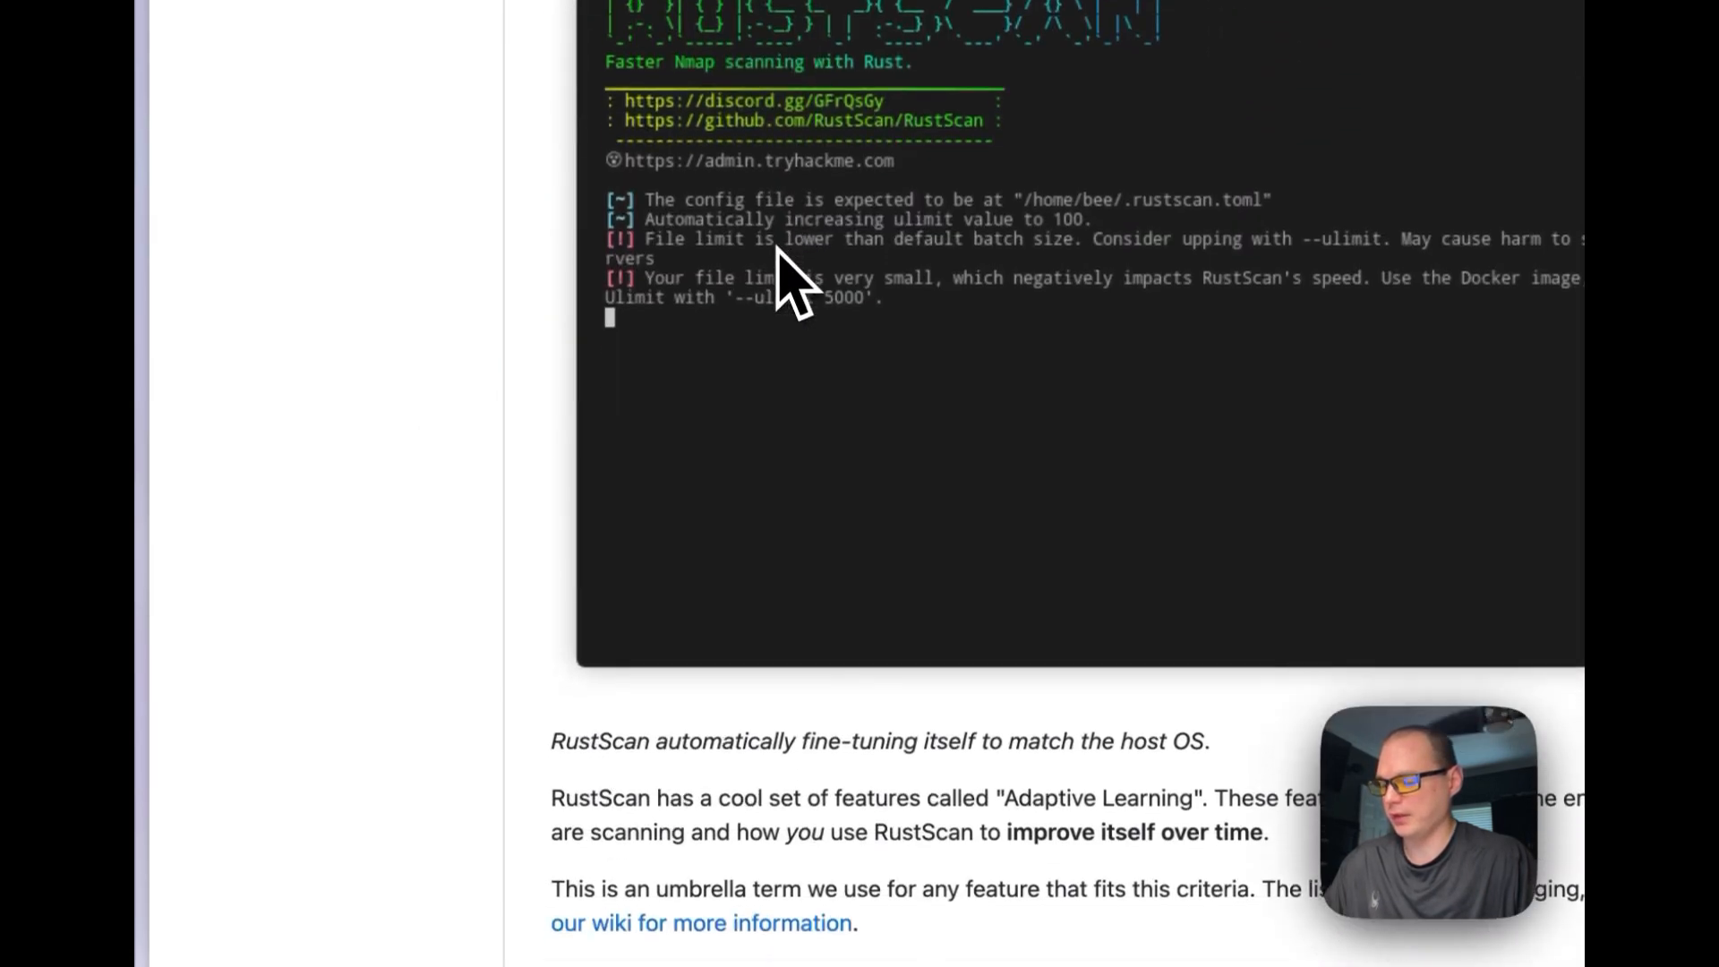
{"action": "scroll", "scroll_direction": "down", "scroll_amount": 3}
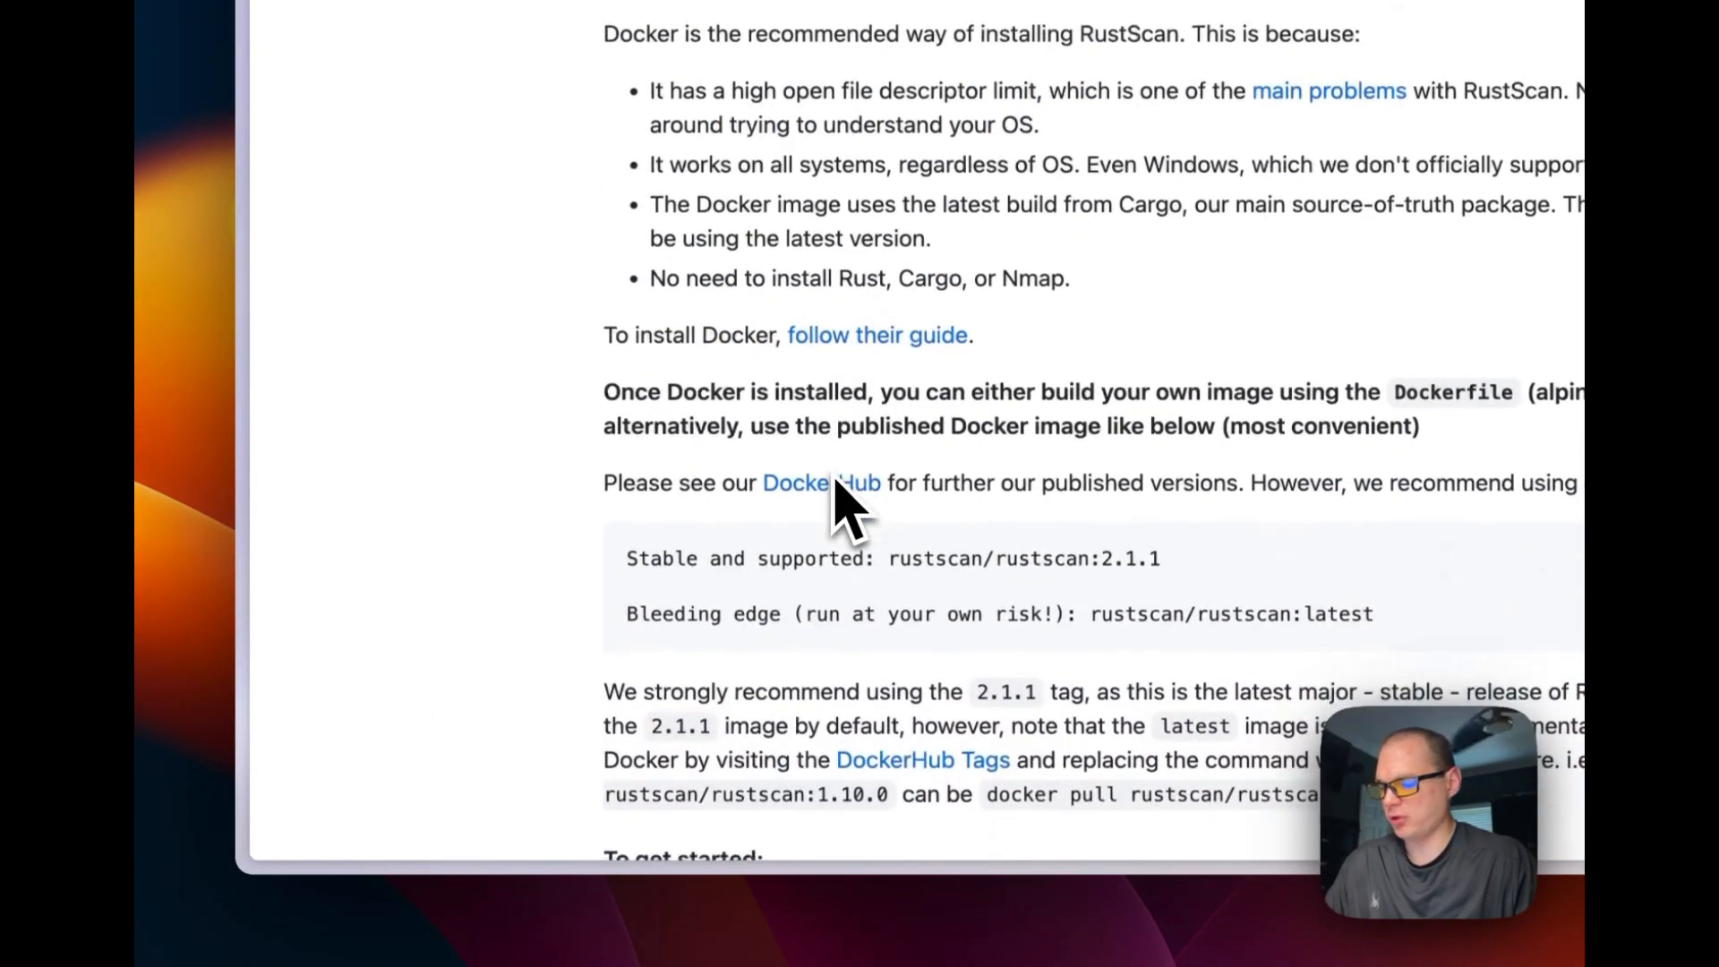
Step: Scroll to the README's Docker run command and rustscan alias, then bring the root terminal forward
{"action": "scroll", "scroll_direction": "down", "scroll_amount": 3}
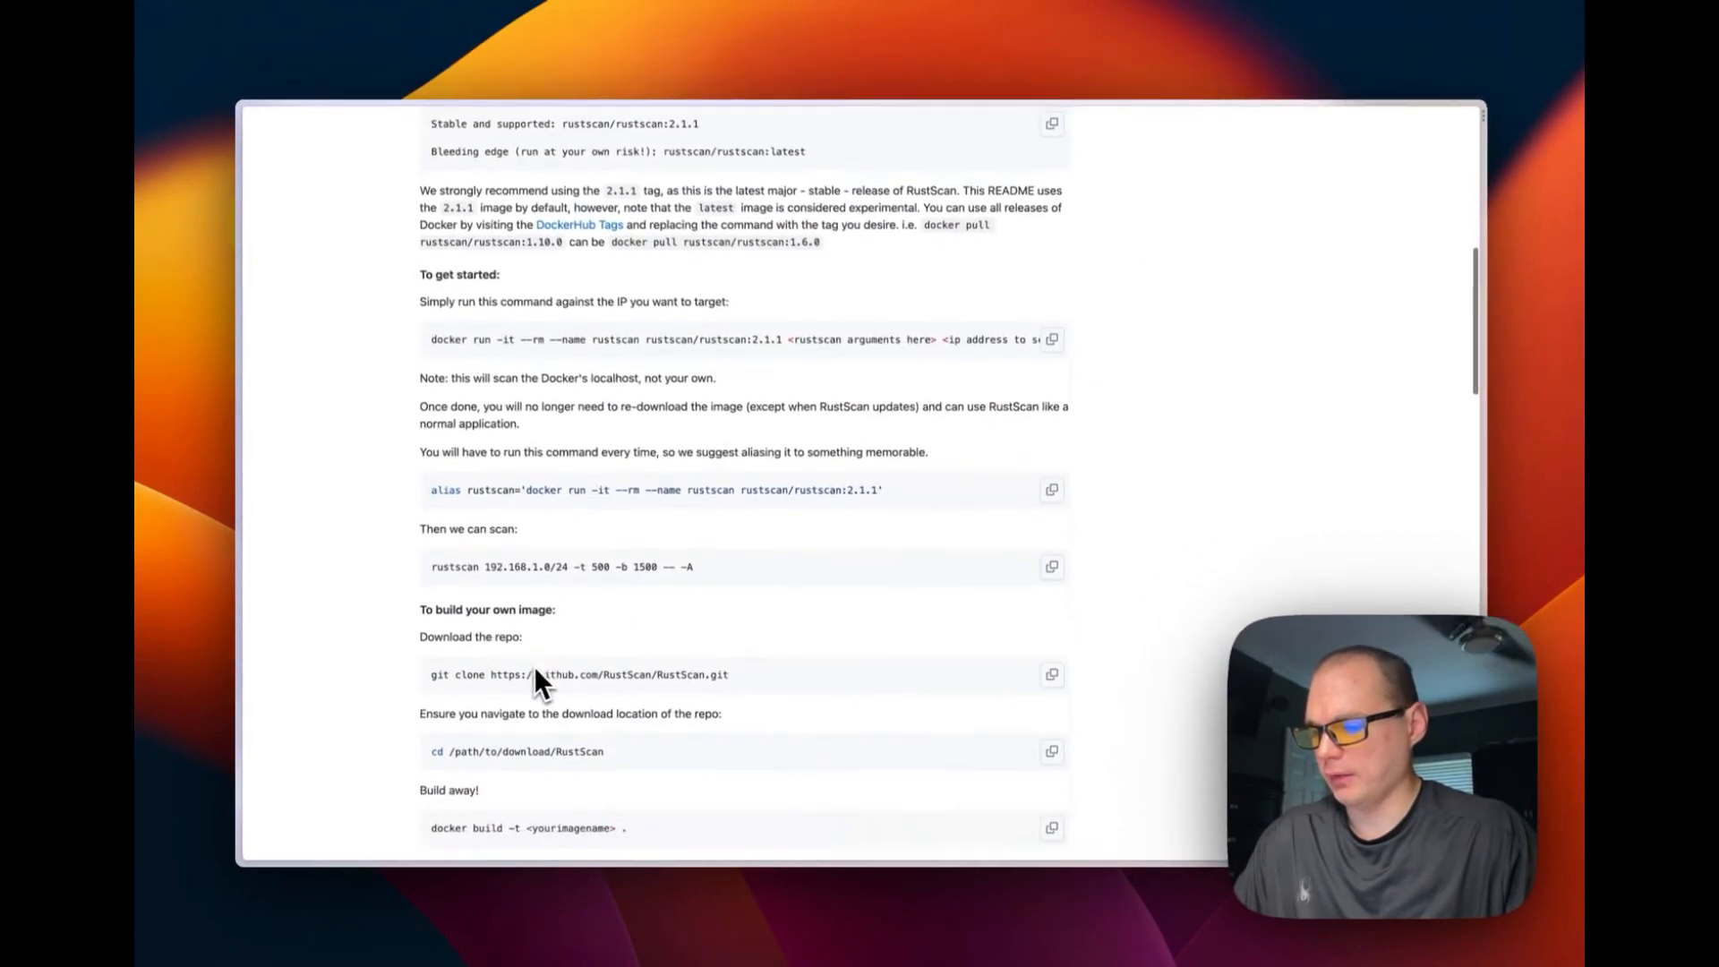
{"action": "scroll", "scroll_direction": "down", "scroll_amount": 3}
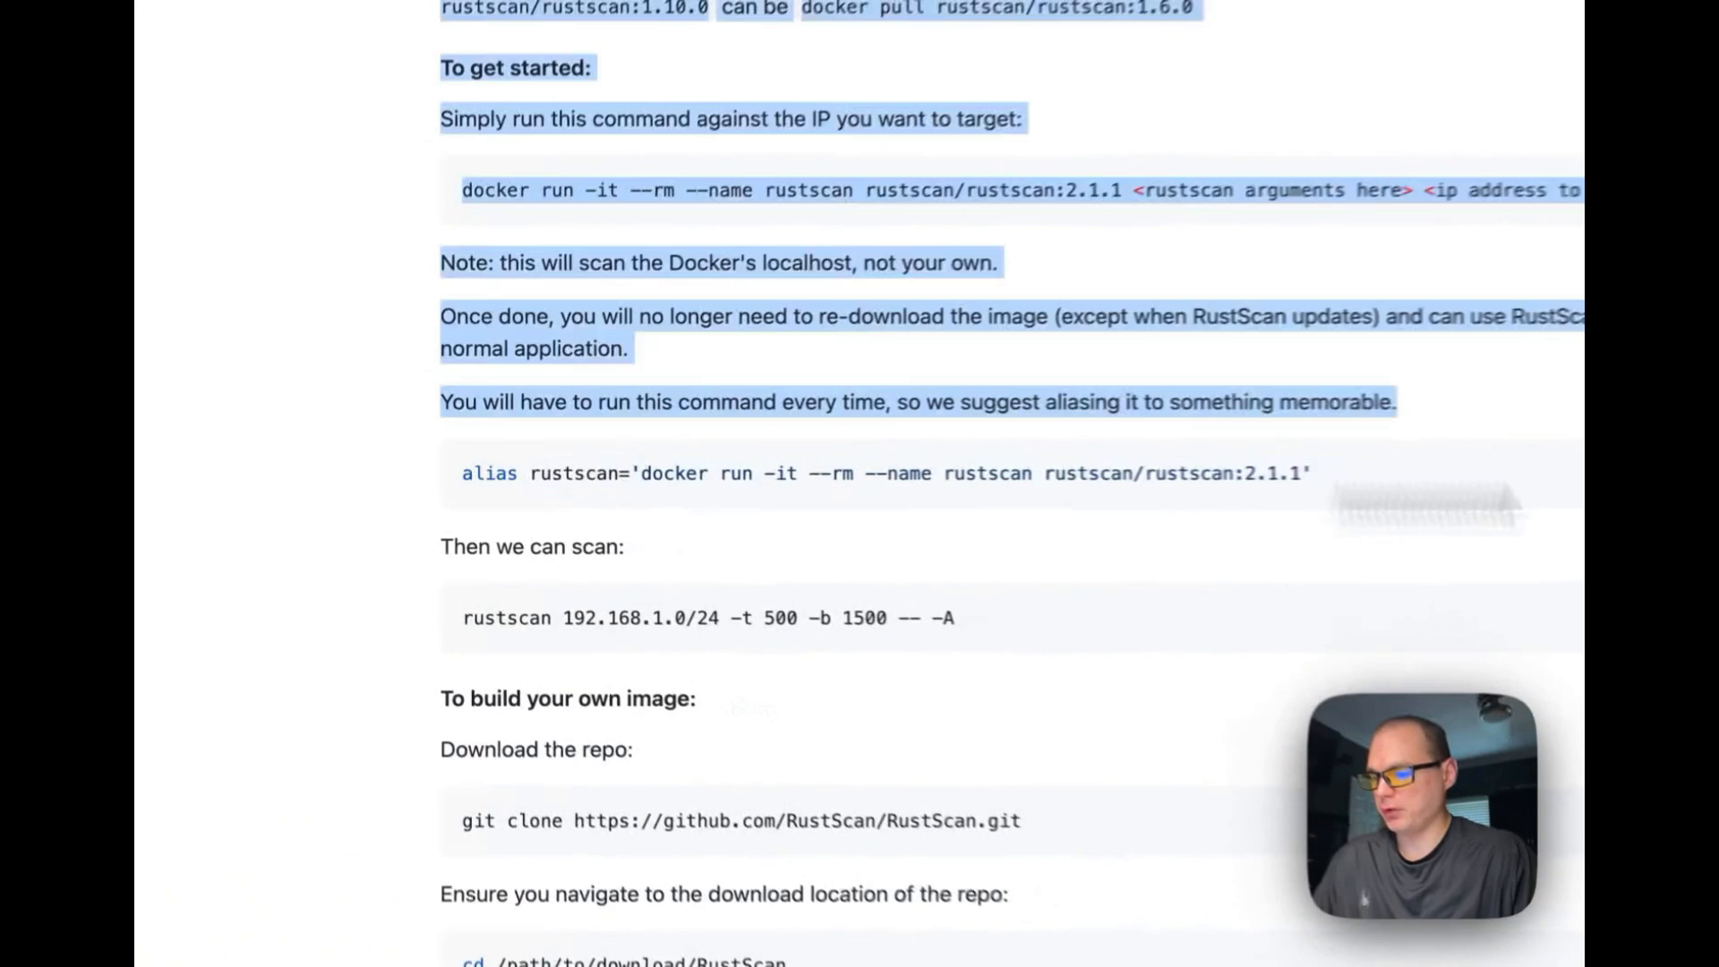
{"action": "left_click", "coordinate": [1032, 437]}
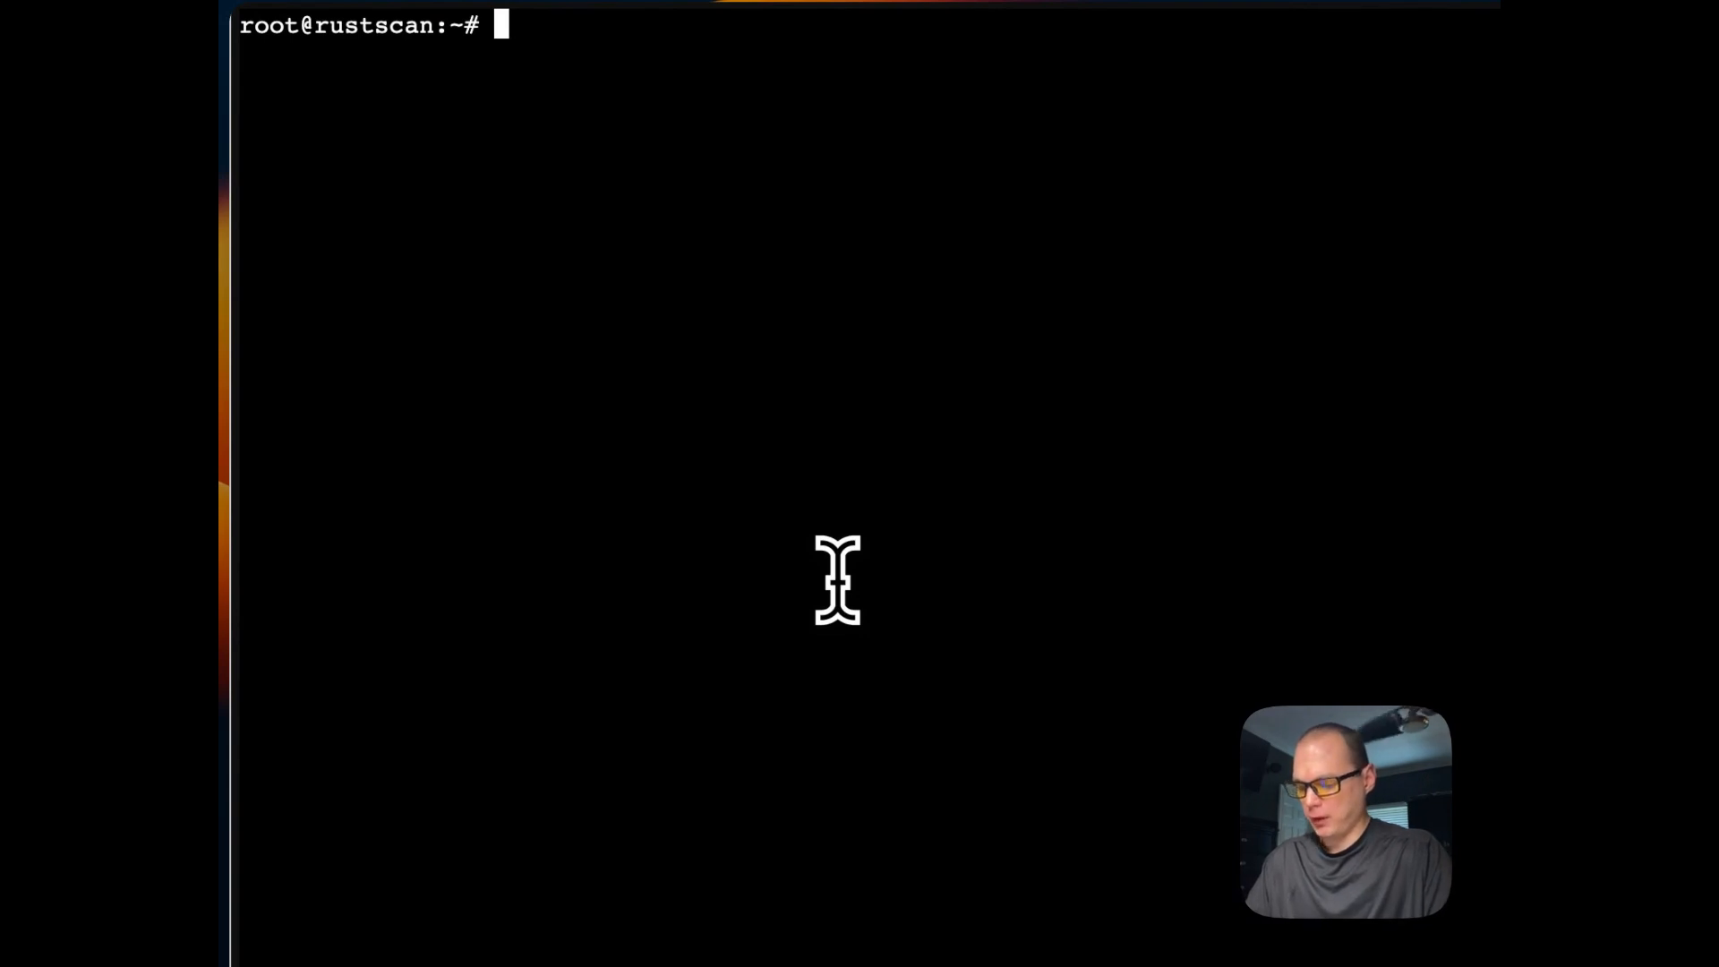
Step: Run cat ~/.bash_profile to confirm the root bash profile is empty
{"action": "type", "text": "cat"}
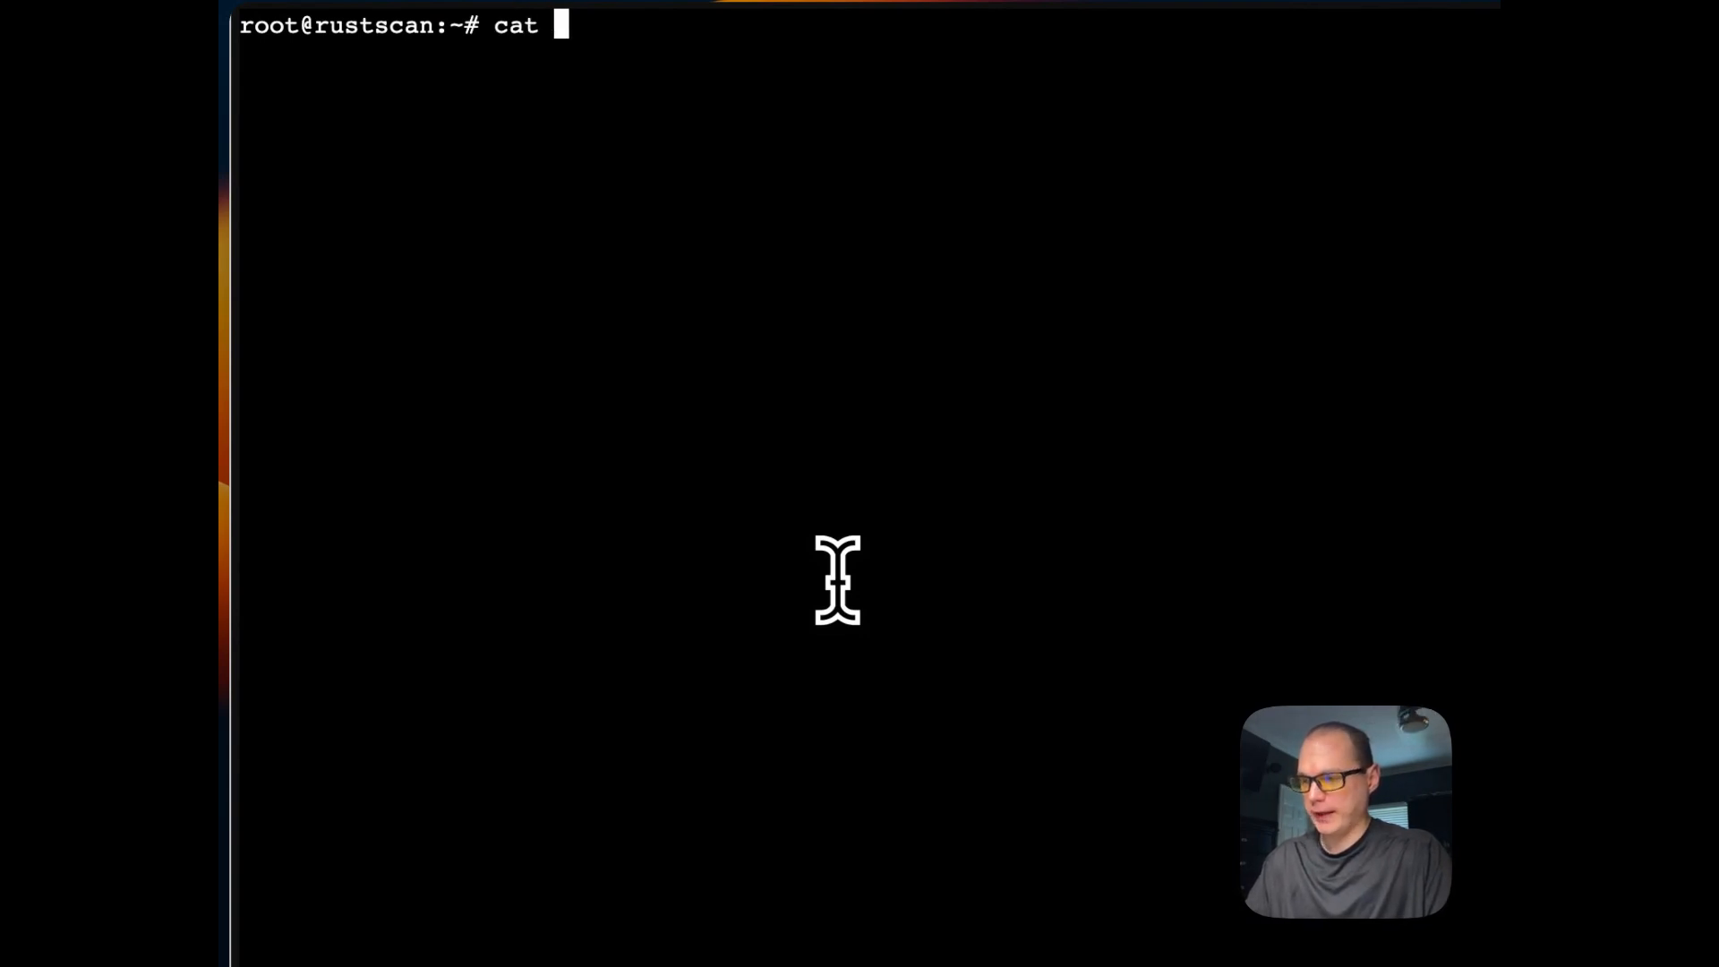
{"action": "type", "text": "~/"}
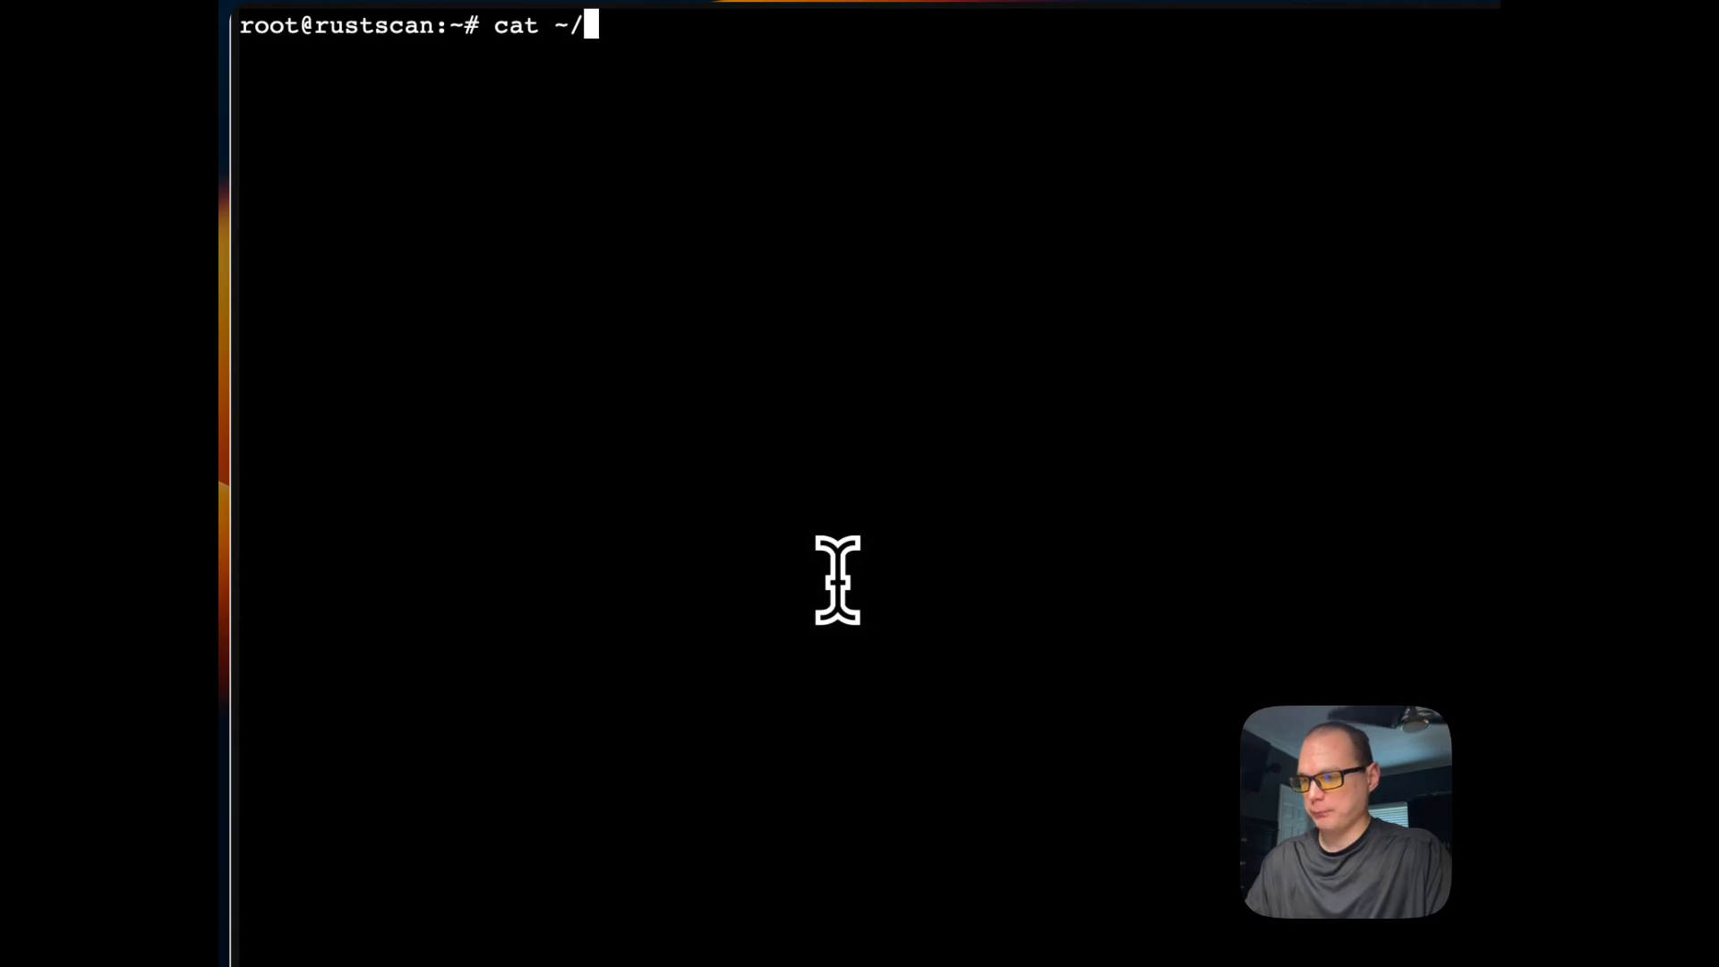
{"action": "type", "text": ".bash_profile"}
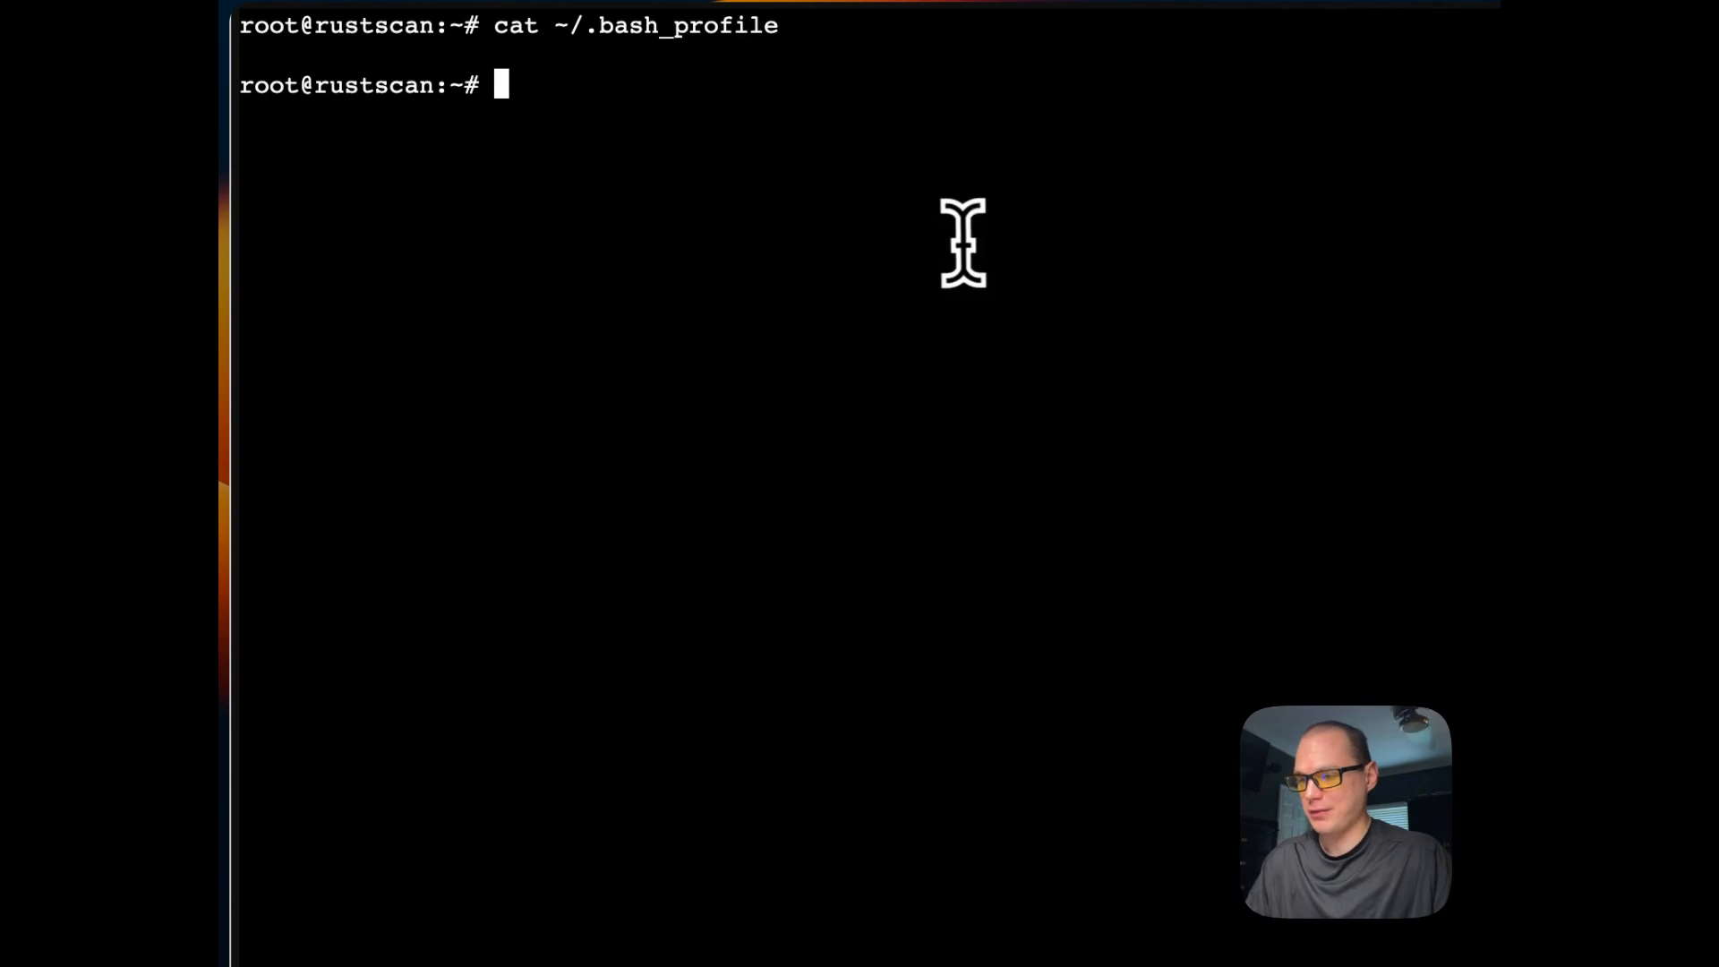
{"action": "mouse_move", "coordinate": [714, 460]}
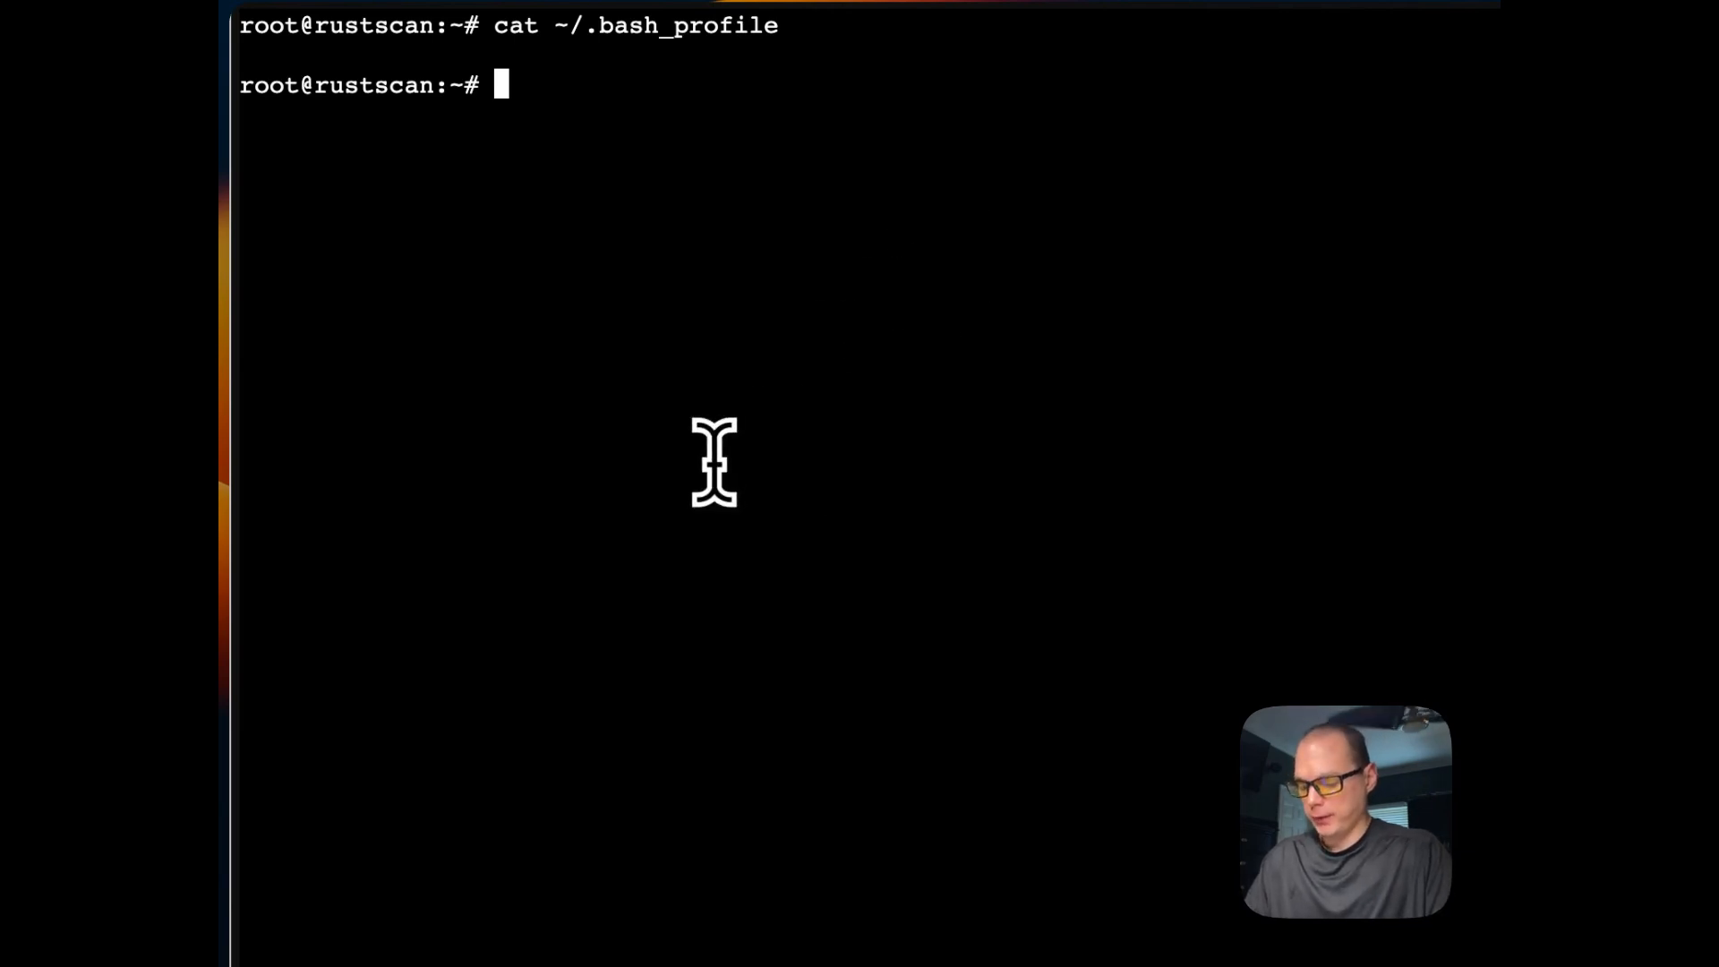
Step: Open ~/.bash_profile in the nano editor
{"action": "type", "text": "nano"}
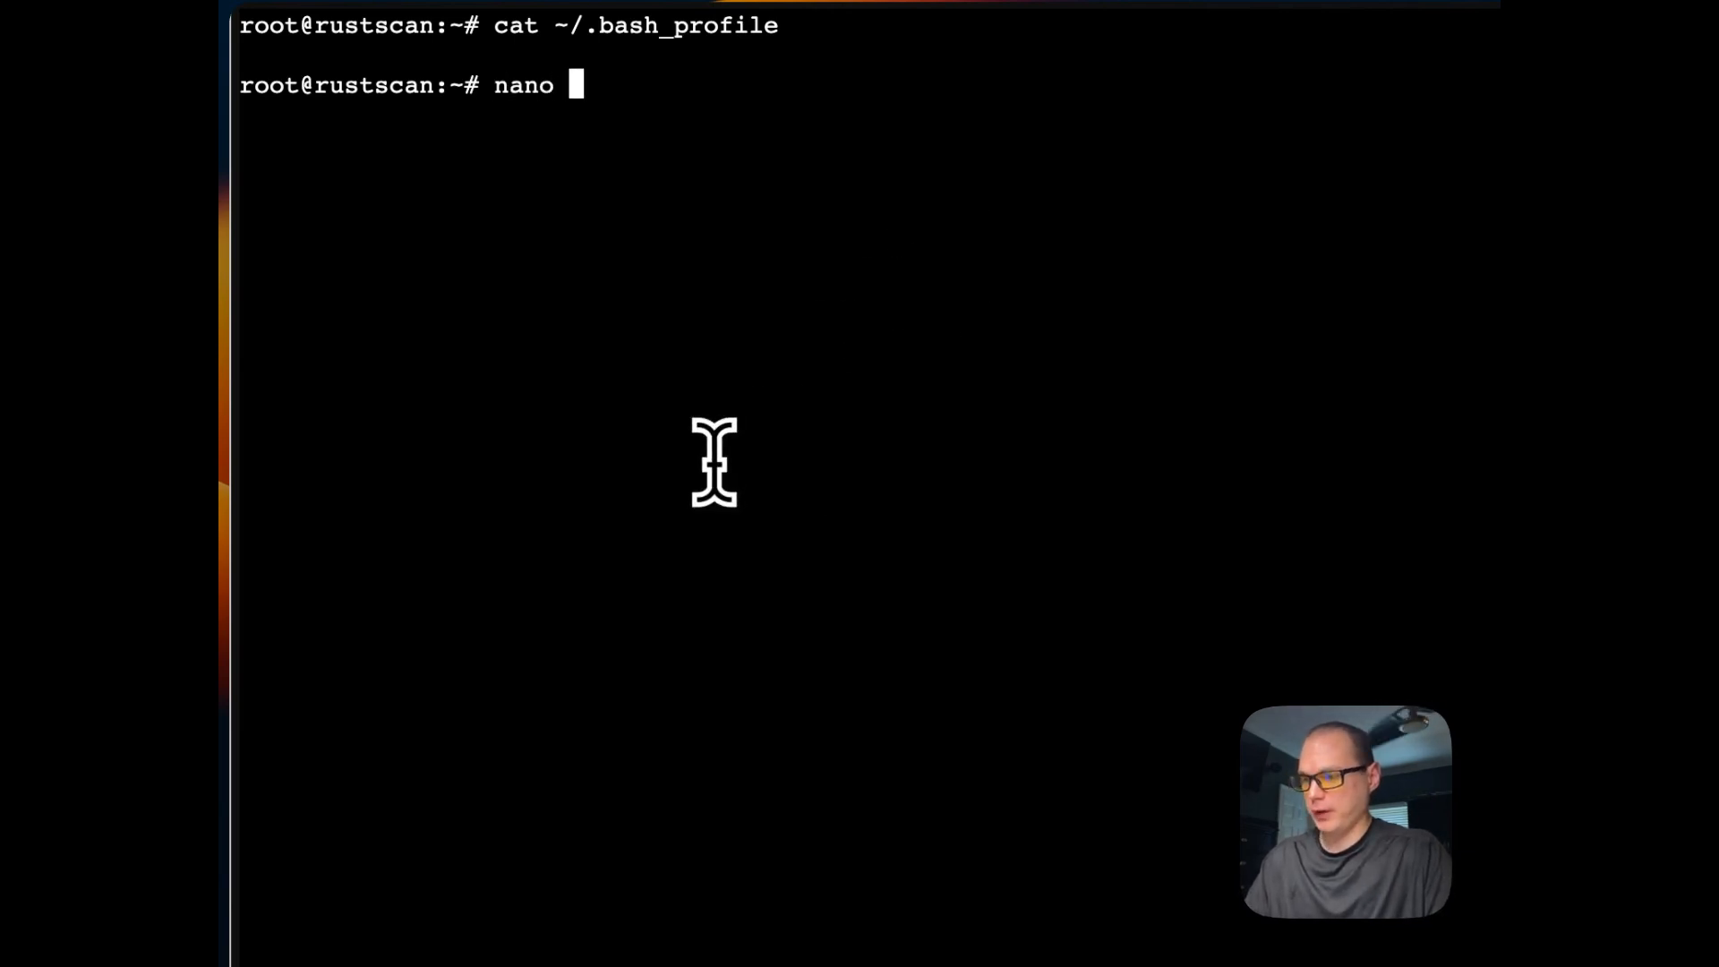
{"action": "type", "text": "~/.bas"}
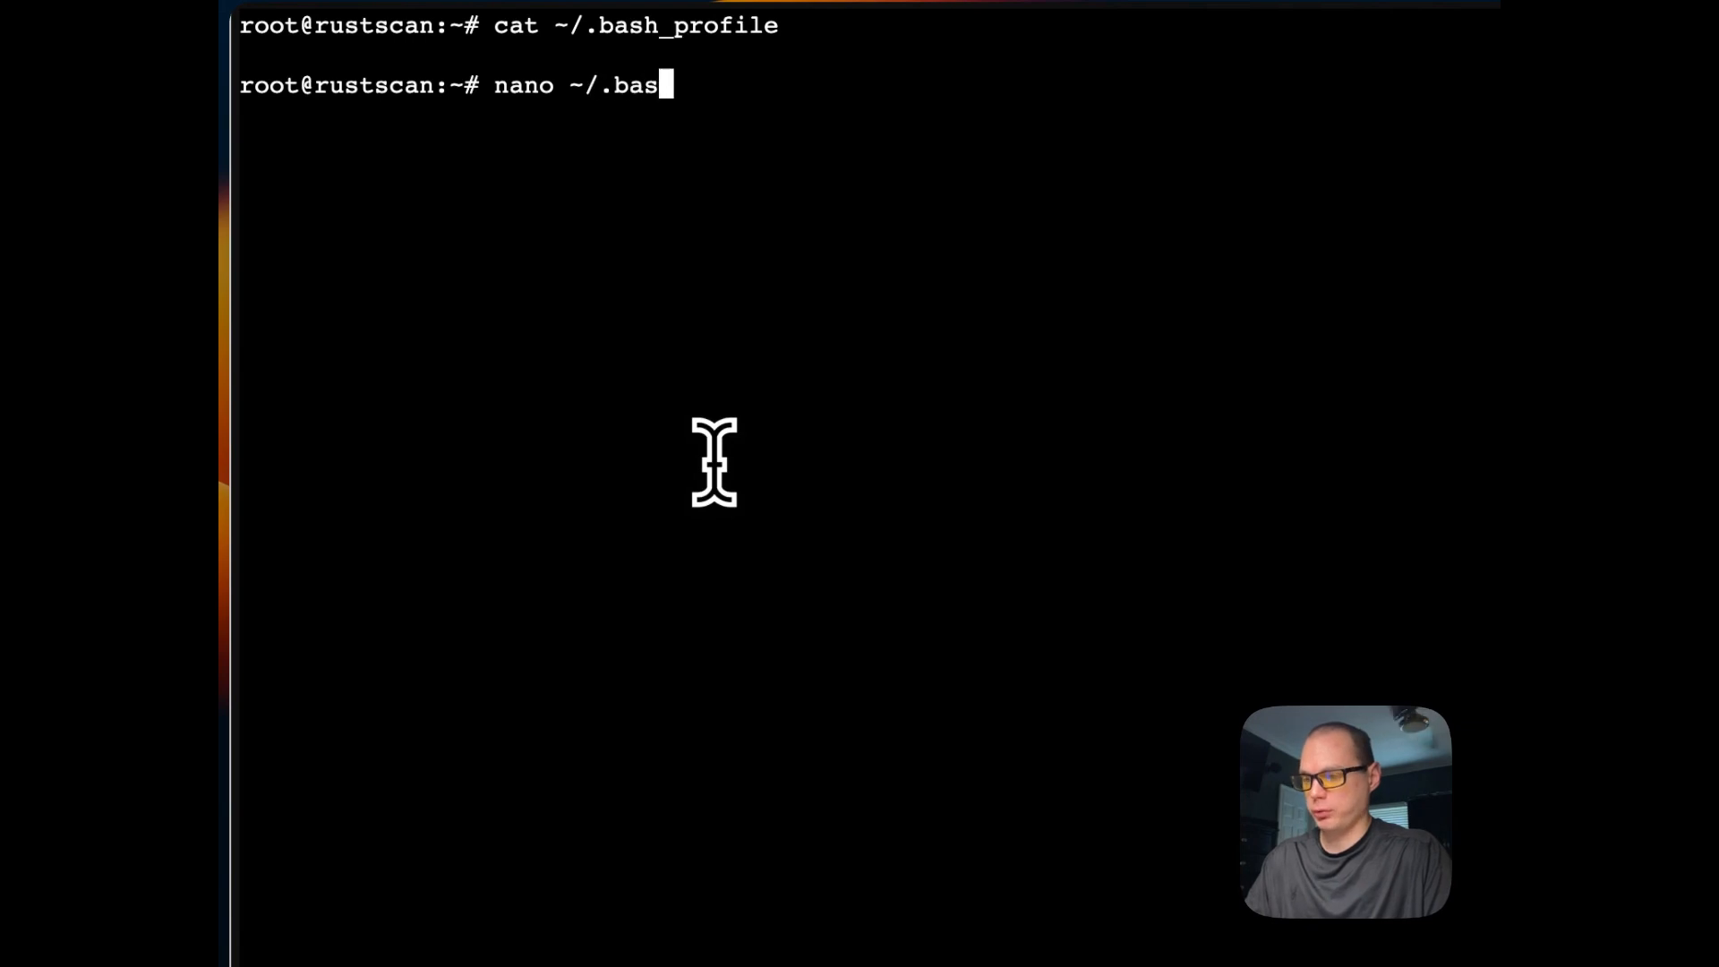
{"action": "type", "text": "h_profile"}
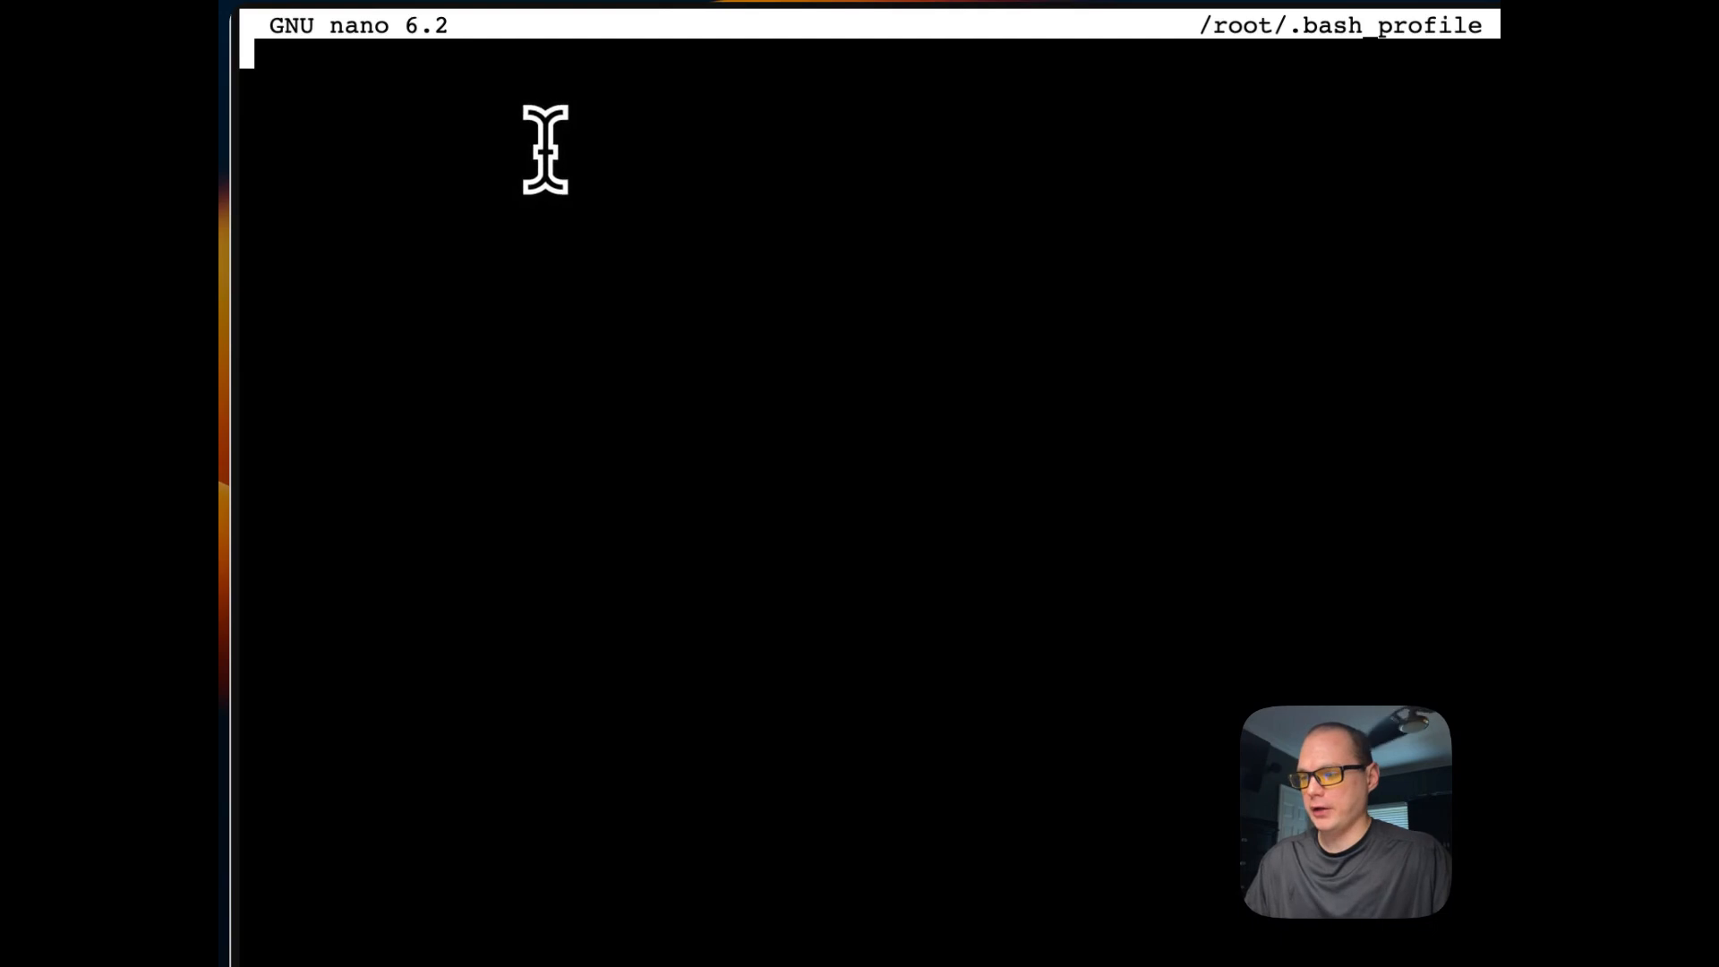
Step: Paste the rustscan Docker alias pinned to rustscan/rustscan:2.1.1 and write /root/.bash_profile
{"action": "key", "text": "cmd+v"}
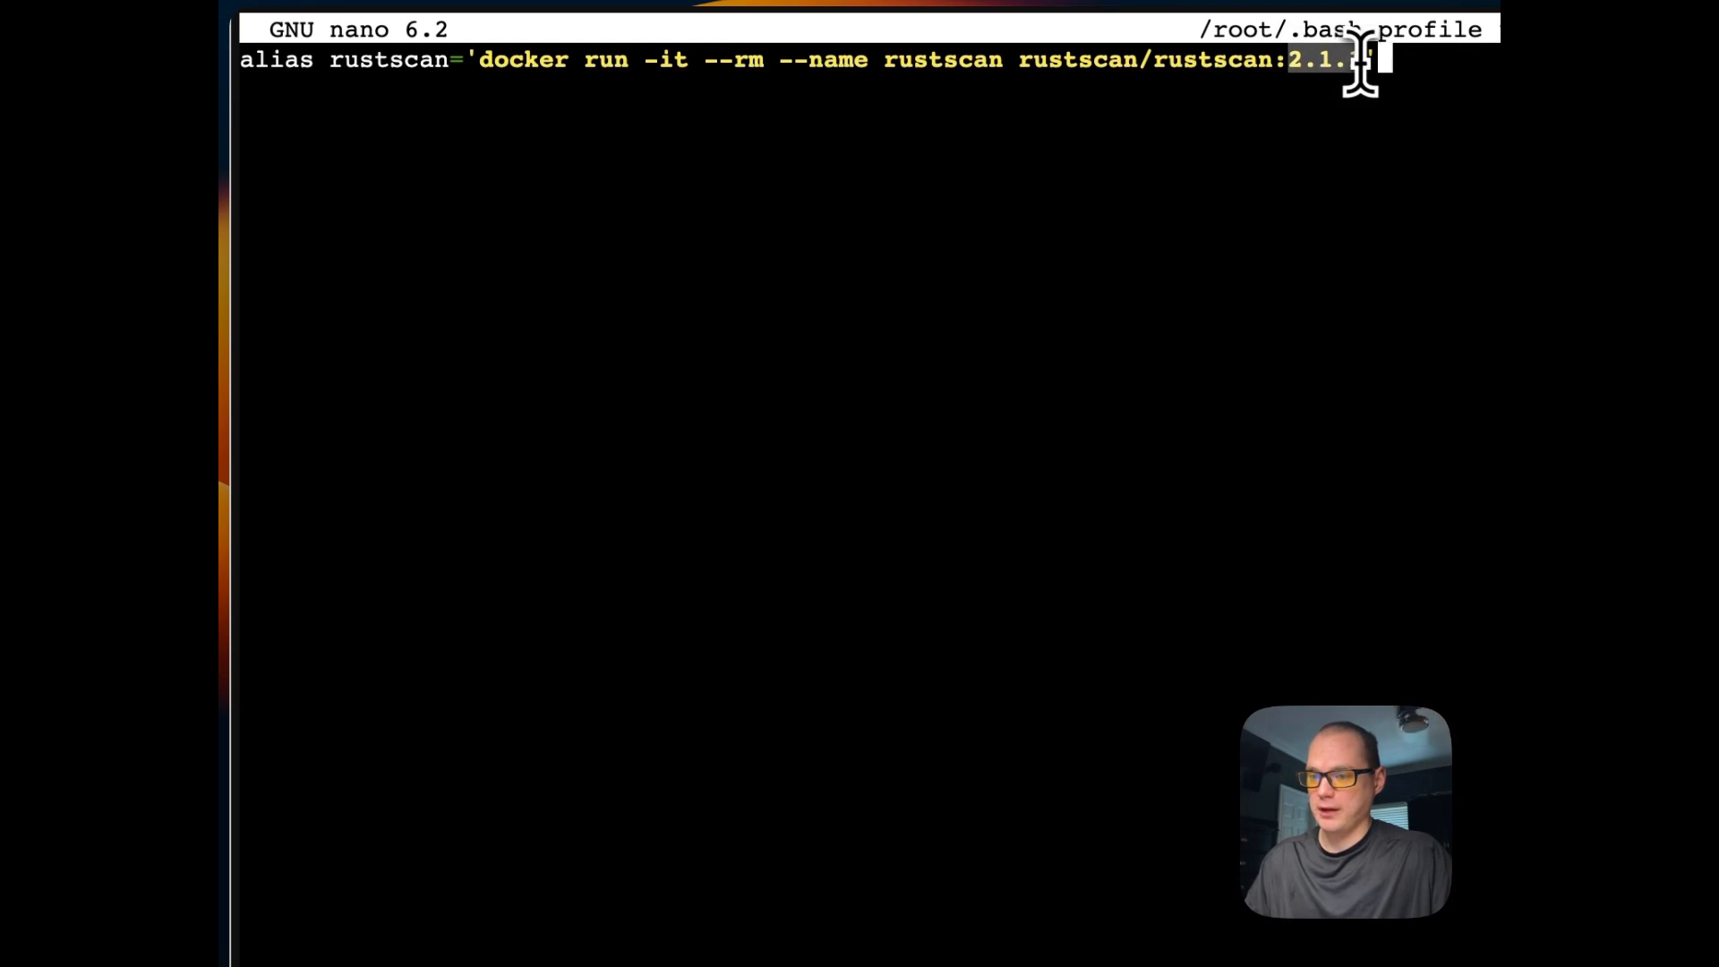
{"action": "type", "text": "1'"}
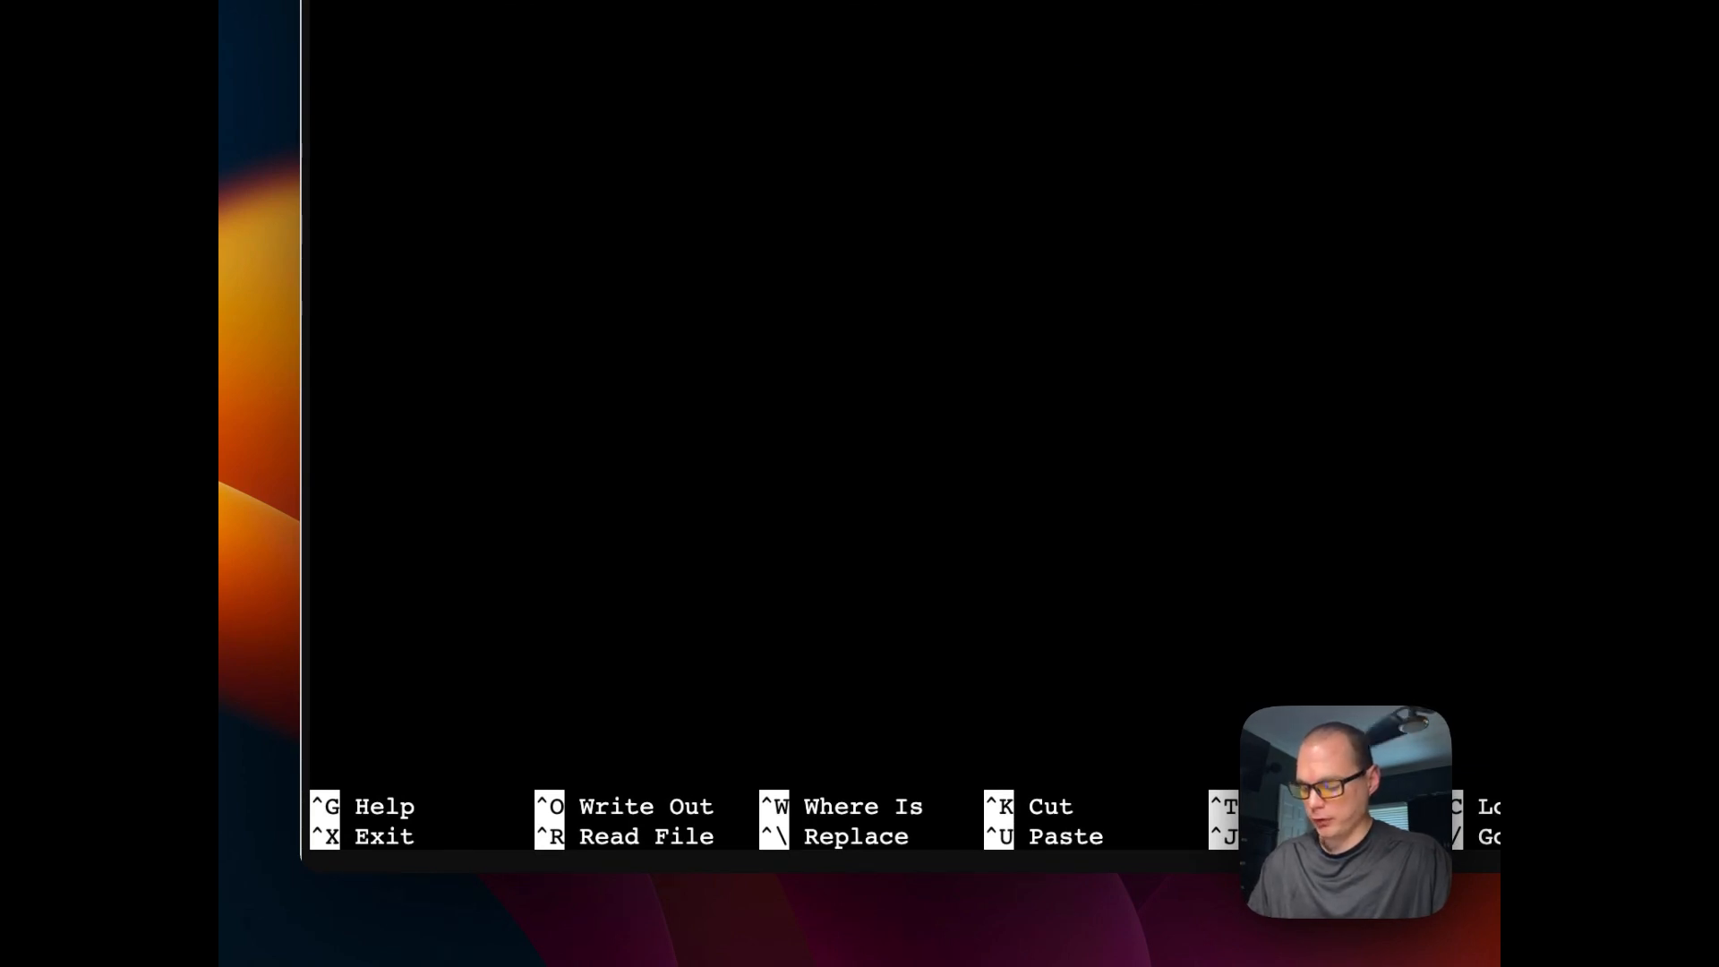
{"action": "key", "text": "ctrl+o"}
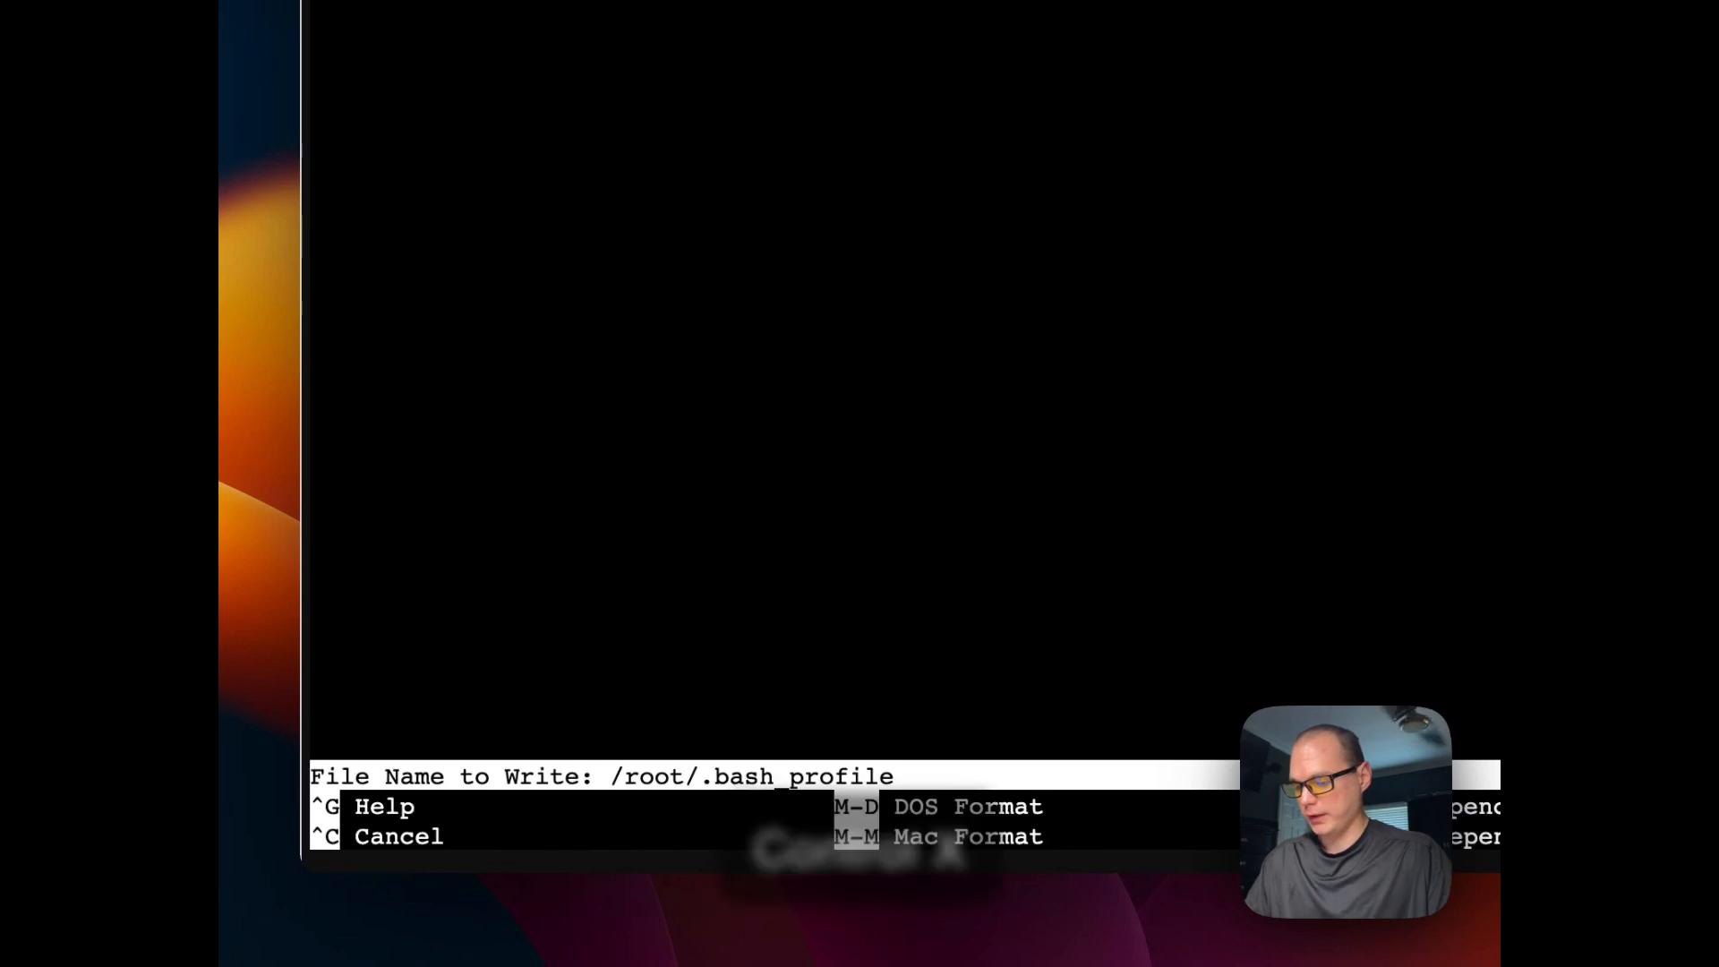
{"action": "key", "text": "Enter"}
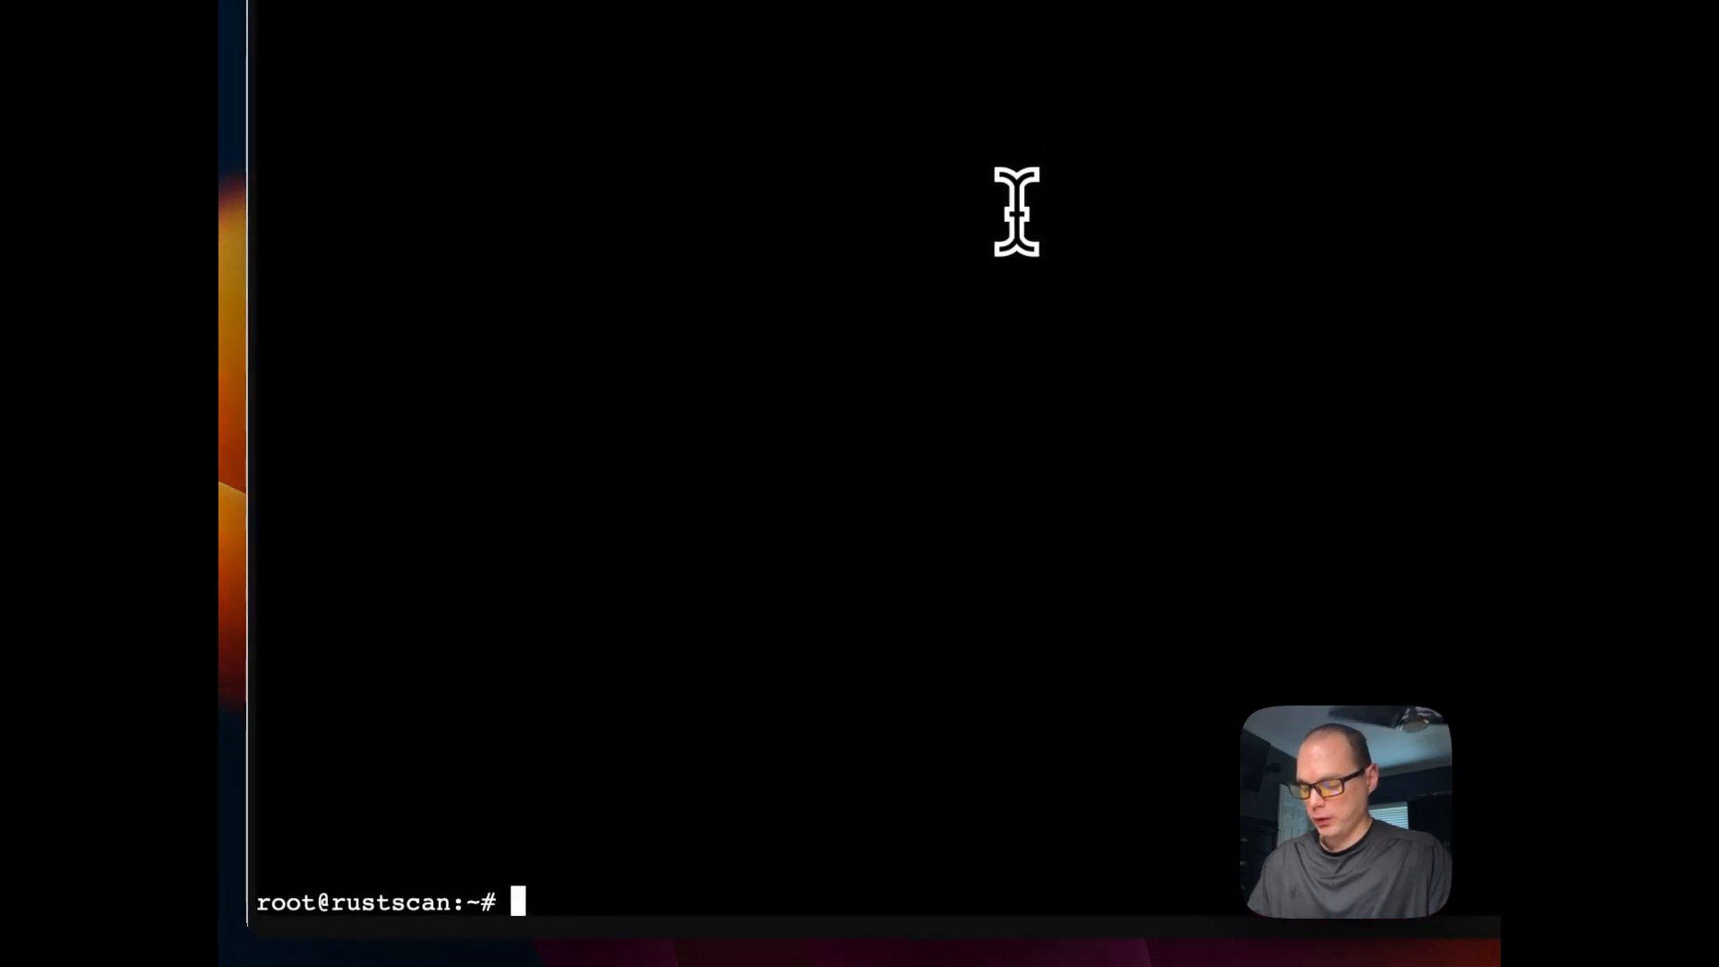
Step: Run source ~/.bash_profile so the rustscan alias loads into the current shell
{"action": "type", "text": "s"}
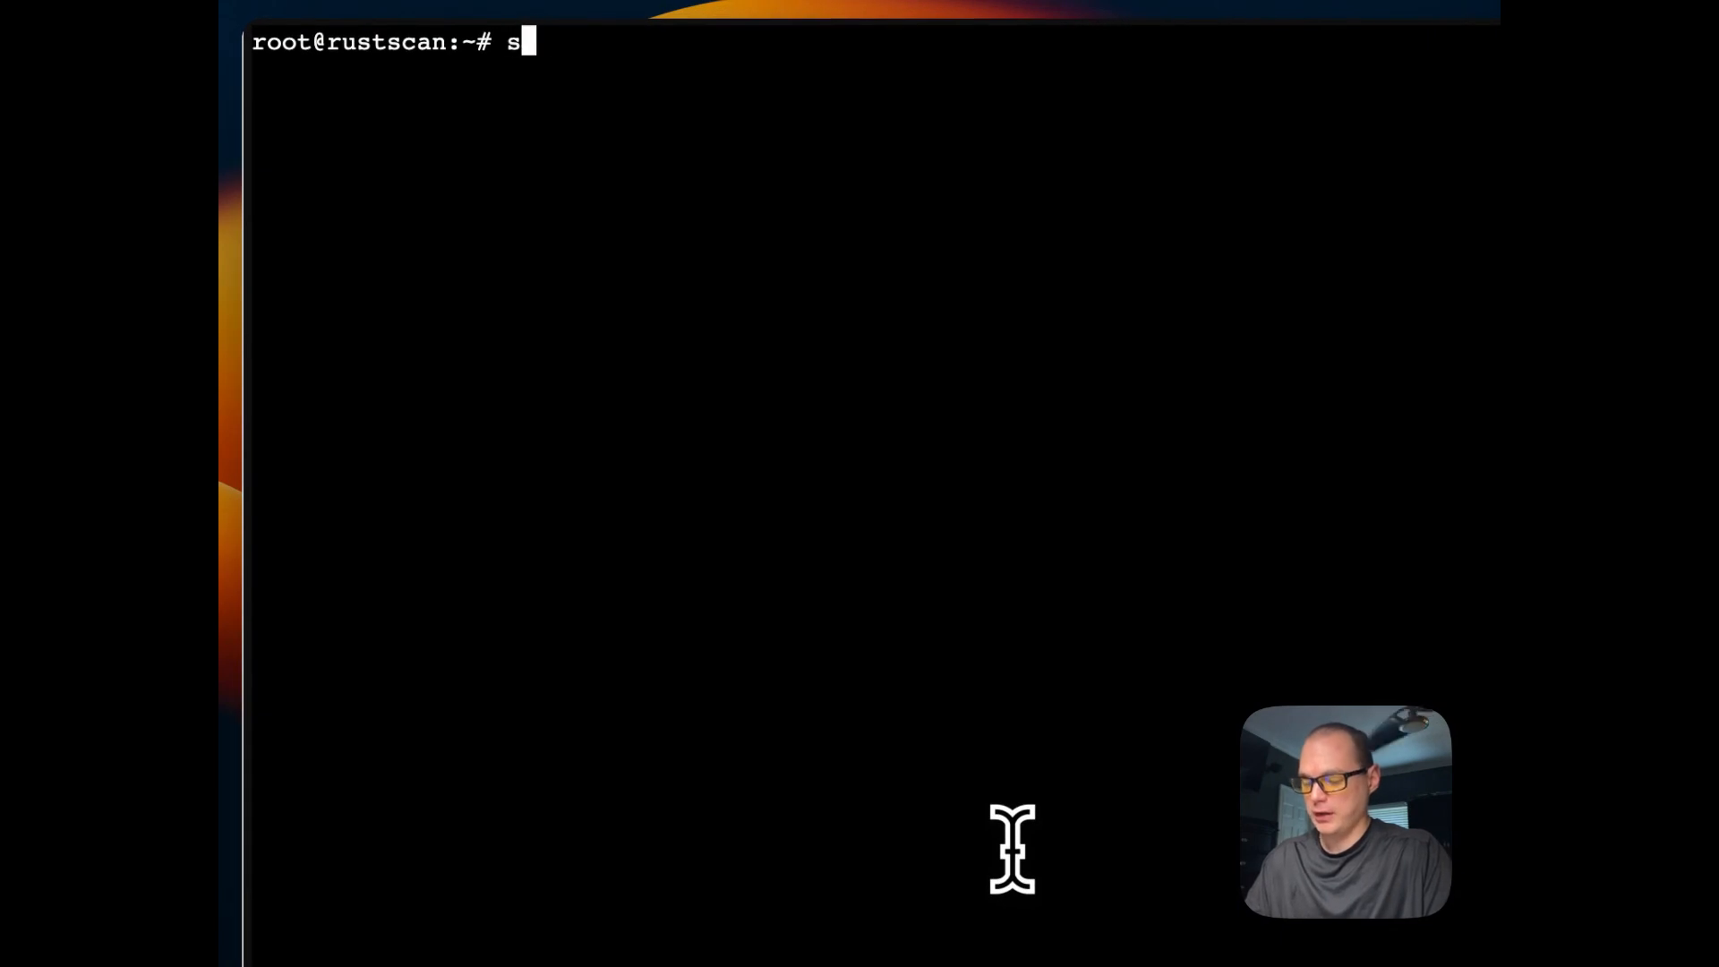
{"action": "type", "text": "ource ~/"}
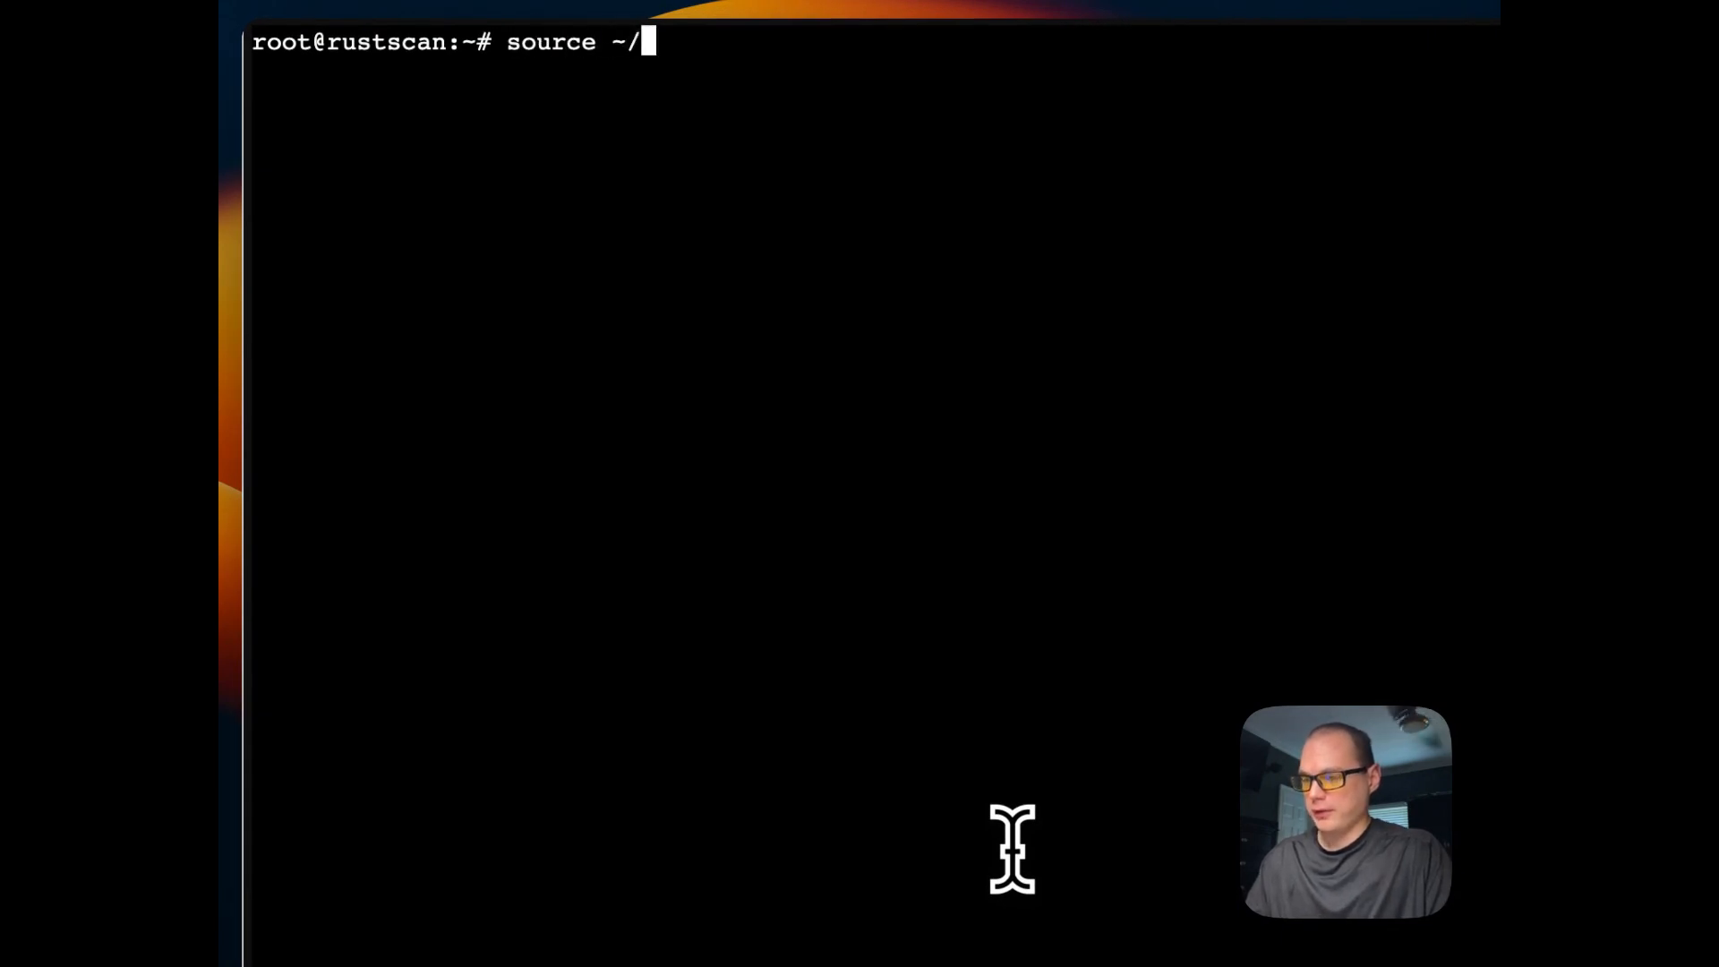
{"action": "type", "text": ".bash_profile"}
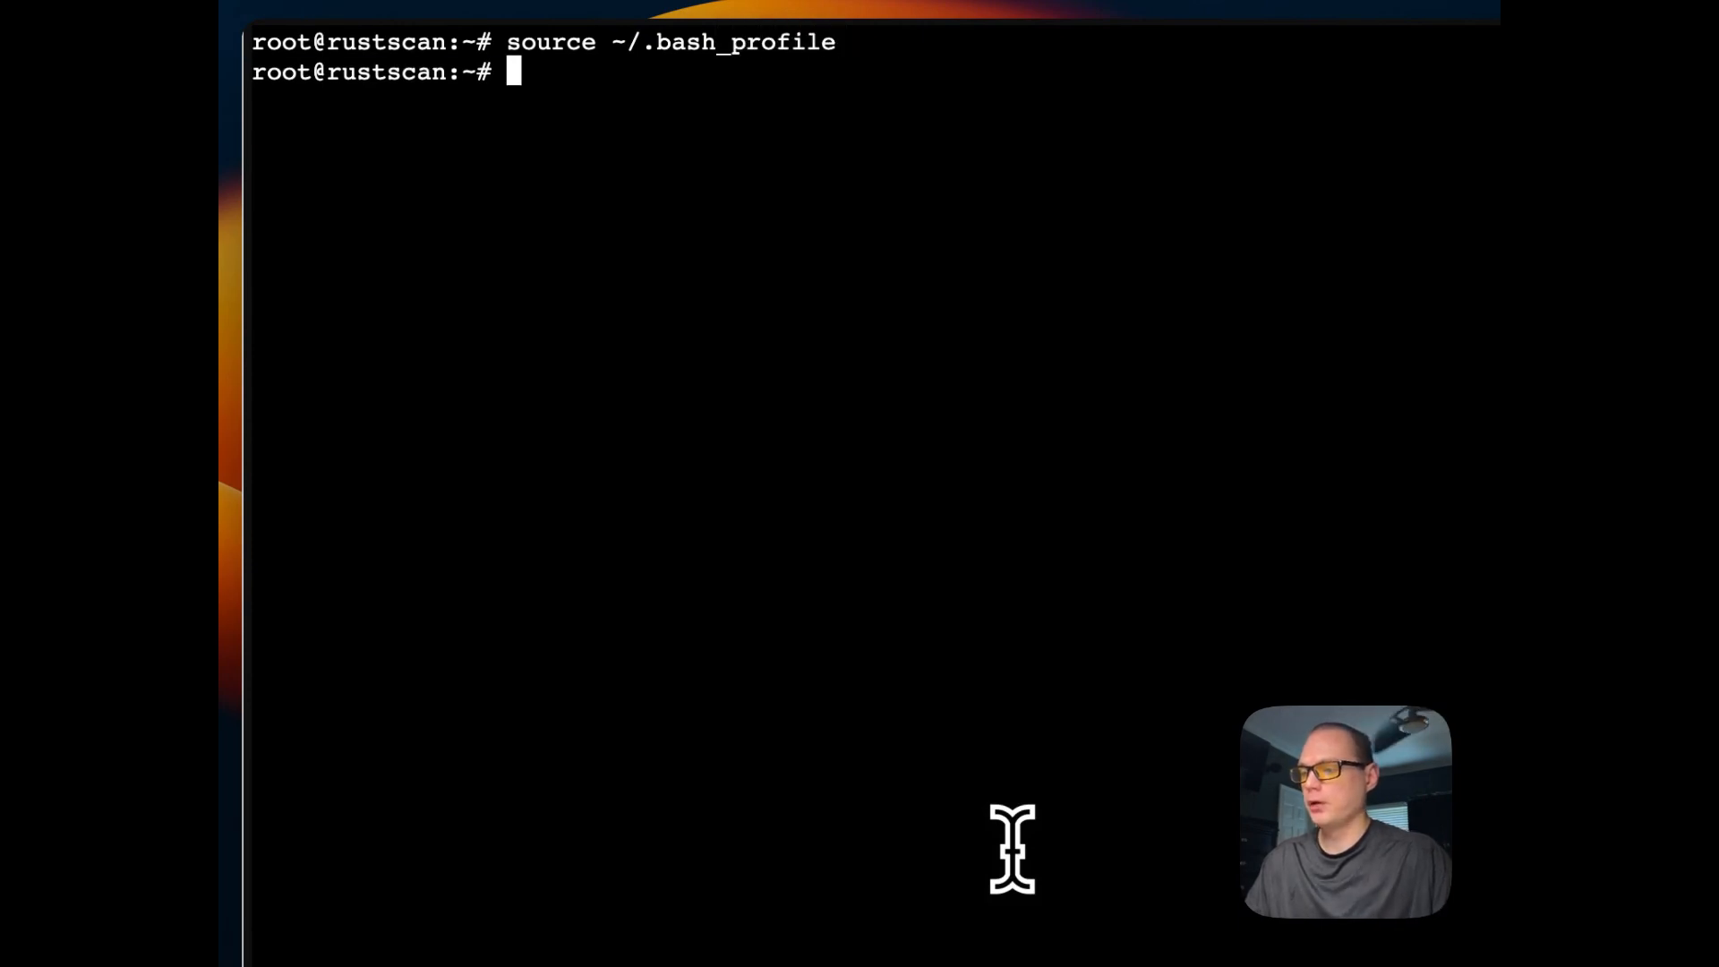
{"action": "mouse_move", "coordinate": [785, 326]}
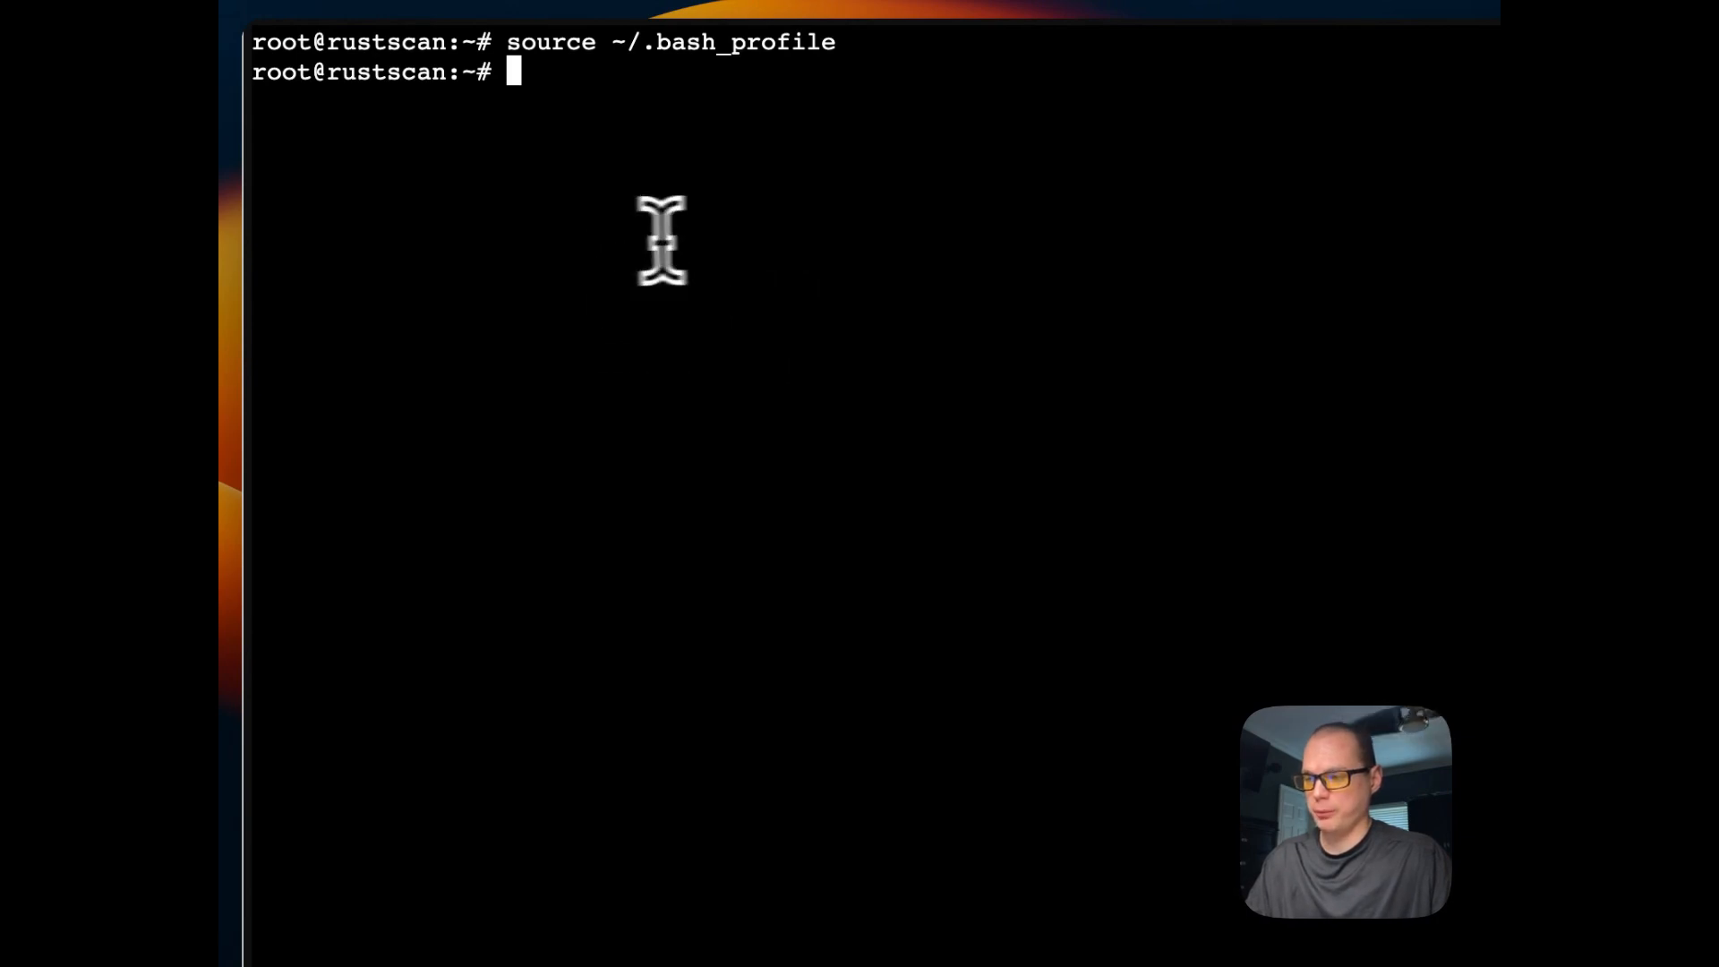
{"action": "mouse_move", "coordinate": [725, 290]}
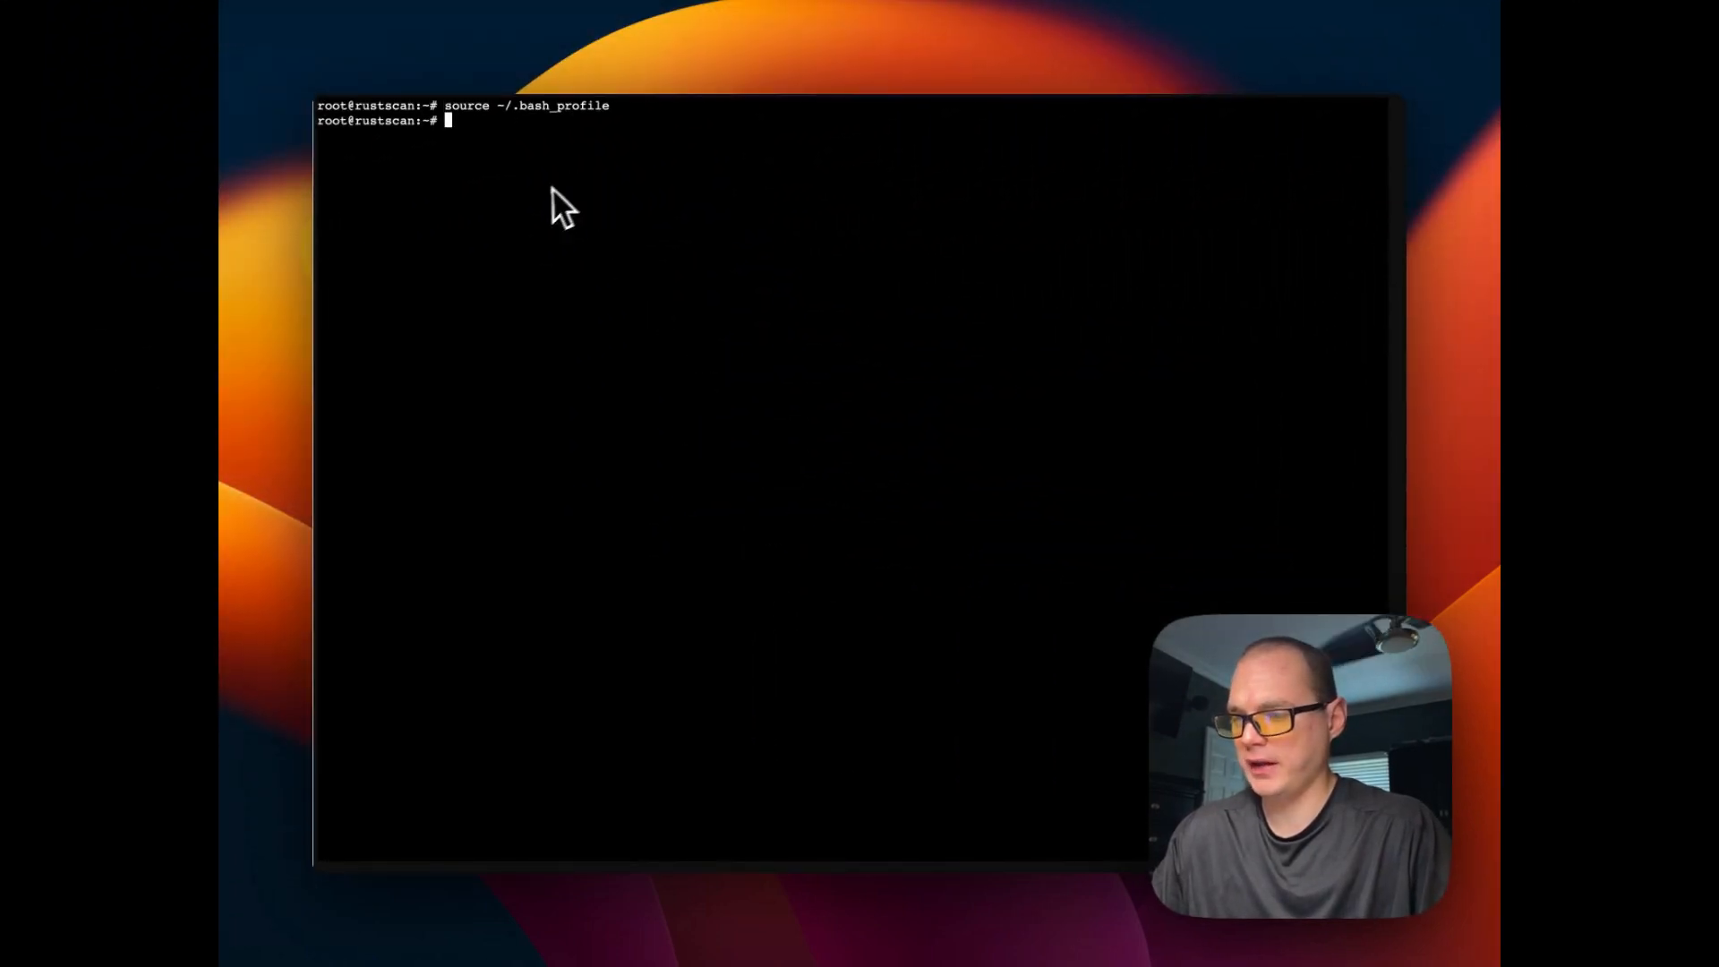
{"action": "mouse_move", "coordinate": [532, 211]}
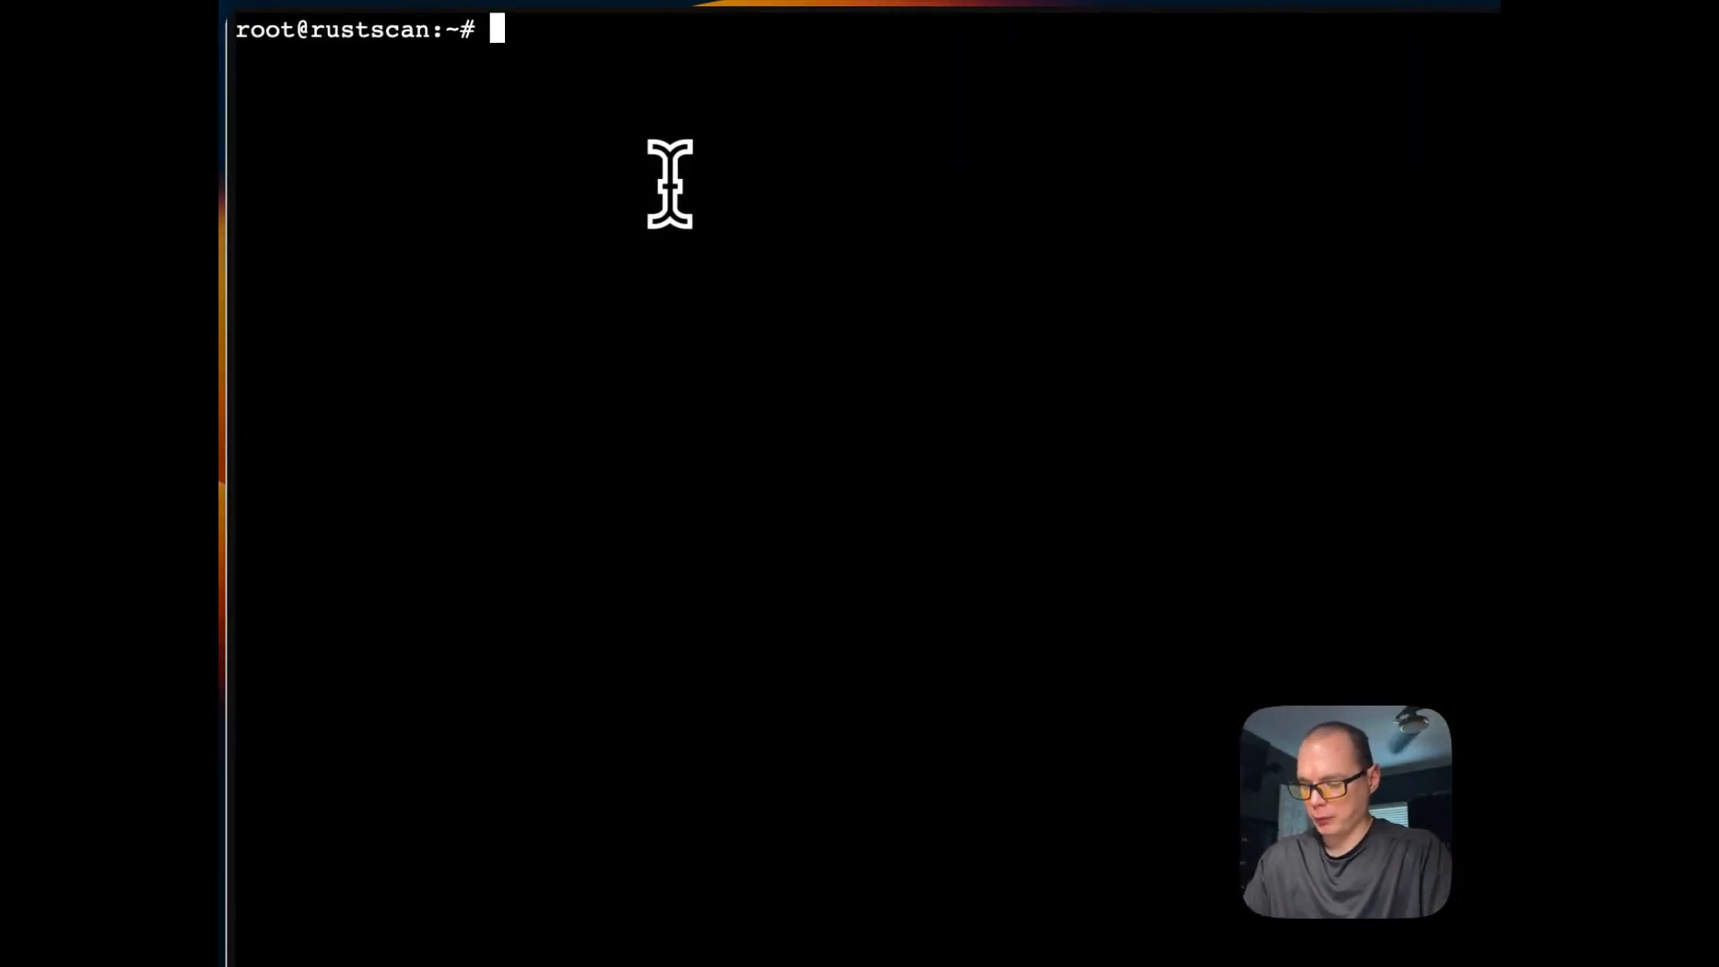
Step: Run rustscan with no targets so Docker pulls the rustscan 2.1.1 image and prints its banner
{"action": "type", "text": "rustscan"}
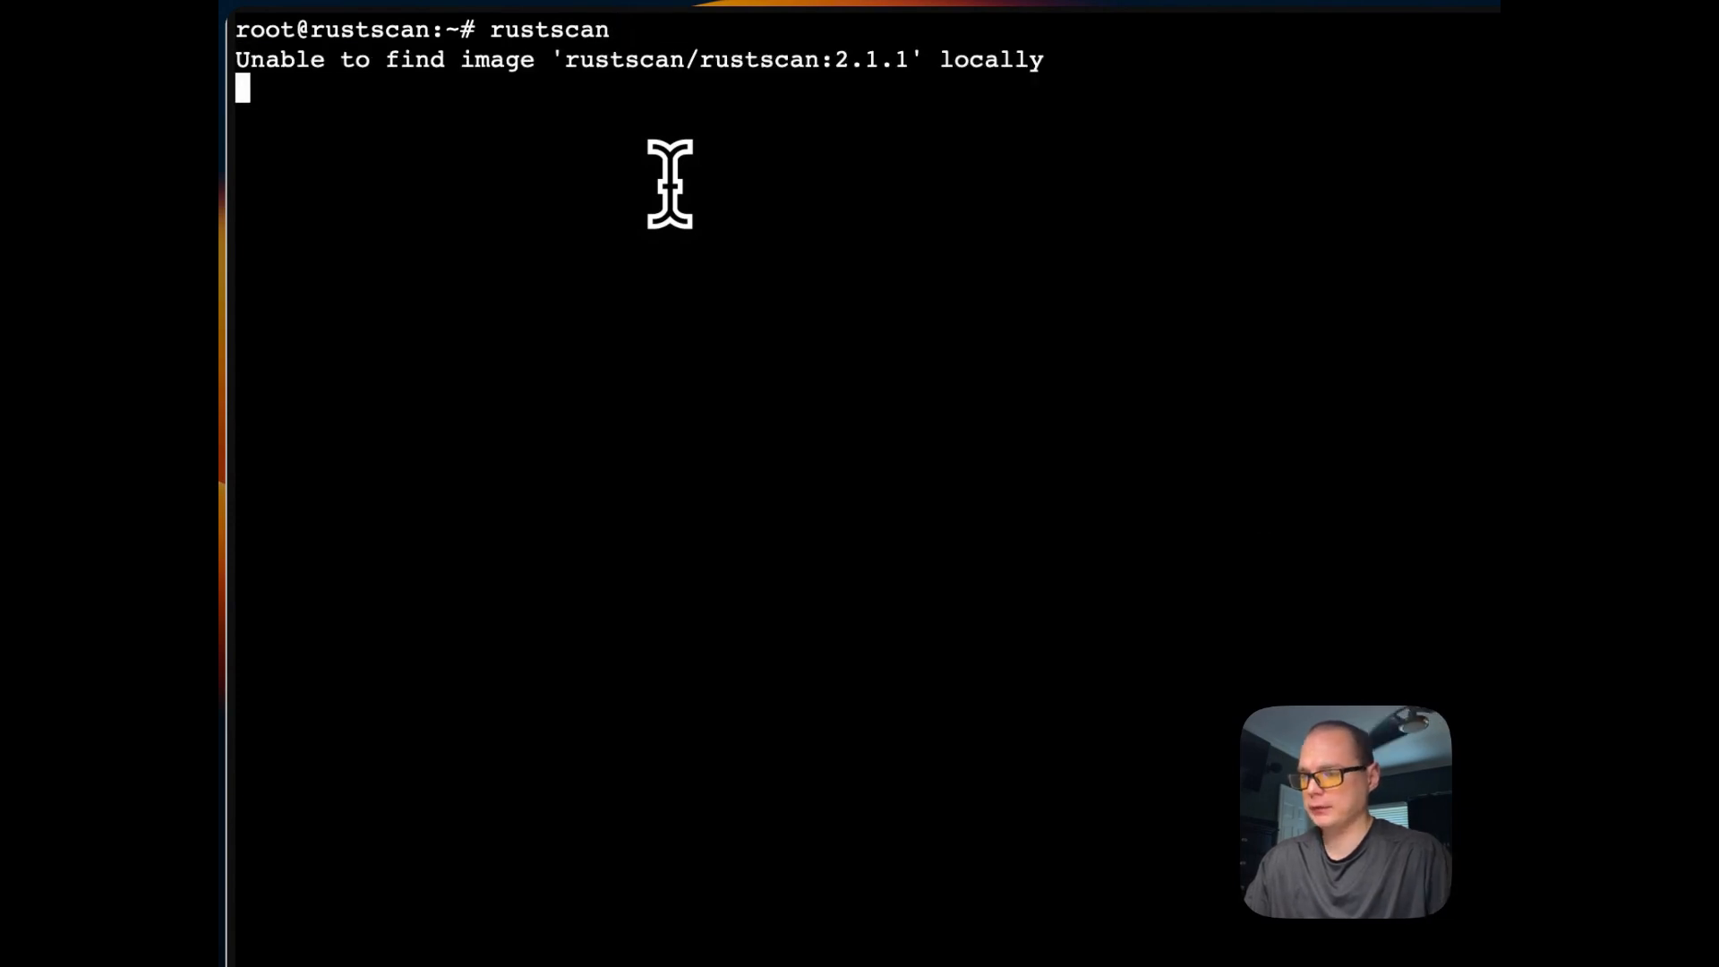
{"action": "mouse_move", "coordinate": [740, 226]}
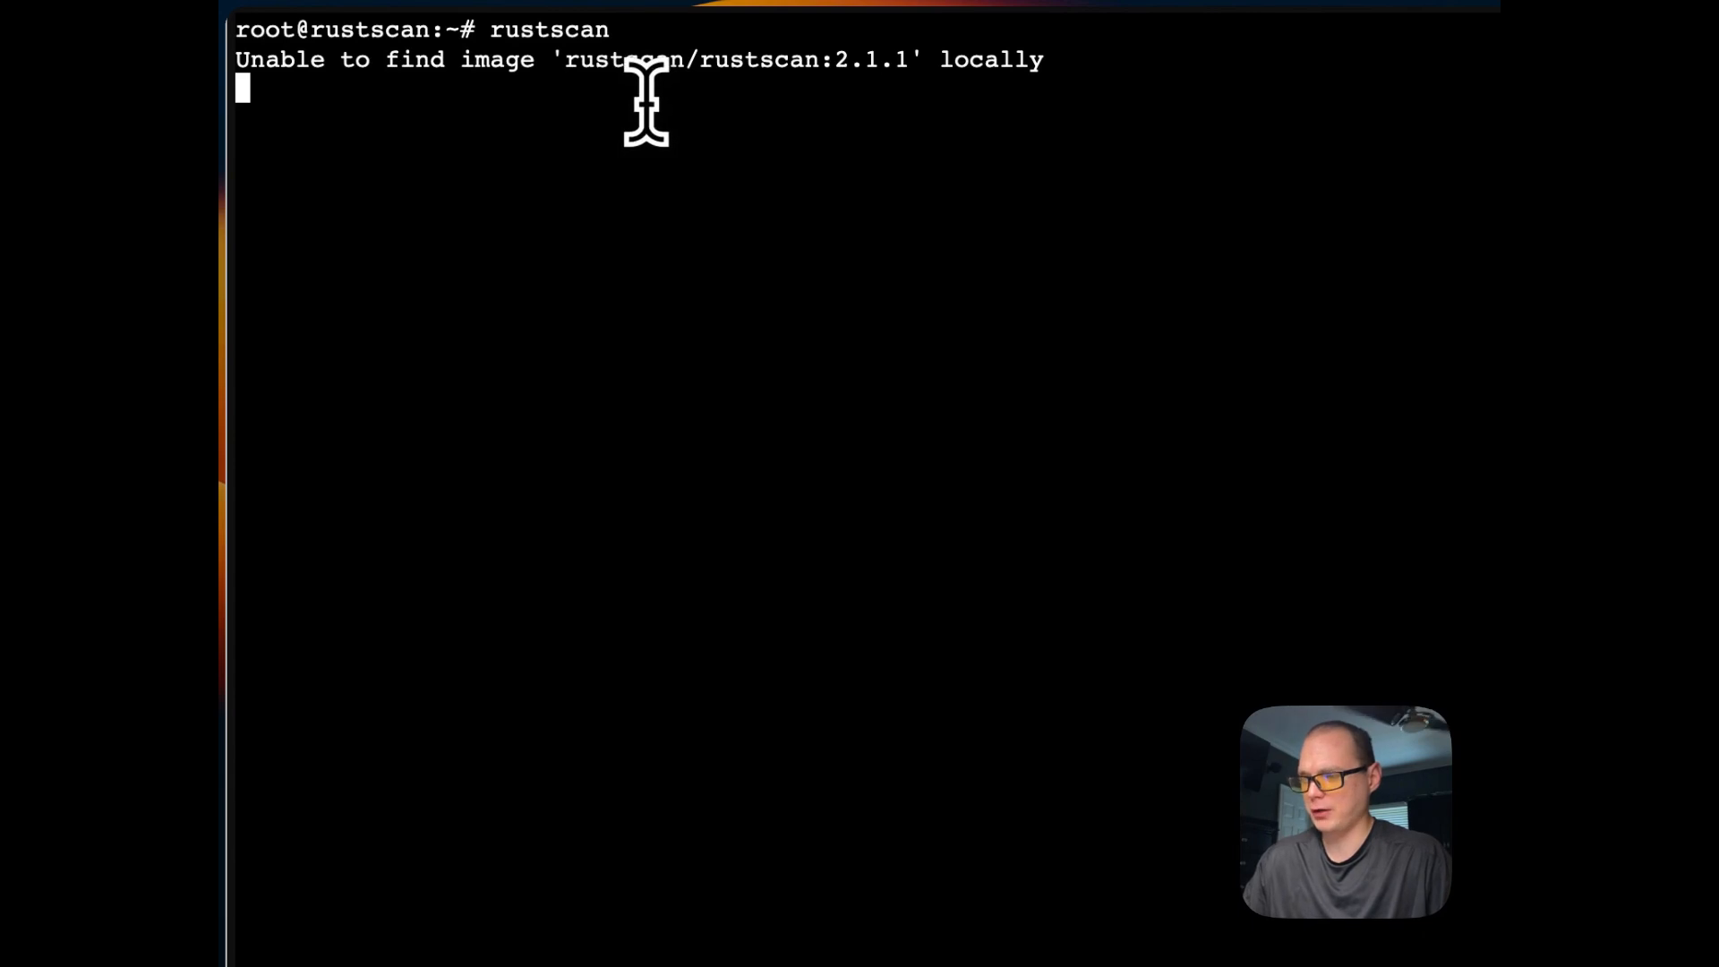
{"action": "mouse_move", "coordinate": [708, 125]}
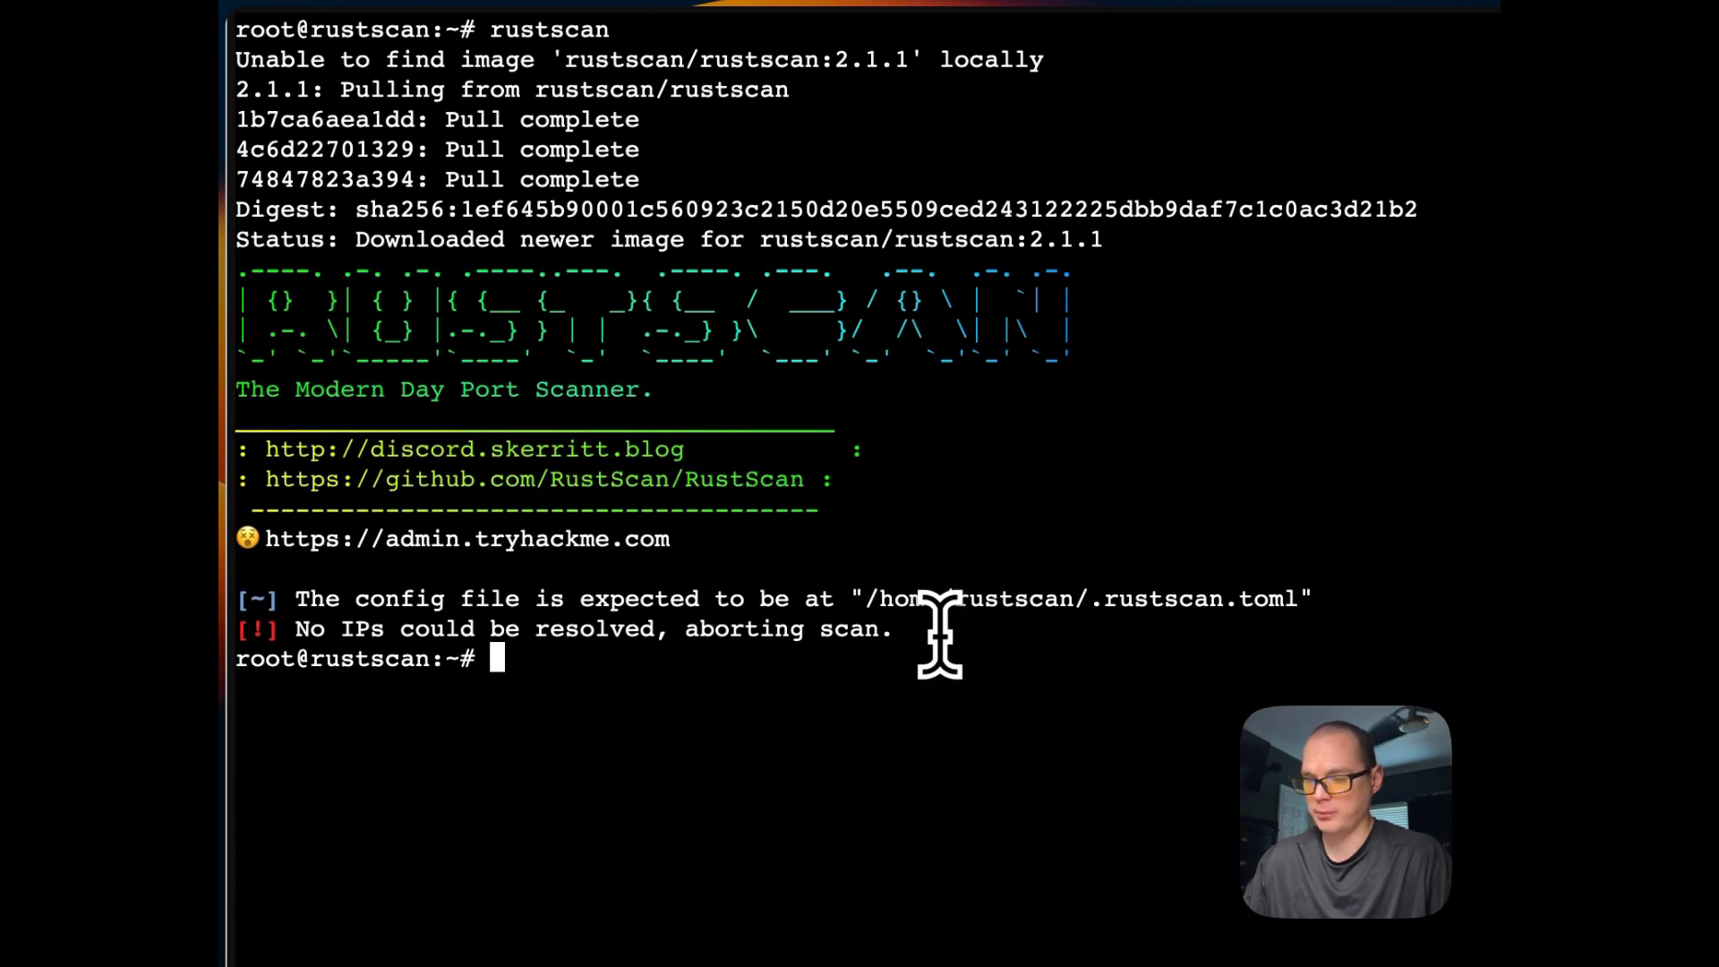
{"action": "mouse_move", "coordinate": [925, 636]}
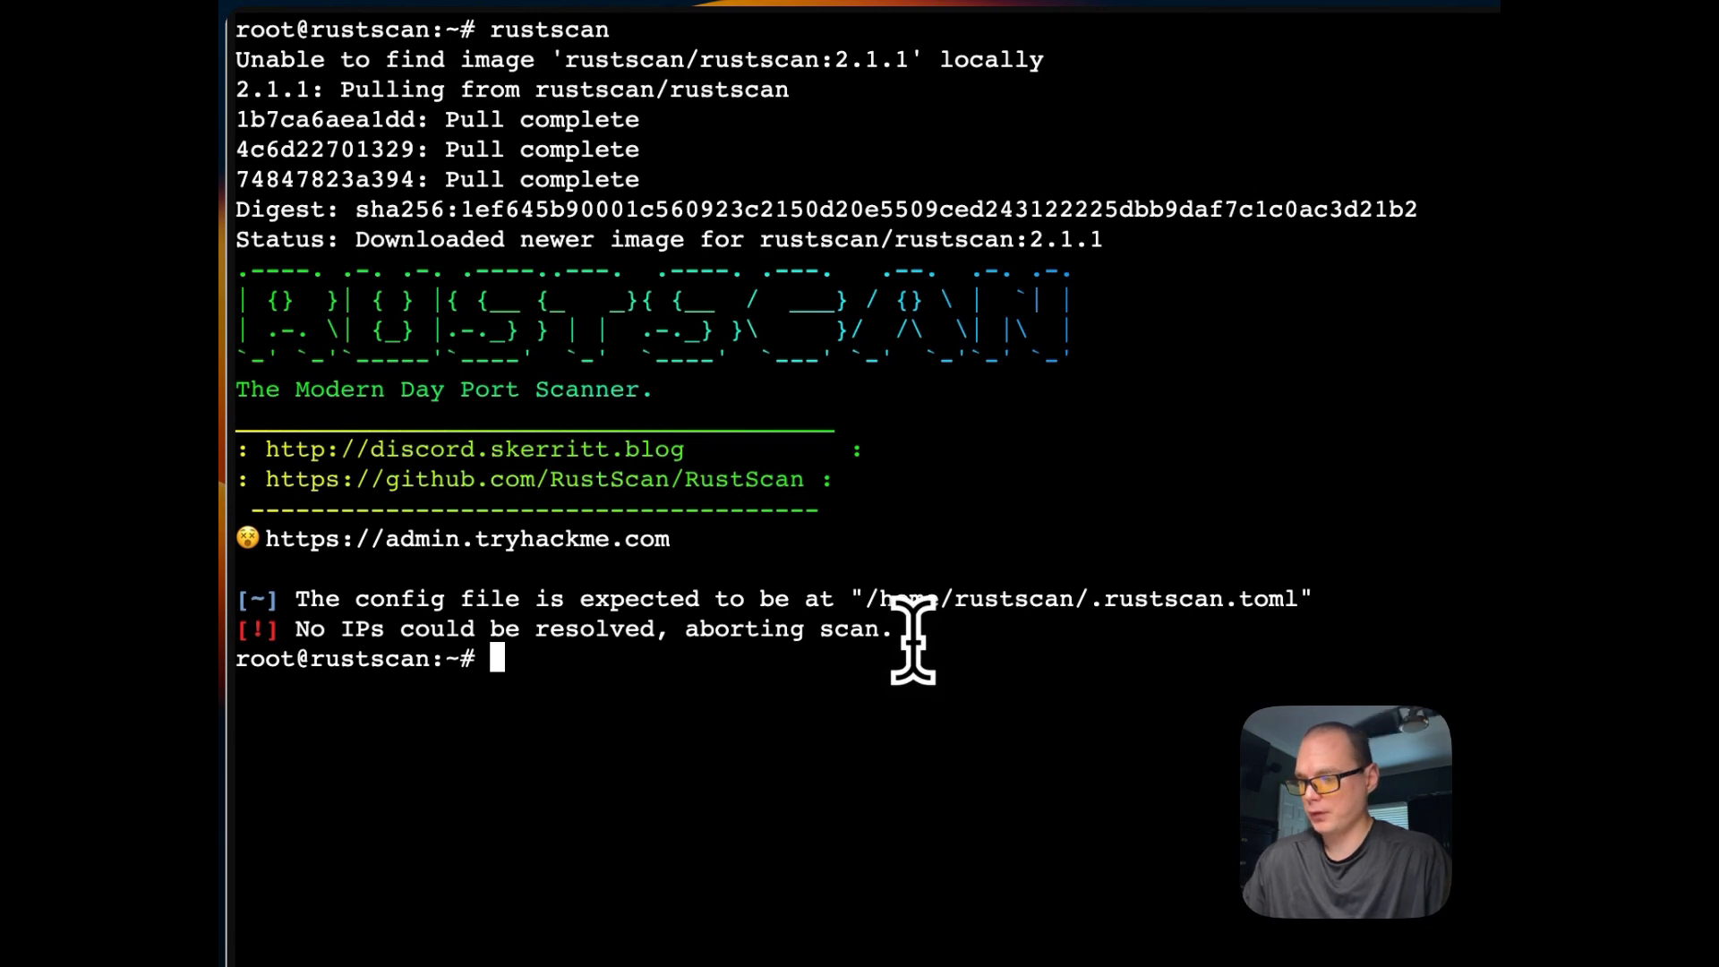
{"action": "type", "text": "rustscan"}
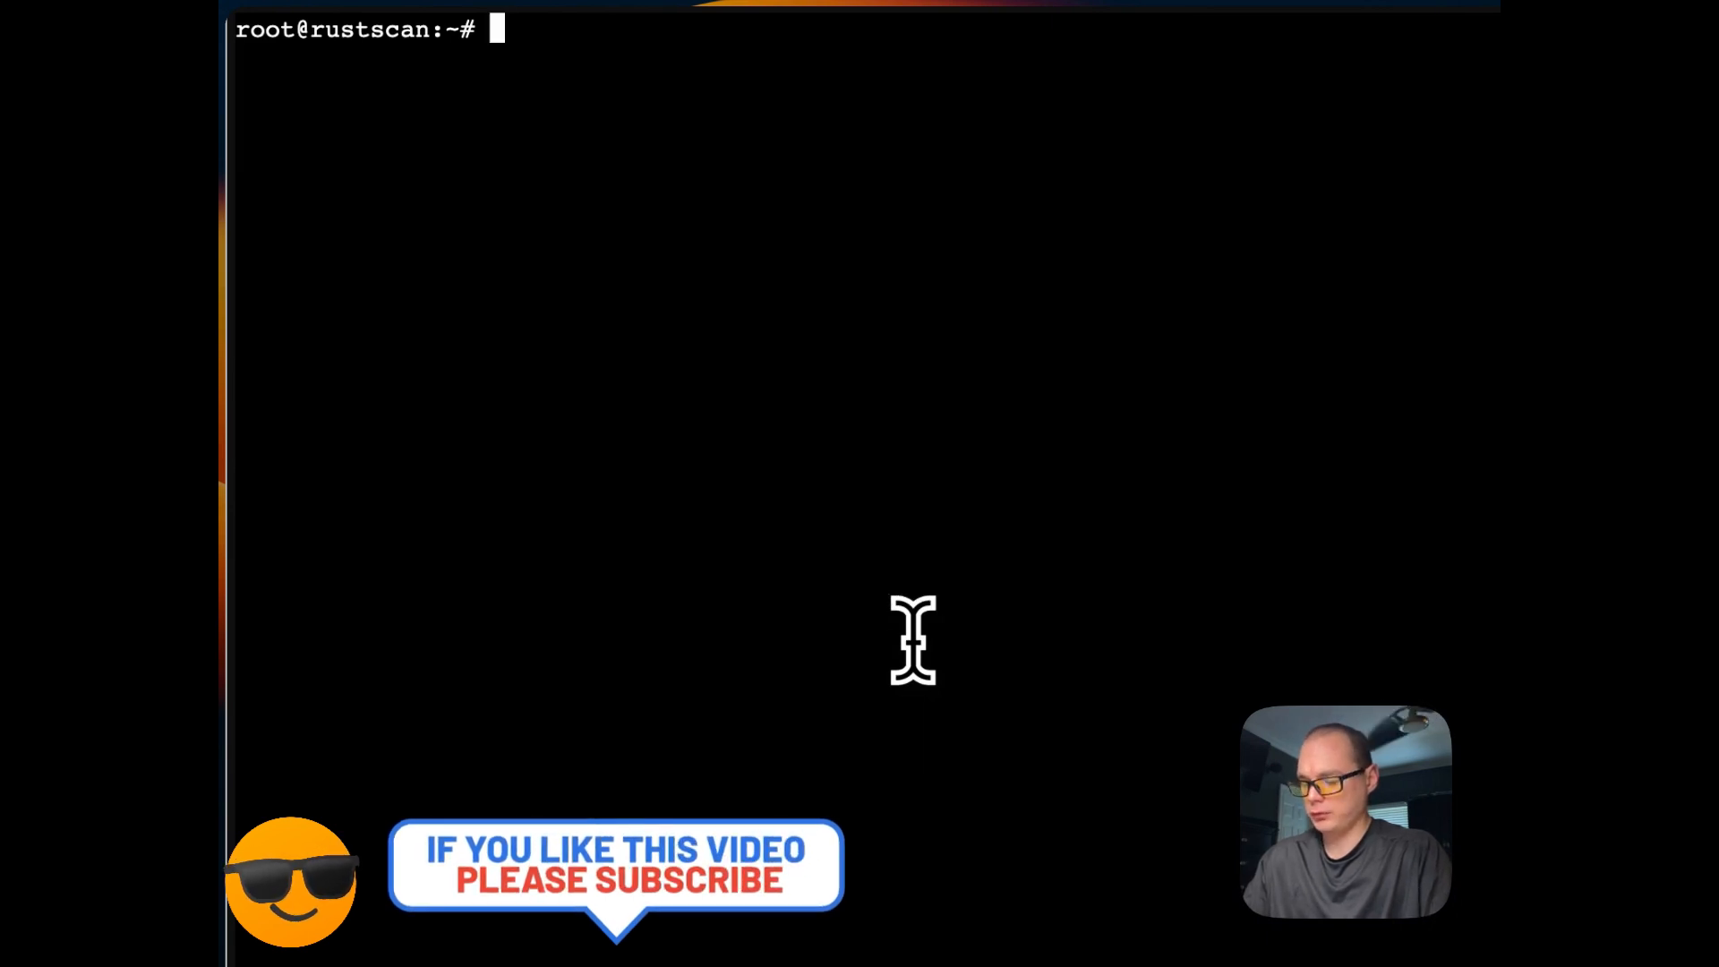
Step: Run rustscan -a 192.168.1.174, which reports open ports 22, 8000 and 9000
{"action": "type", "text": "rusts"}
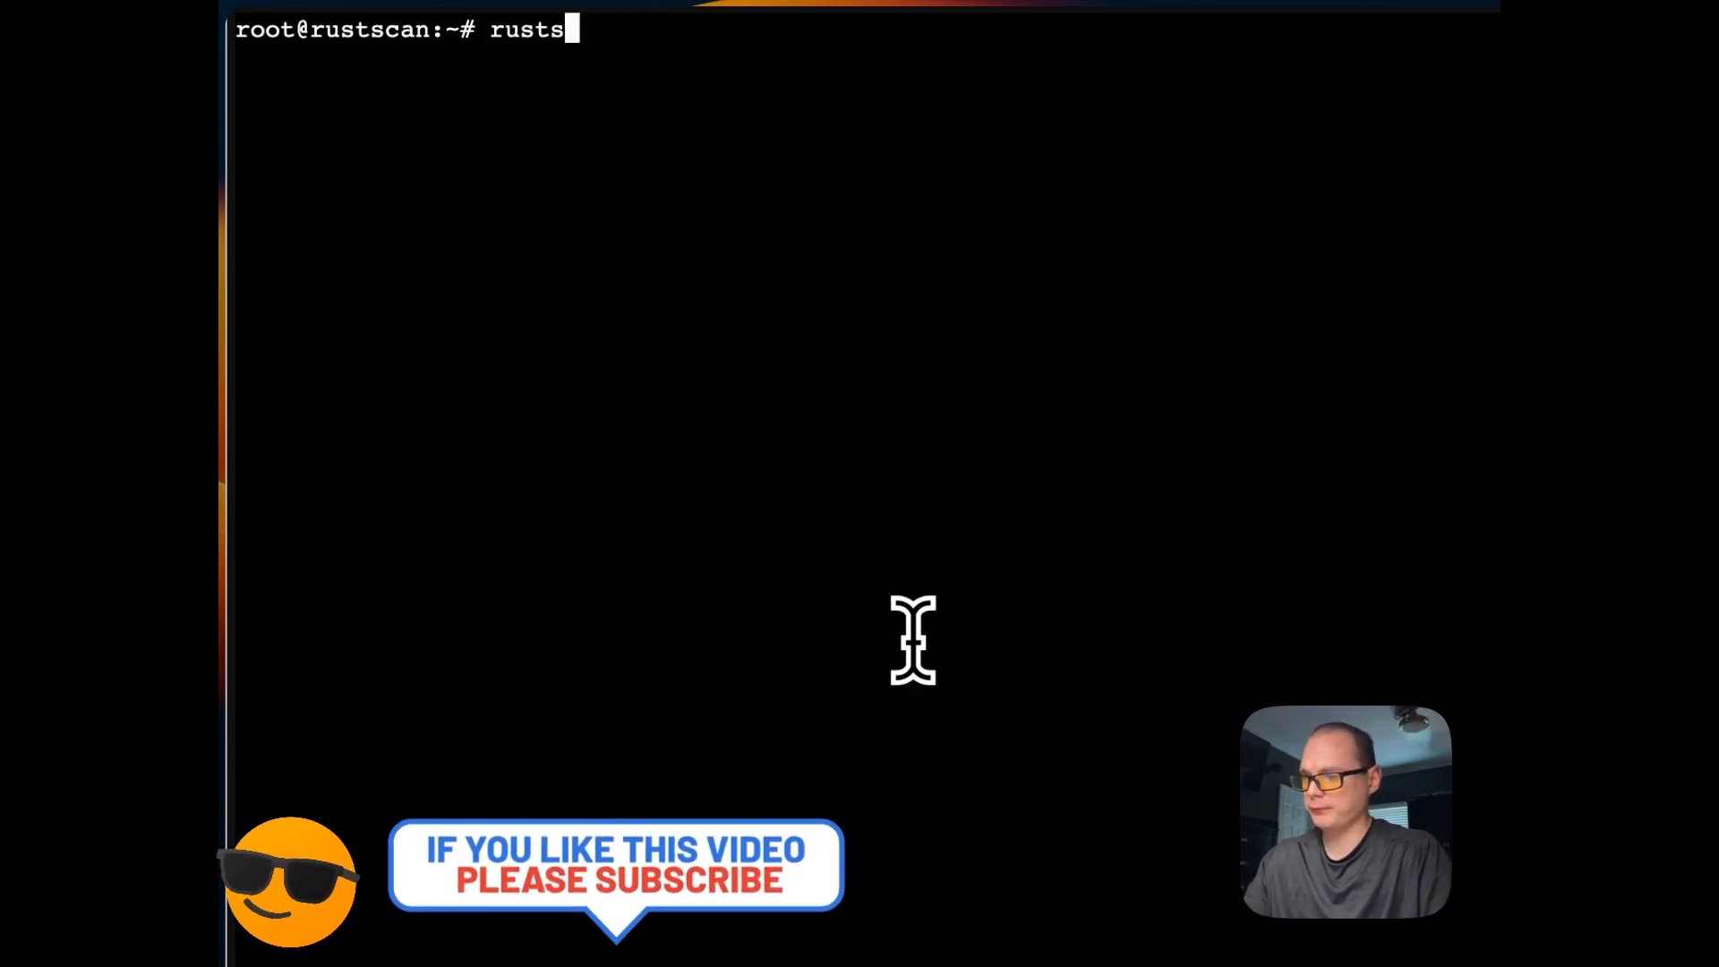
{"action": "type", "text": "can -a"}
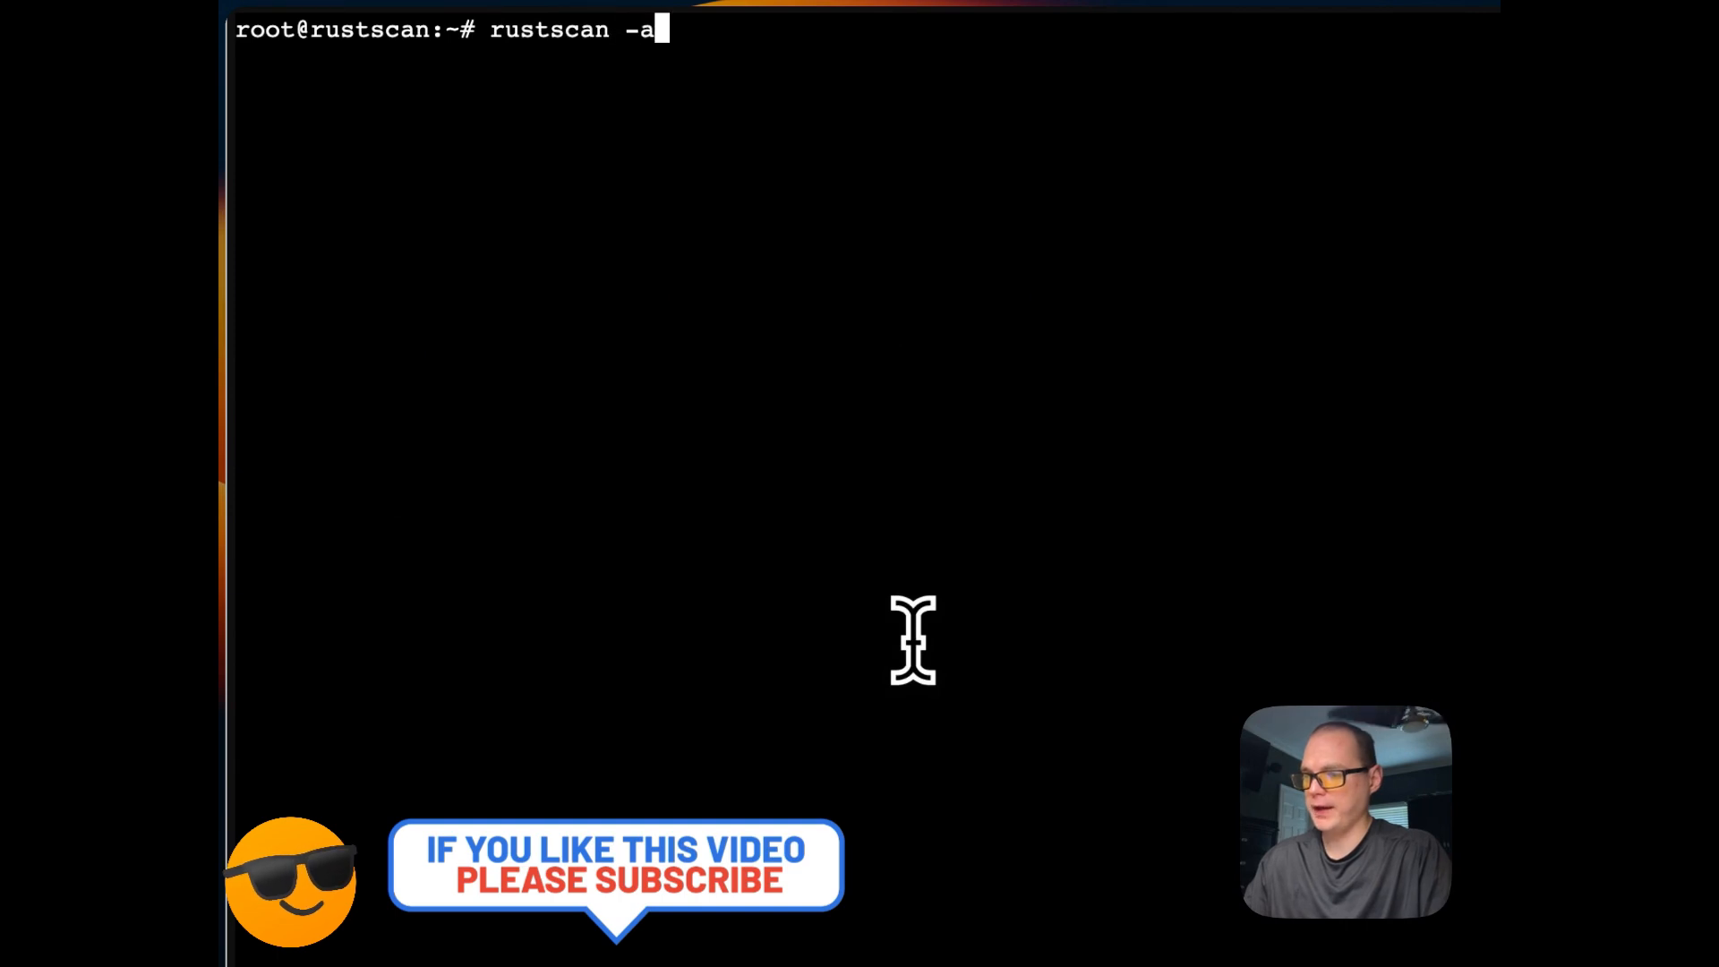
{"action": "type", "text": "1"}
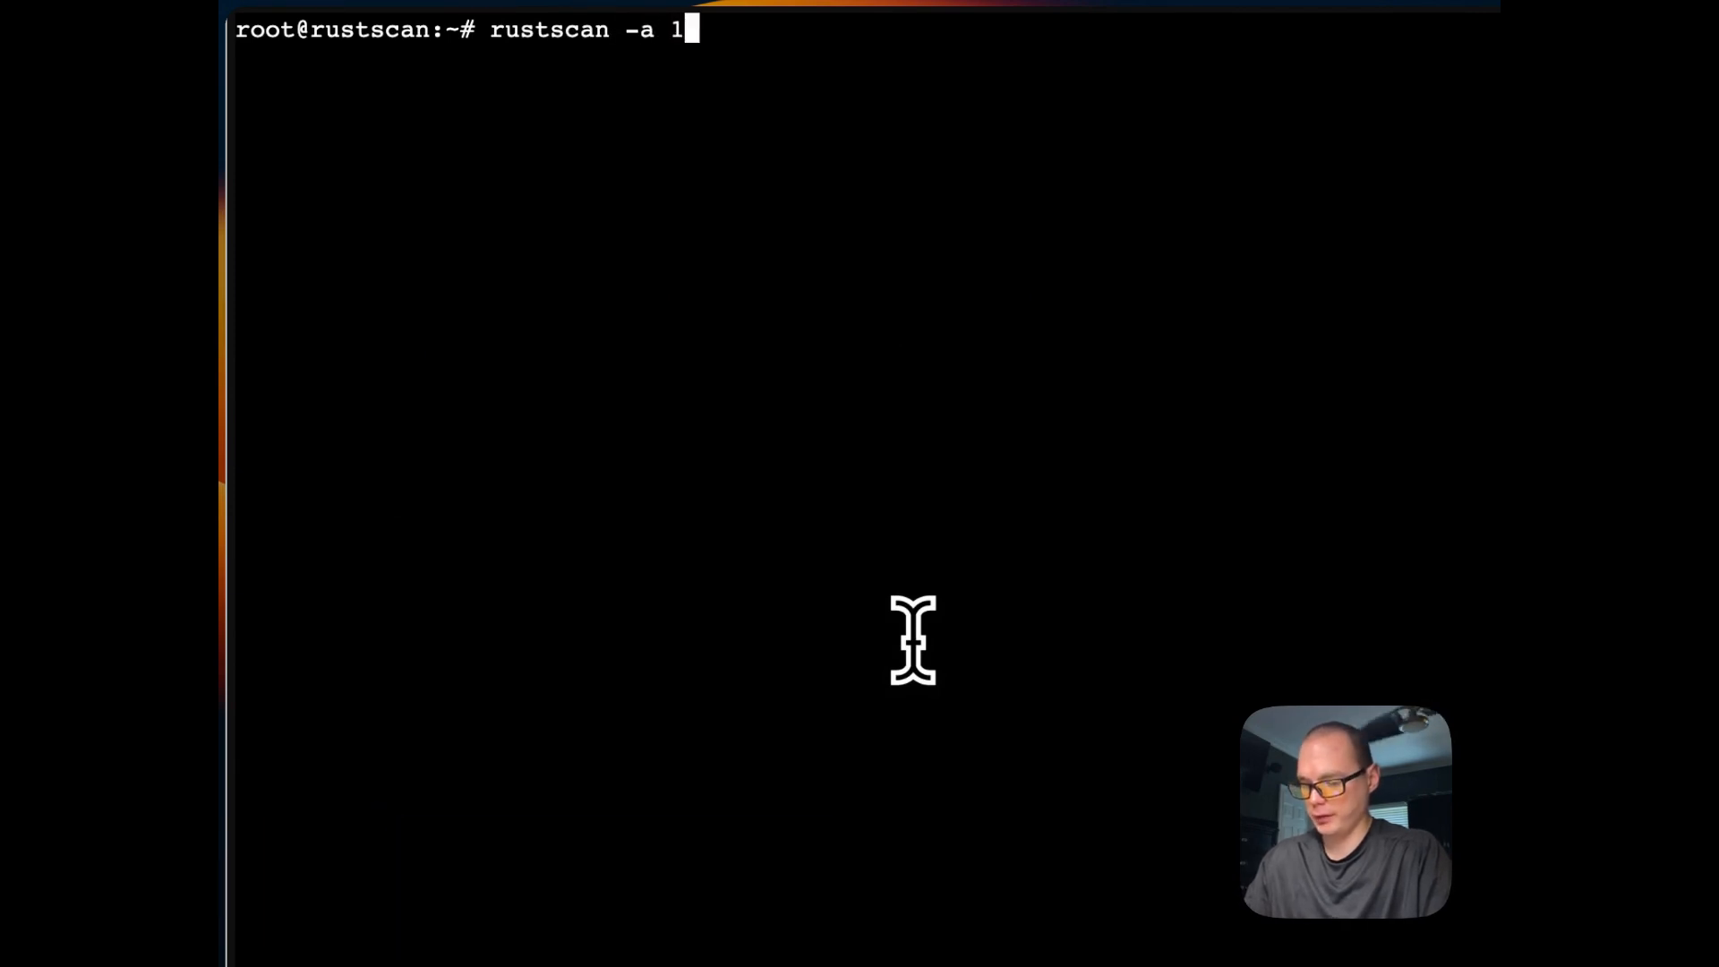
{"action": "type", "text": "92.168."}
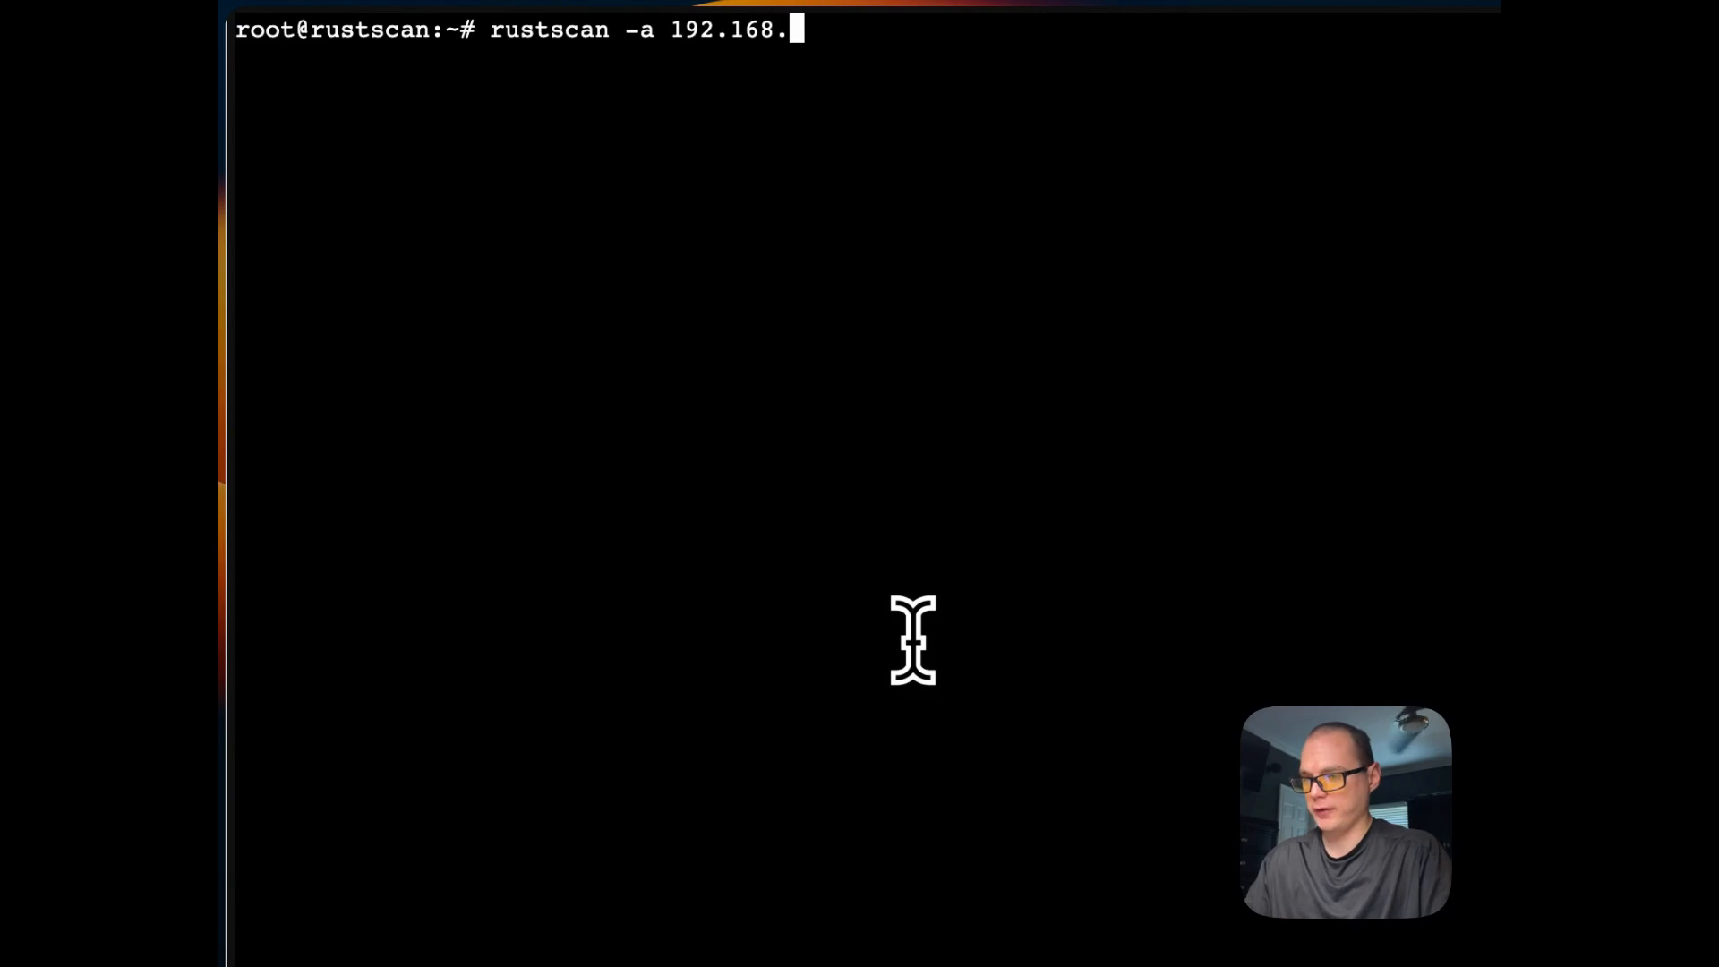
{"action": "type", "text": "1.17"}
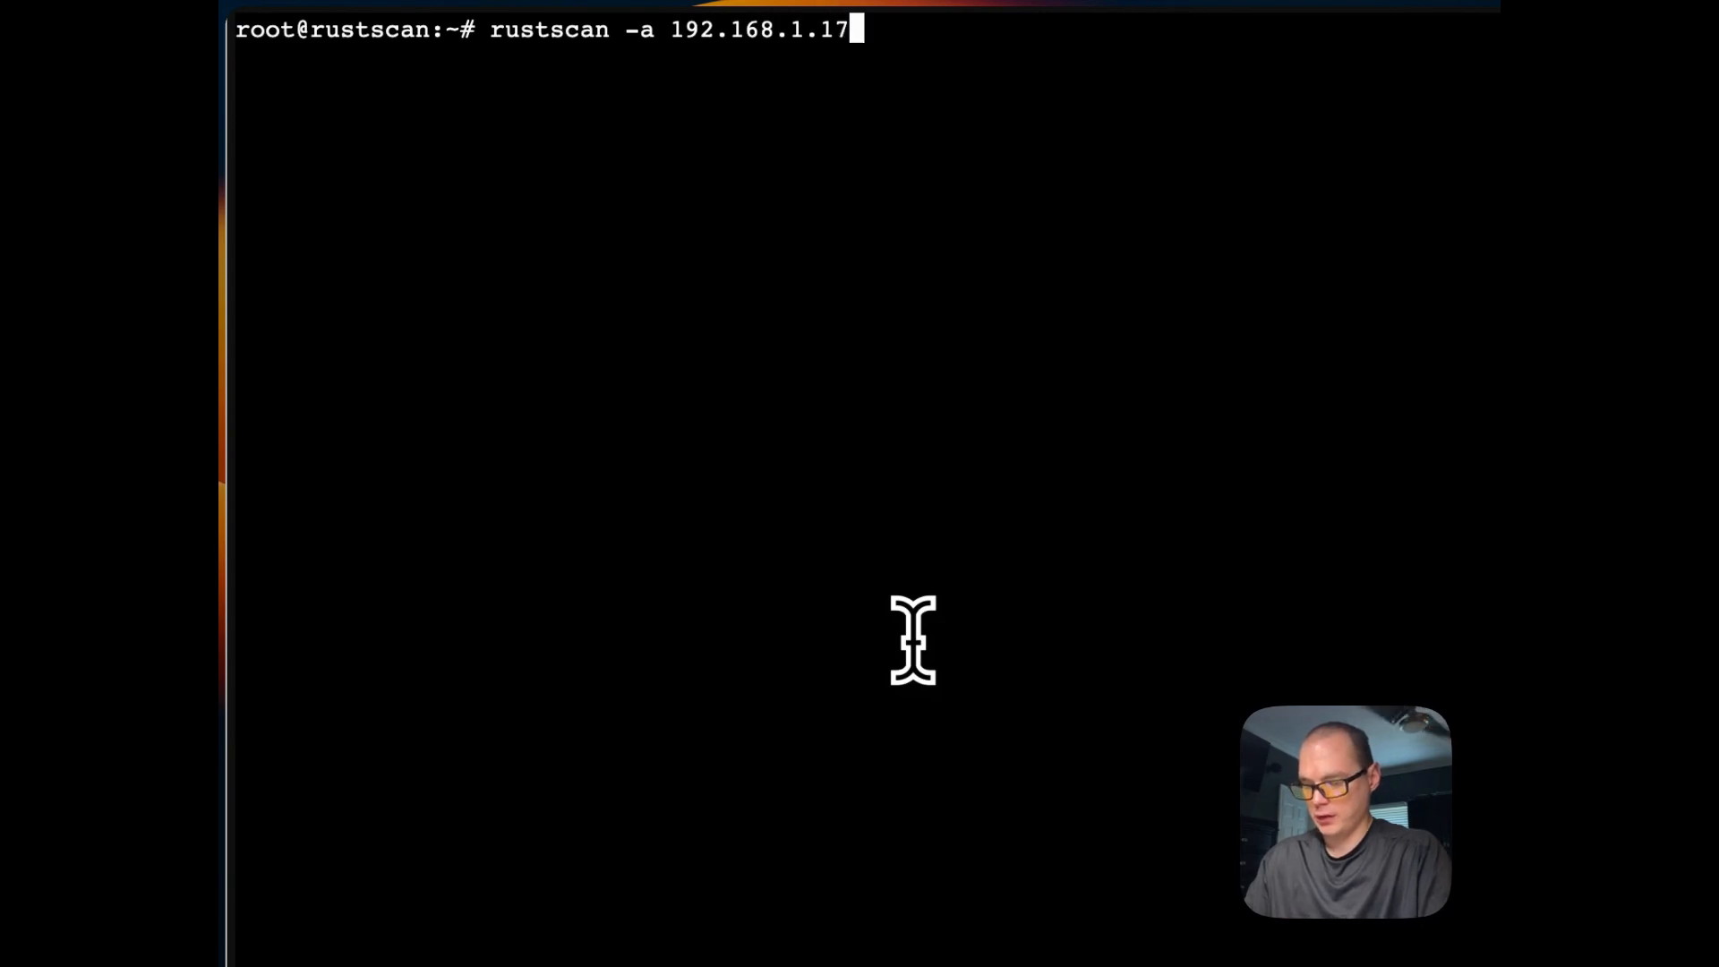
{"action": "type", "text": "4"}
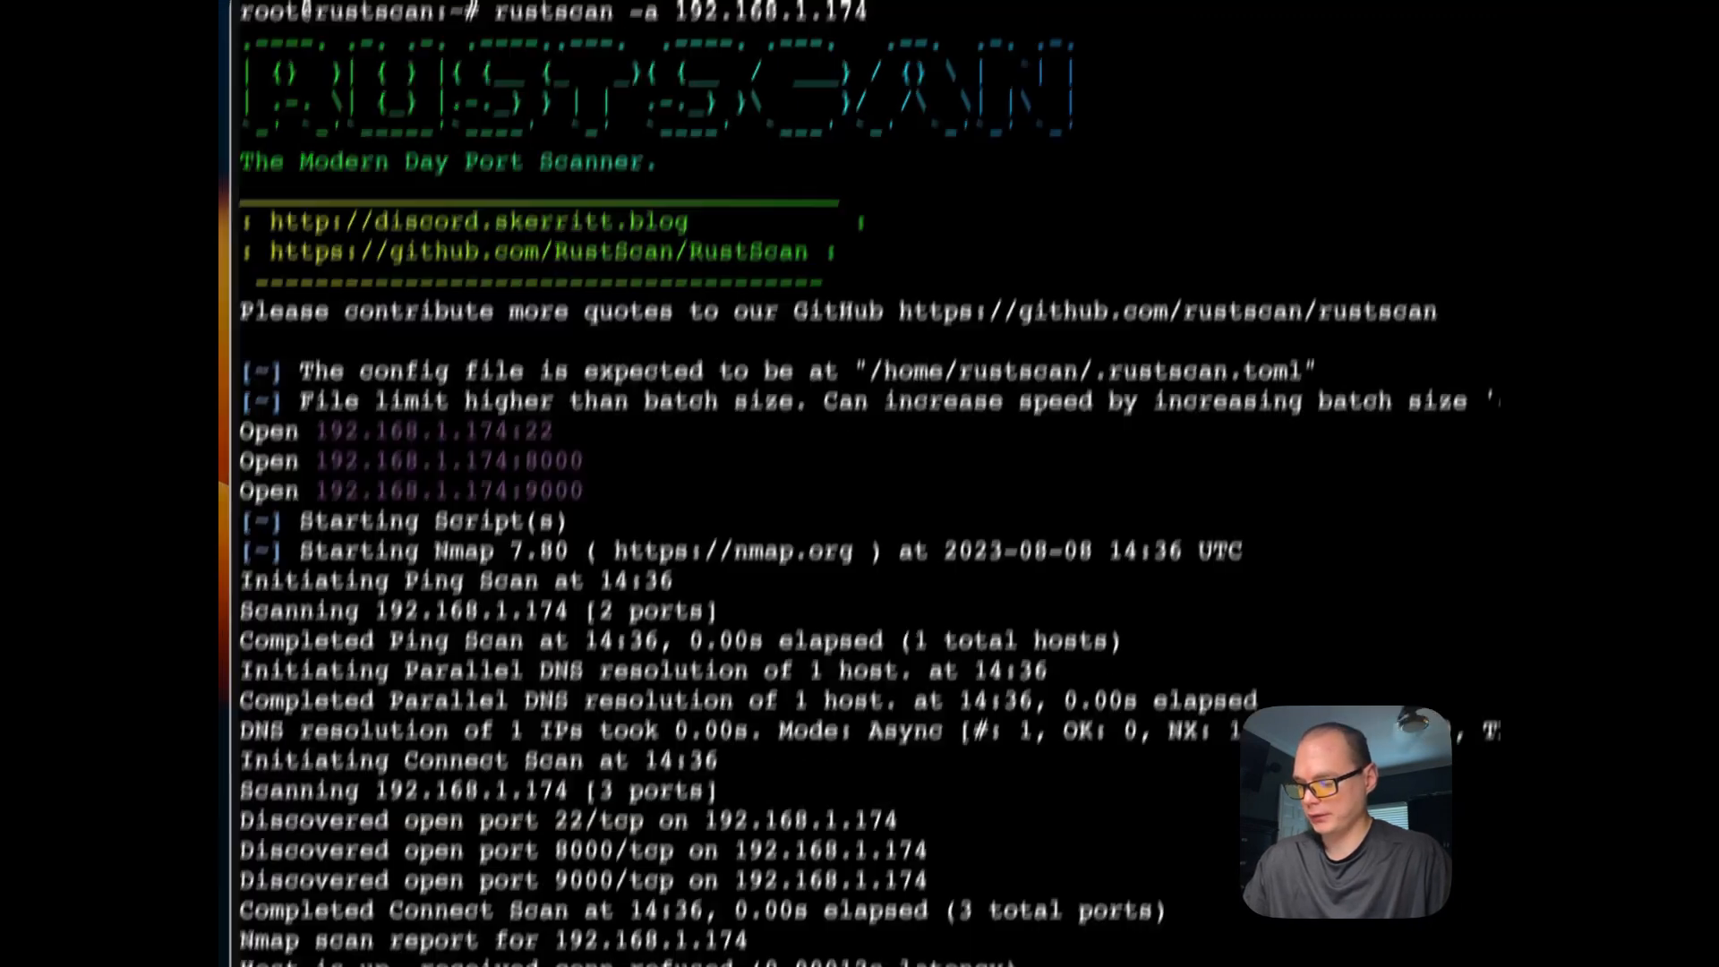
{"action": "scroll", "scroll_direction": "down", "scroll_amount": 3}
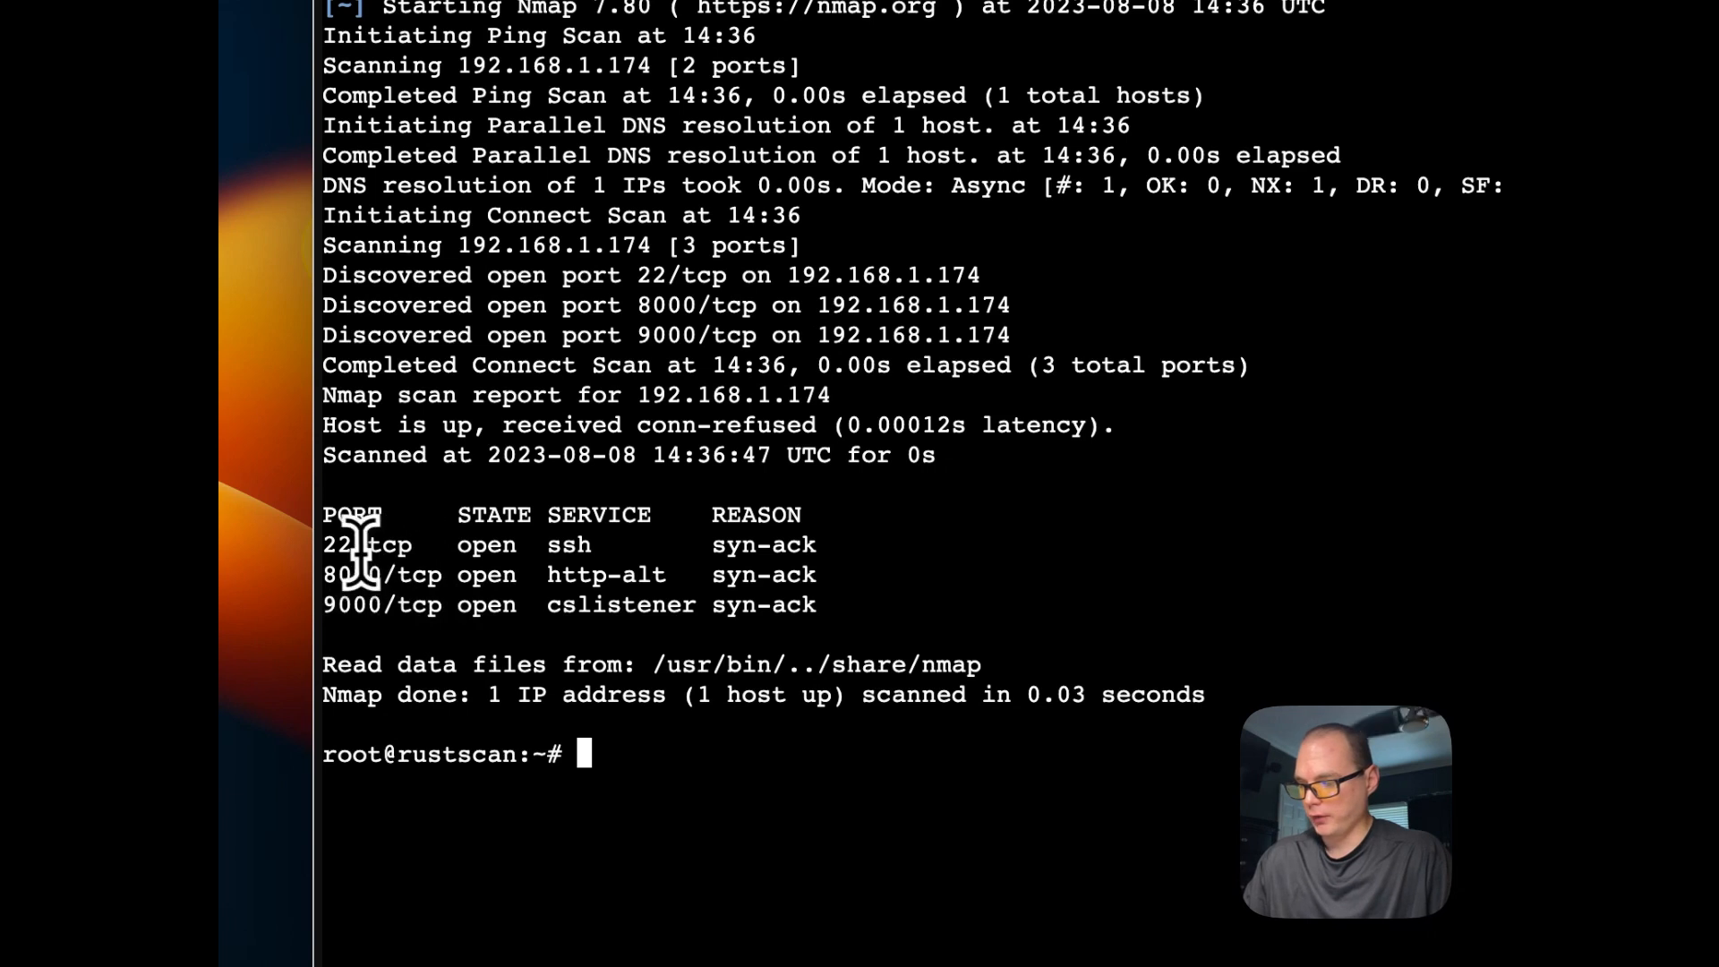
{"action": "left_click_drag", "start_coordinate": [351, 544], "coordinate": [833, 603]}
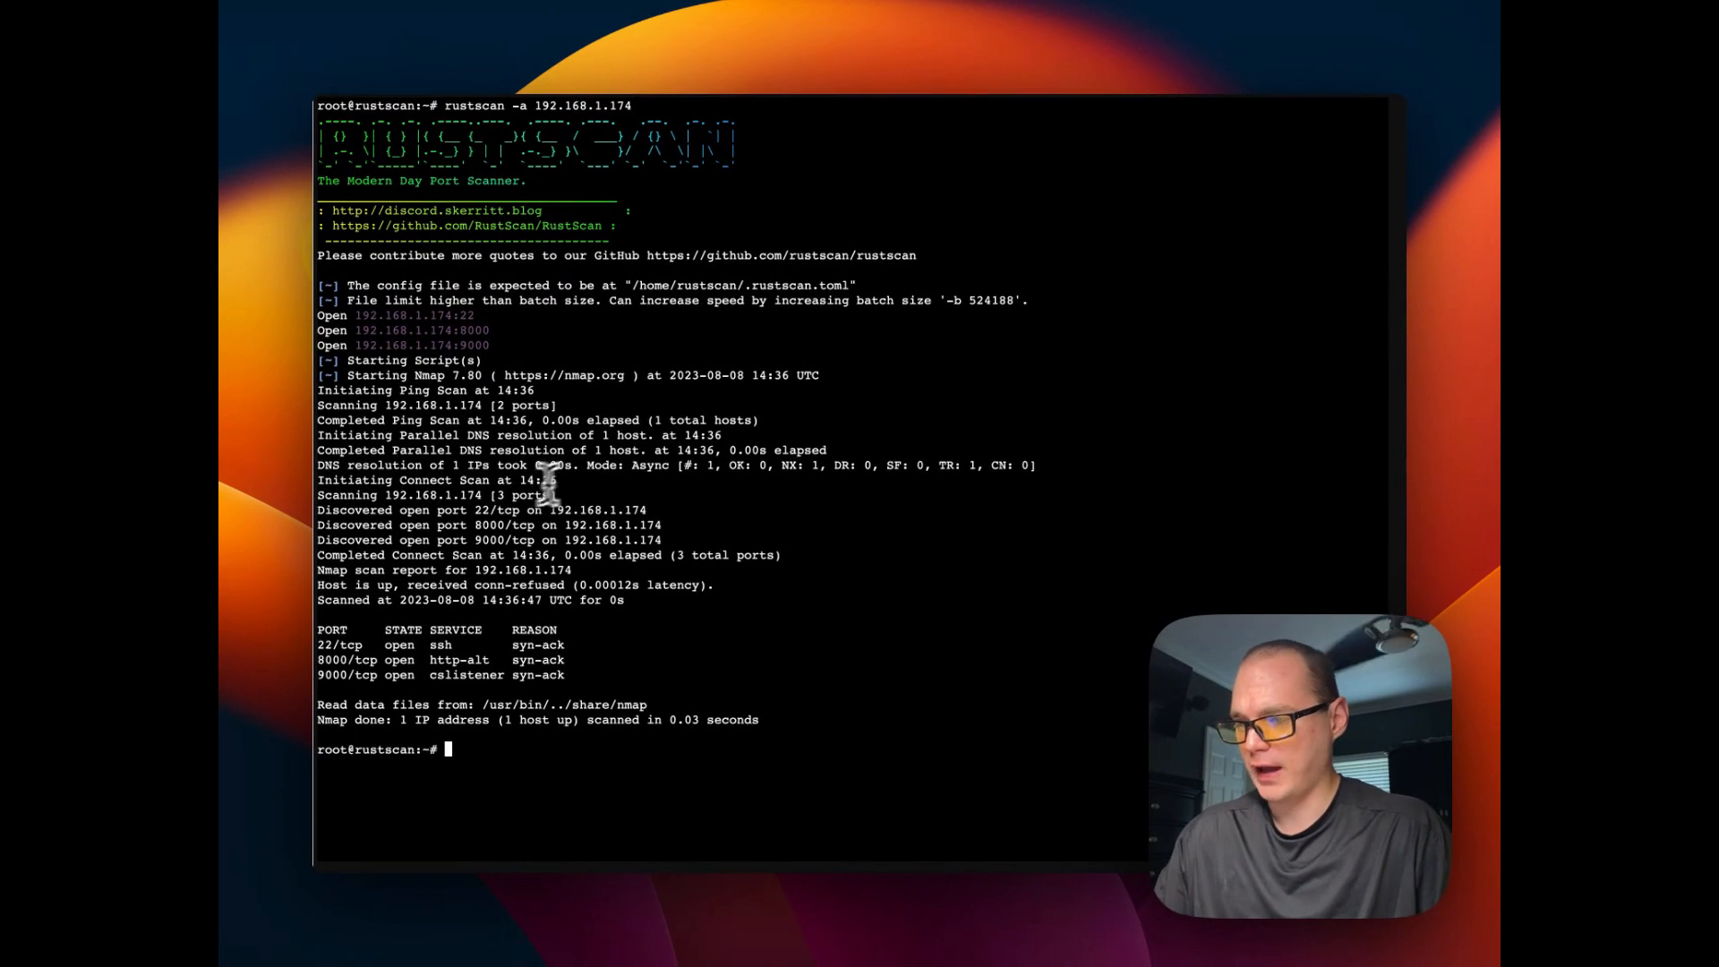
{"action": "mouse_move", "coordinate": [507, 195]}
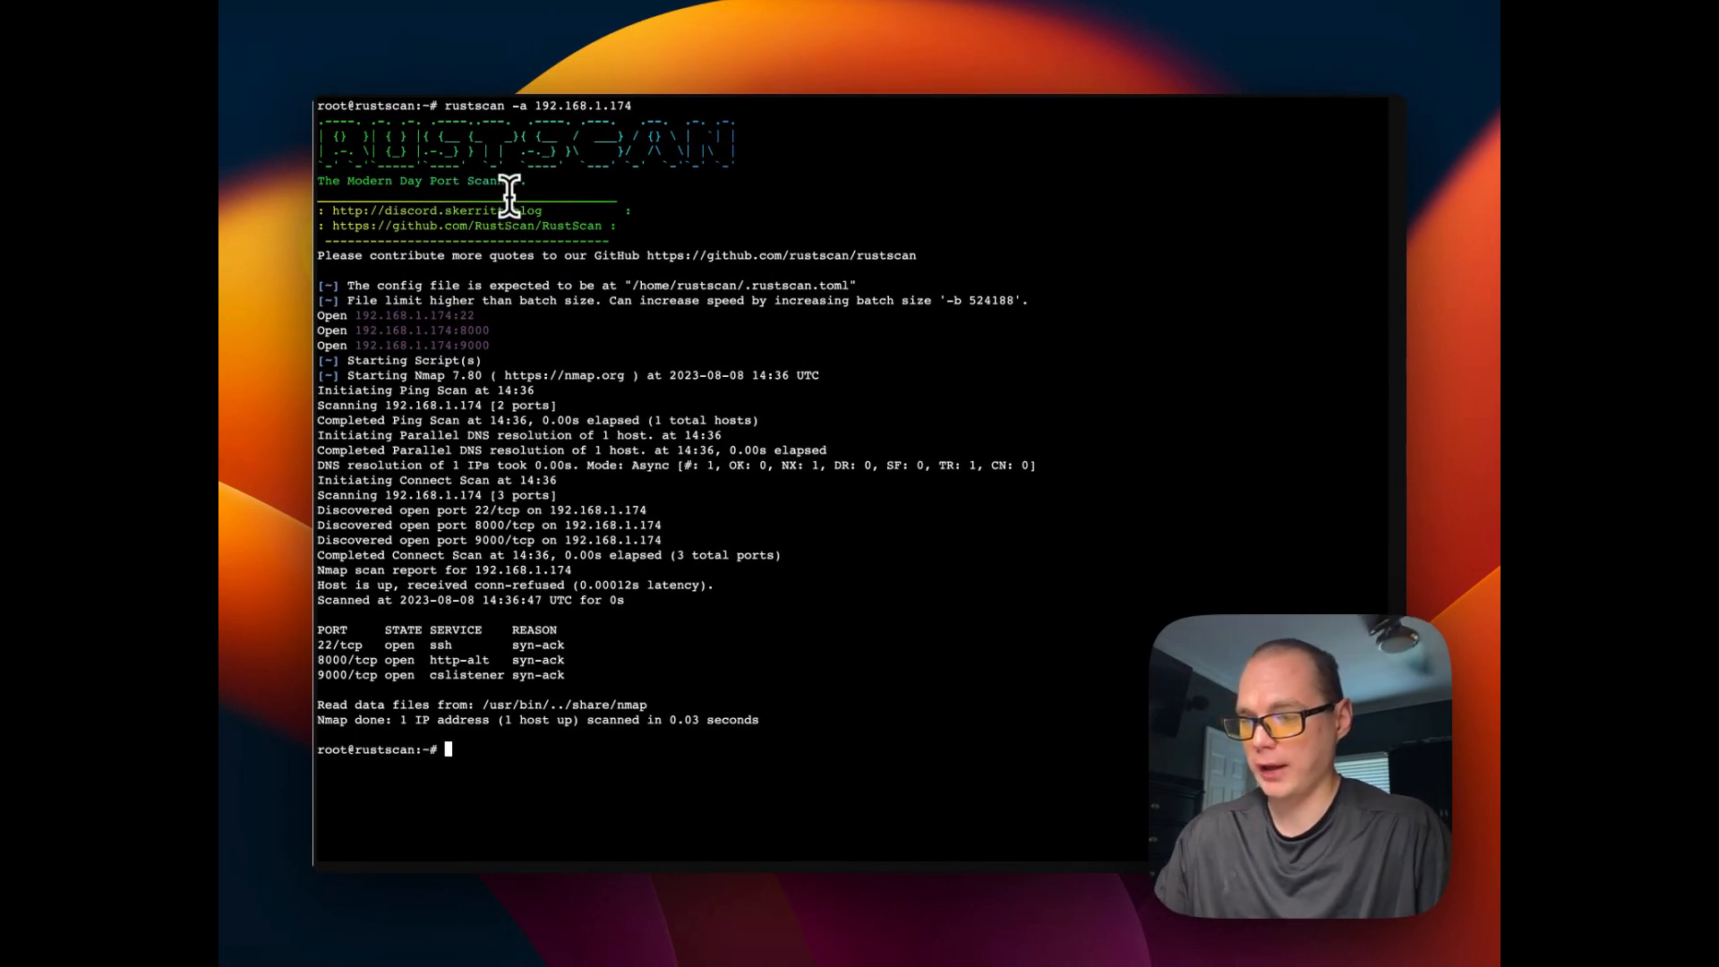